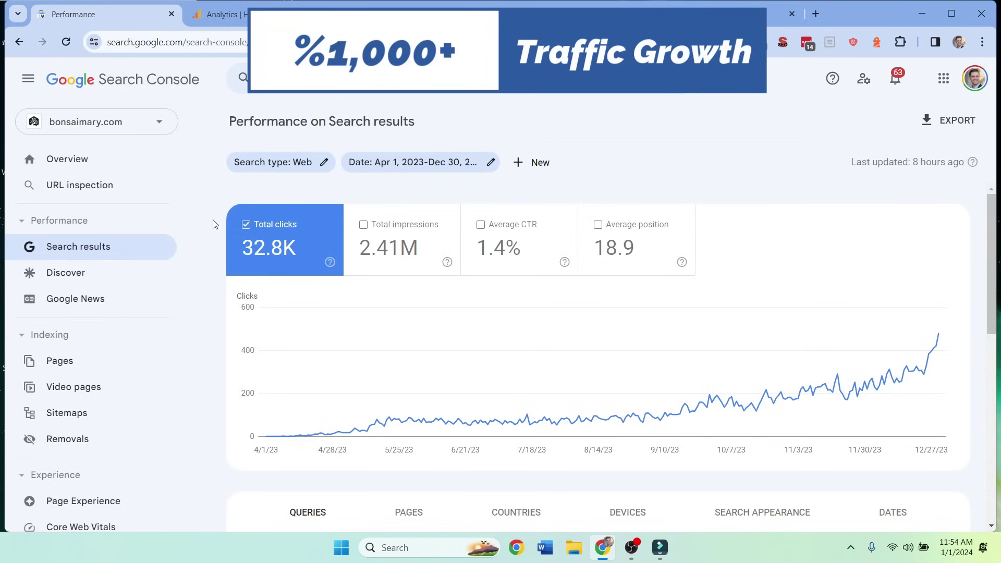
# View sitemap_index.xml page indexing coverage, then switch to the Bonsai Mary homepage tab
pyautogui.click(231, 14)
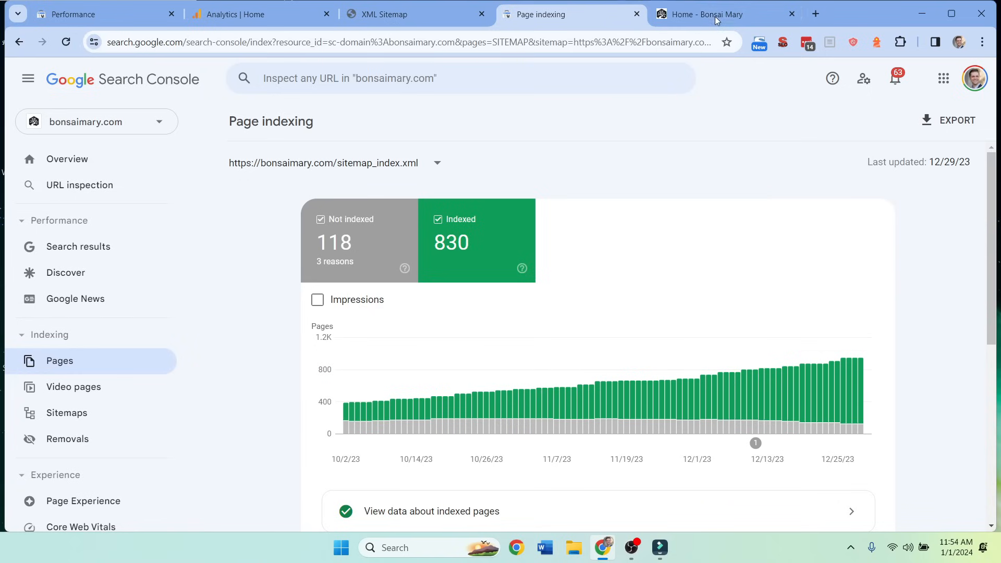
pyautogui.click(715, 15)
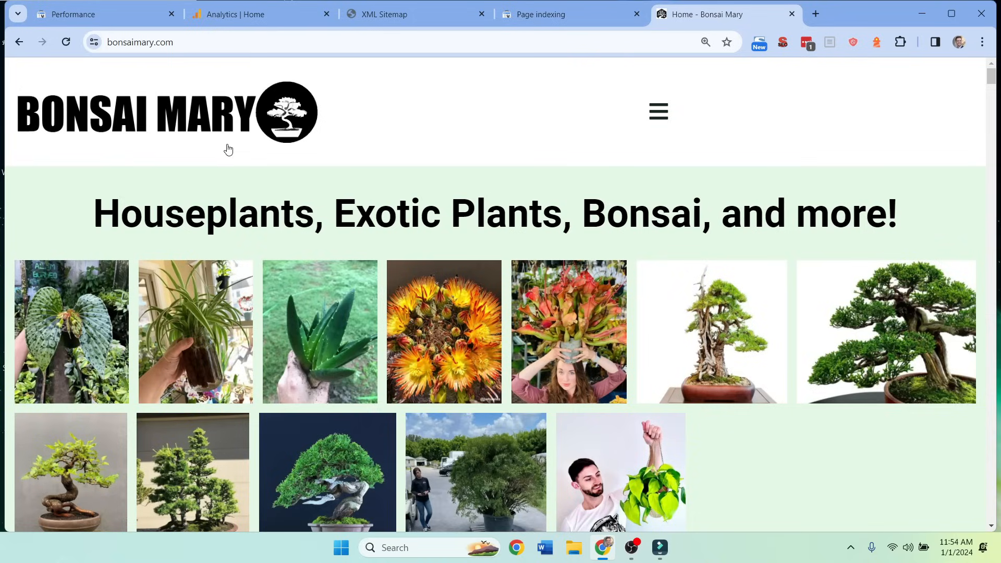
# Reload the homepage with DevTools open in mobile layout and scroll through it
pyautogui.press('F12')
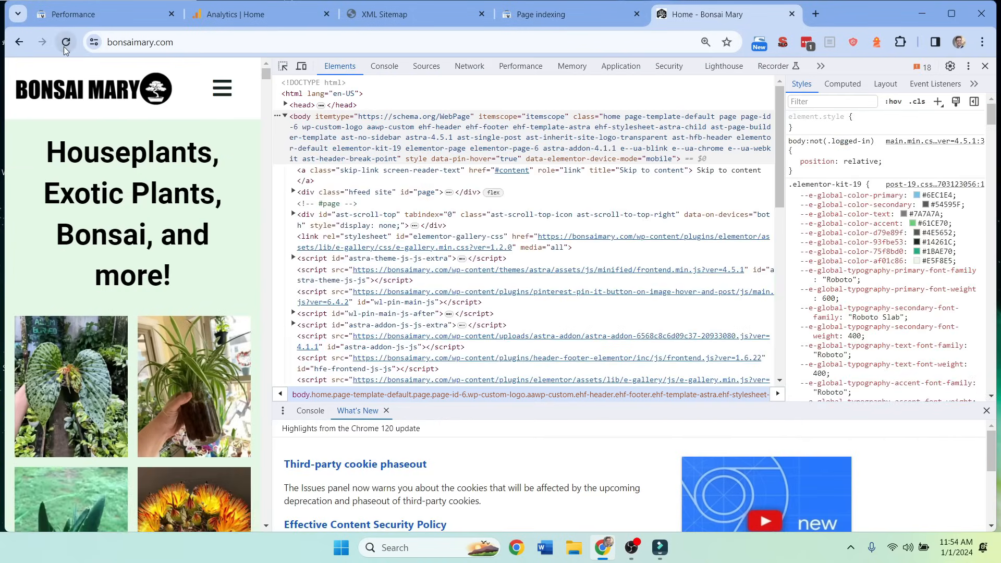
pyautogui.click(66, 42)
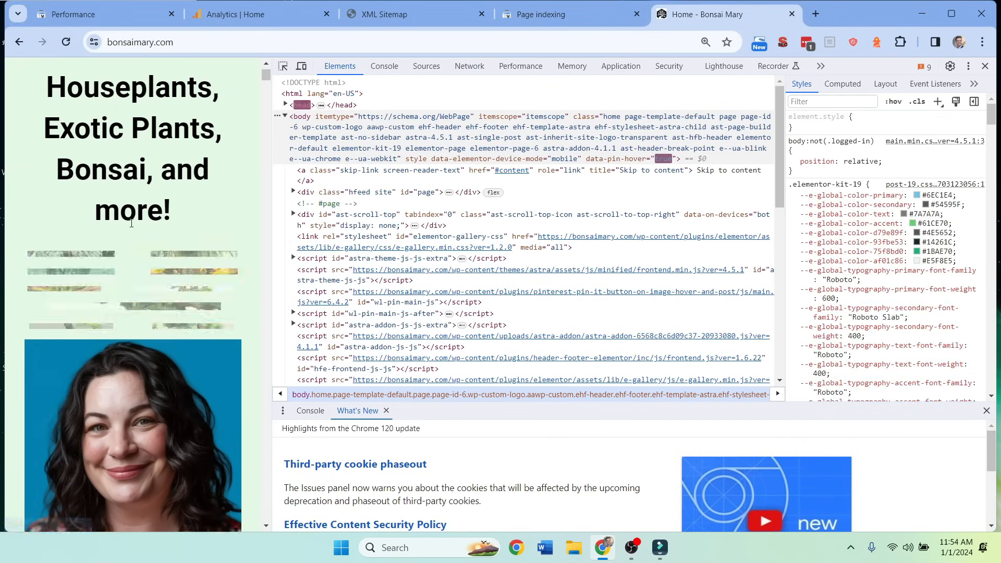
pyautogui.scroll(-3)
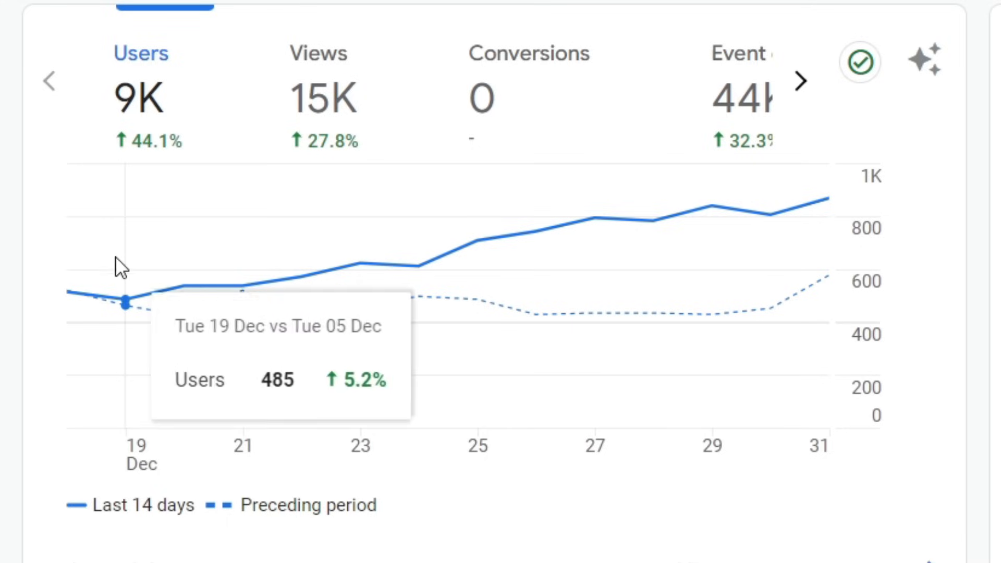
pyautogui.moveTo(828, 224)
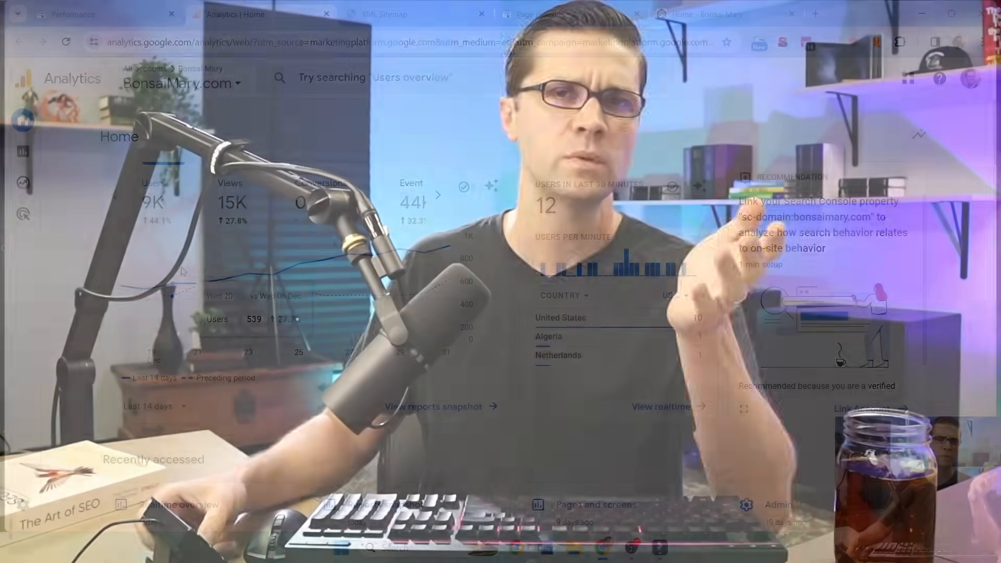
# Switch to the Analytics Home overview showing 9K users, up 44.1% over 14 days
pyautogui.click(789, 14)
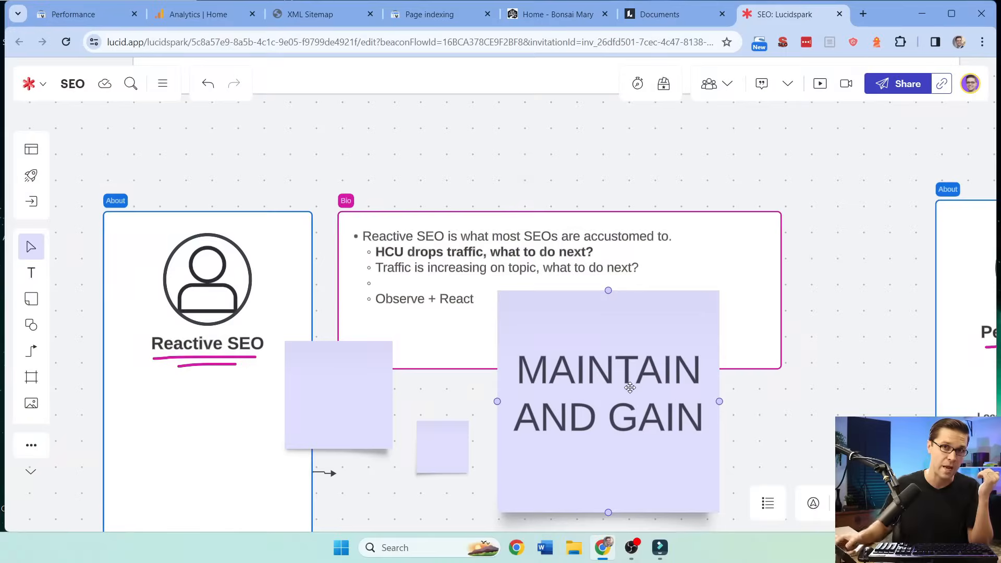
# Review the Reactive SEO label and Maintain and Gain note, then return to the Search Console Performance report
pyautogui.click(207, 343)
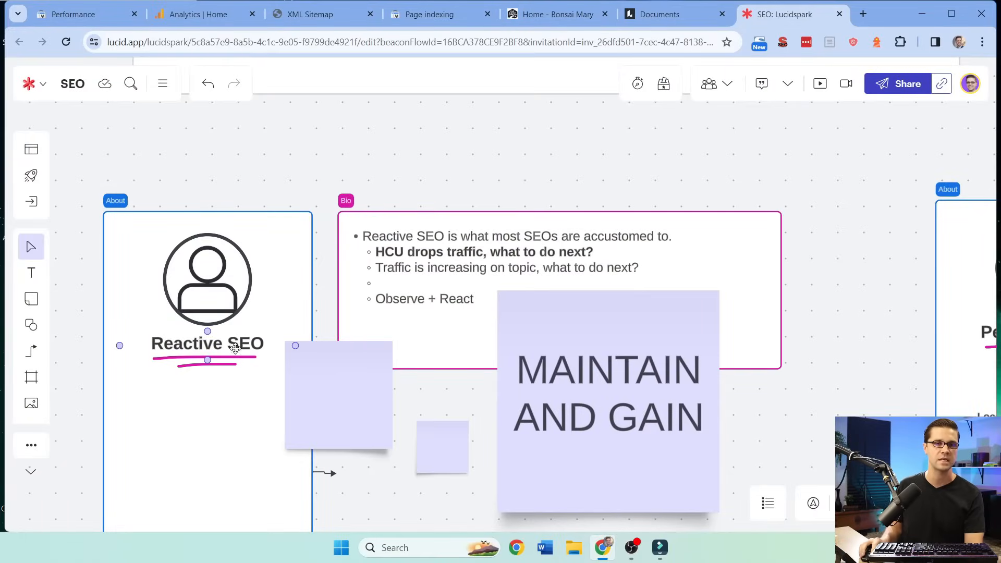
pyautogui.scroll(-3)
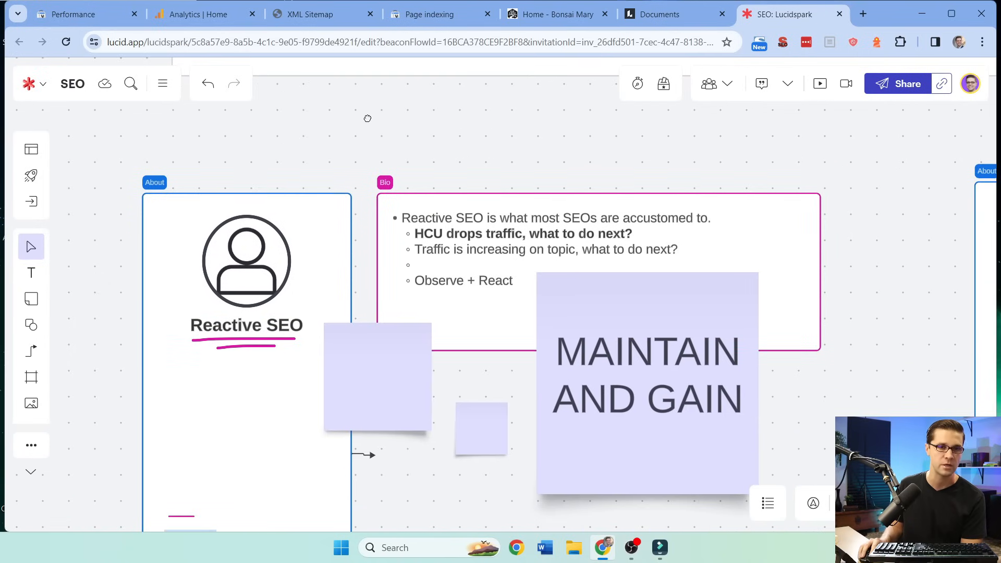
pyautogui.click(435, 218)
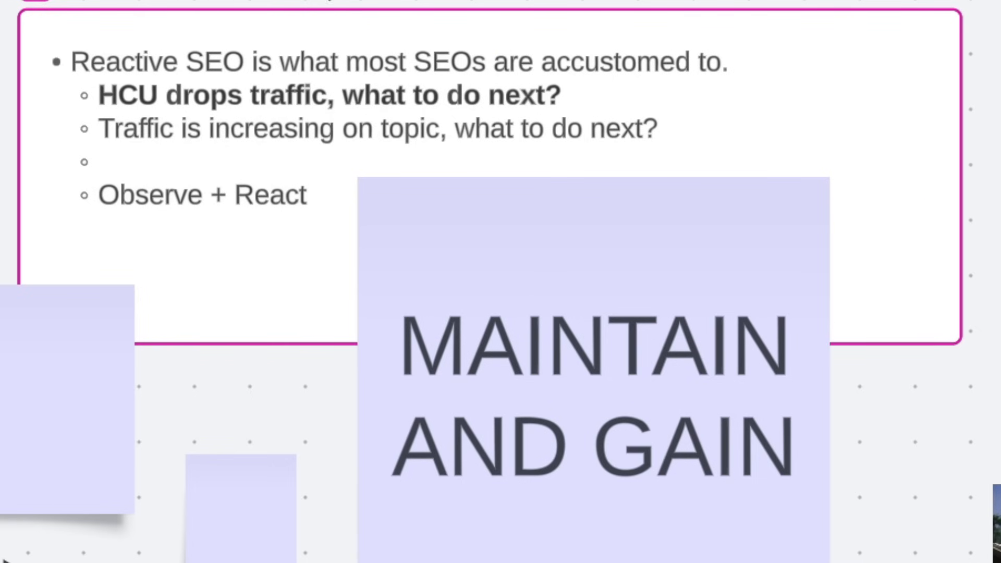
pyautogui.click(577, 136)
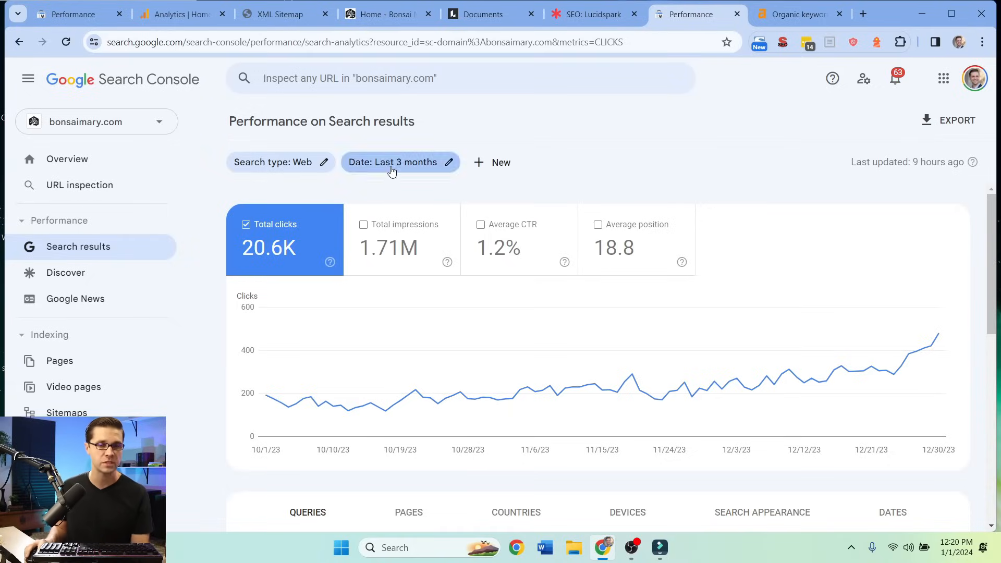
# Set the date filter to compare the last 7 days with the previous period
pyautogui.click(393, 161)
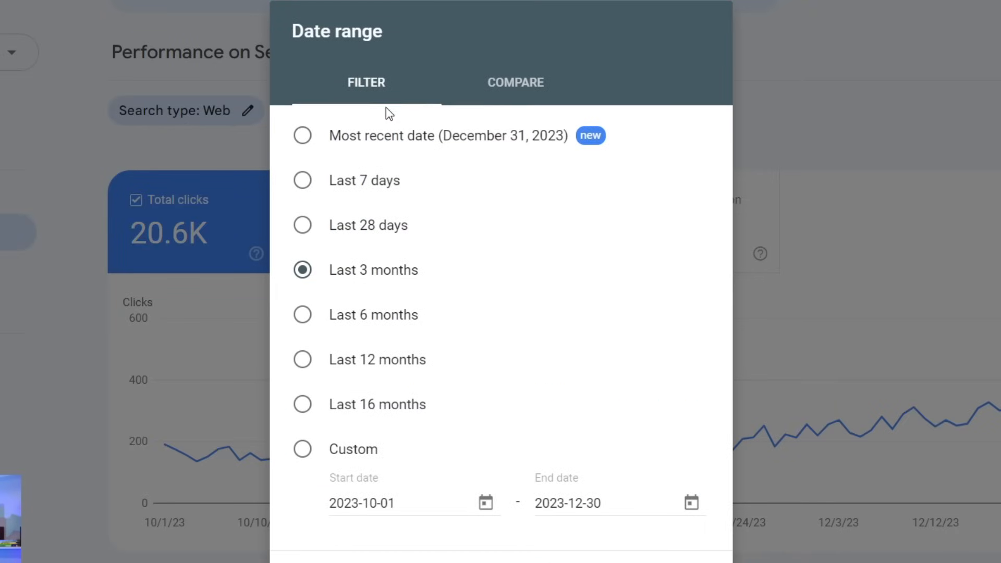
pyautogui.click(516, 83)
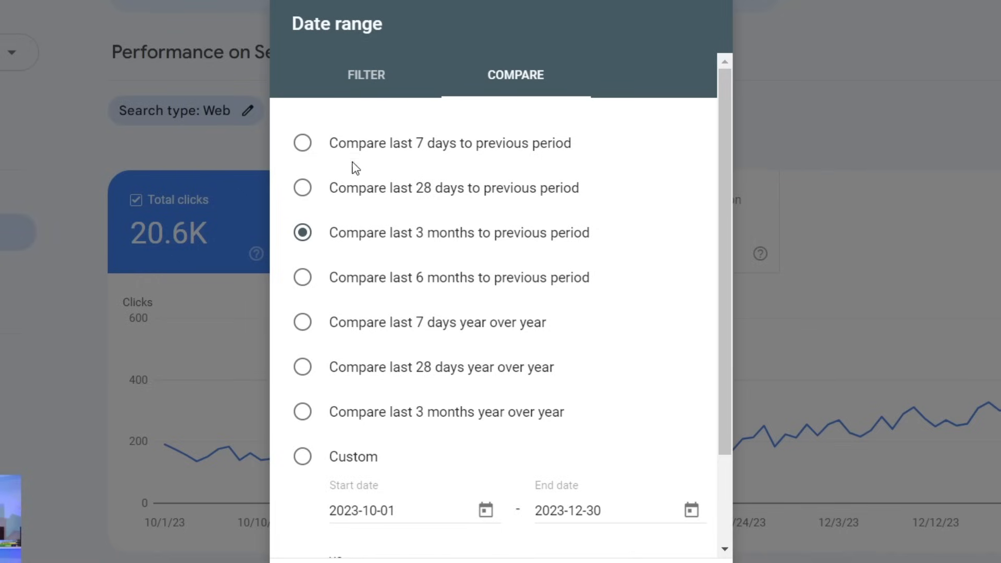
pyautogui.click(302, 143)
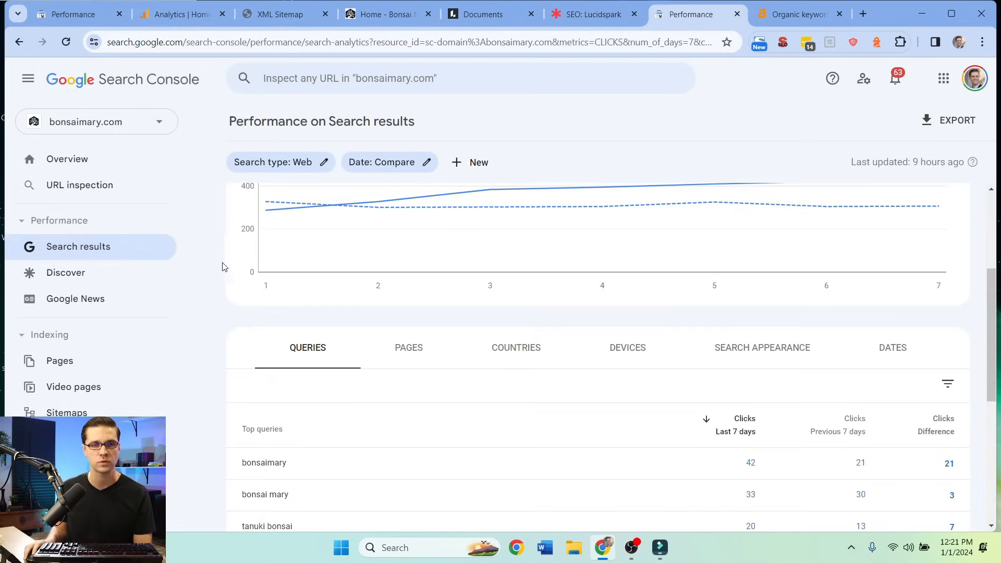
# Break clicks down by page and sort the list by clicks difference
pyautogui.scroll(-3)
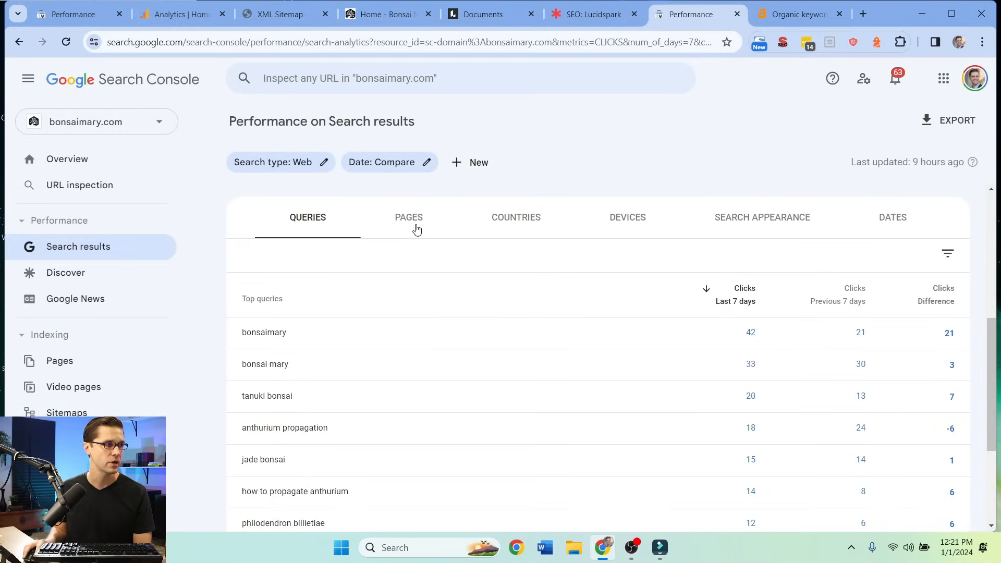
pyautogui.click(408, 217)
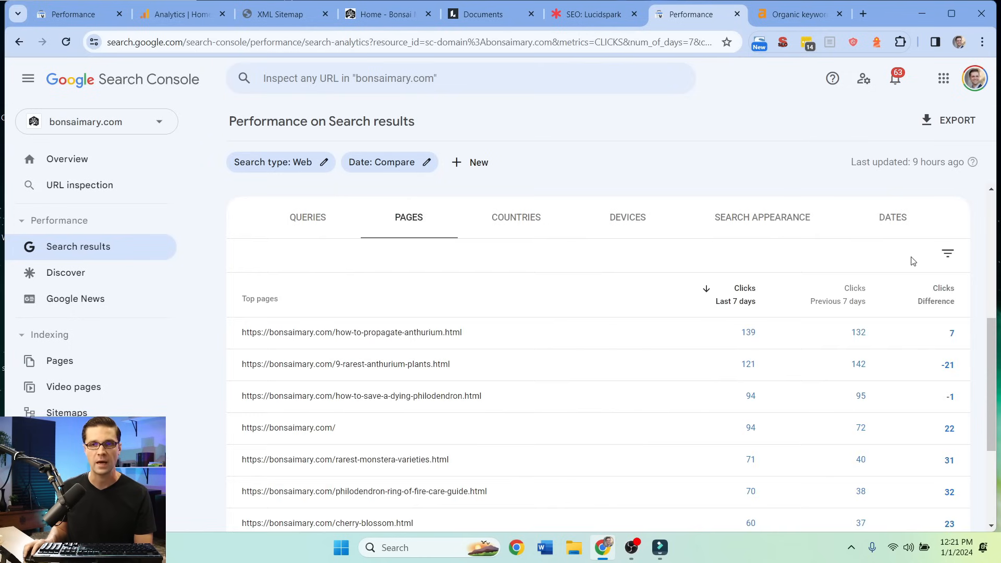
pyautogui.click(937, 228)
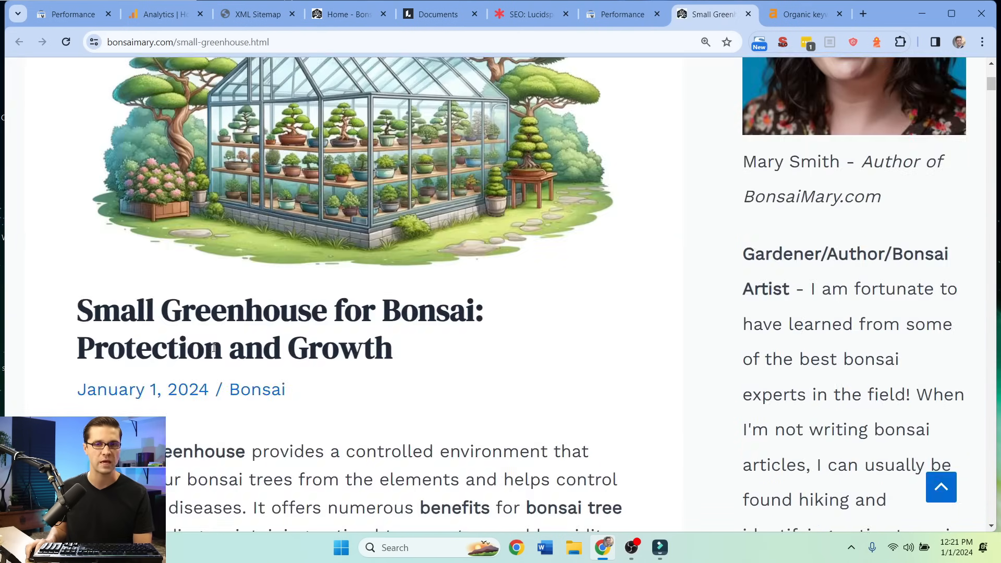
# Scroll the Small Greenhouse for Bonsai post, then return to the performance report
pyautogui.scroll(-3)
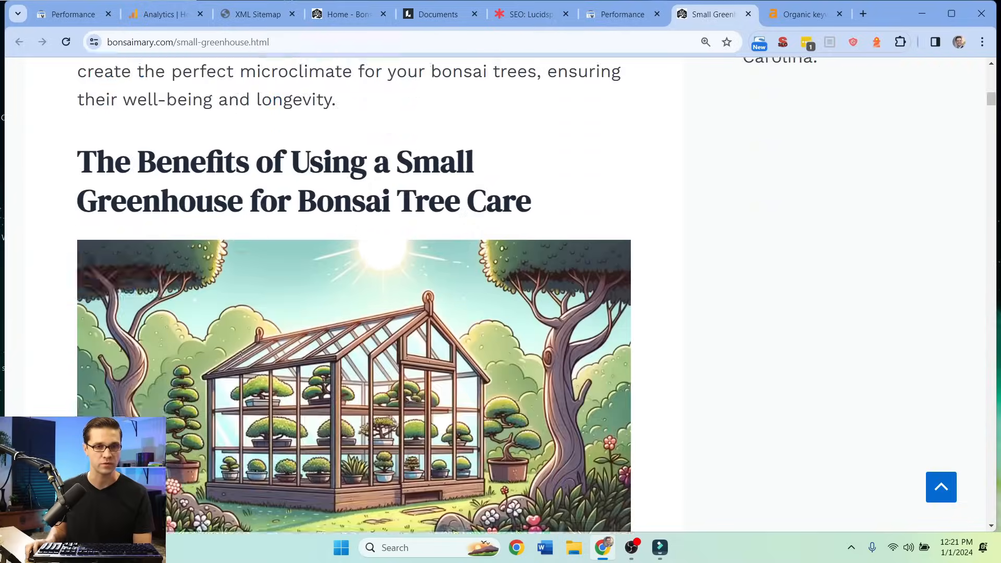
pyautogui.scroll(-3)
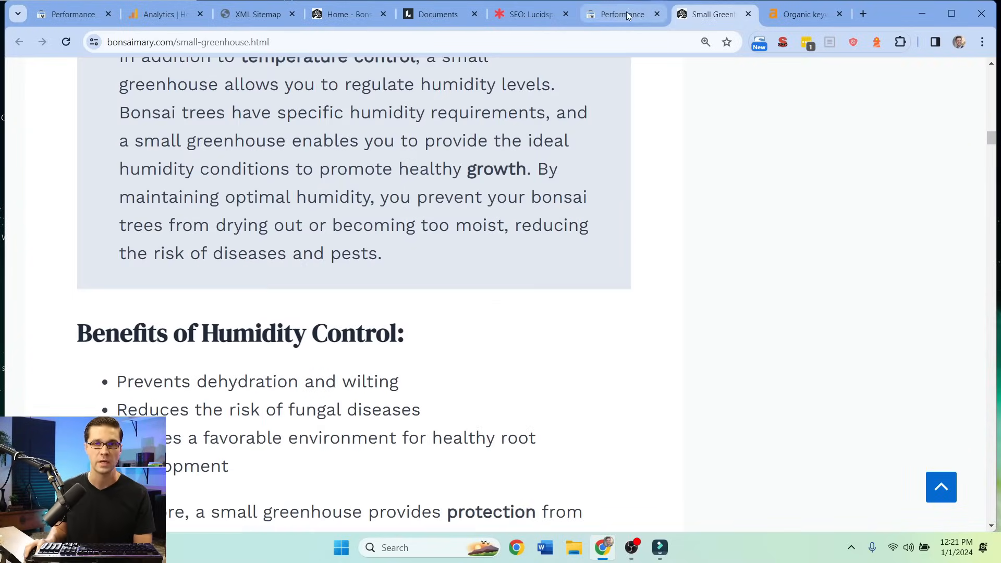
pyautogui.click(620, 15)
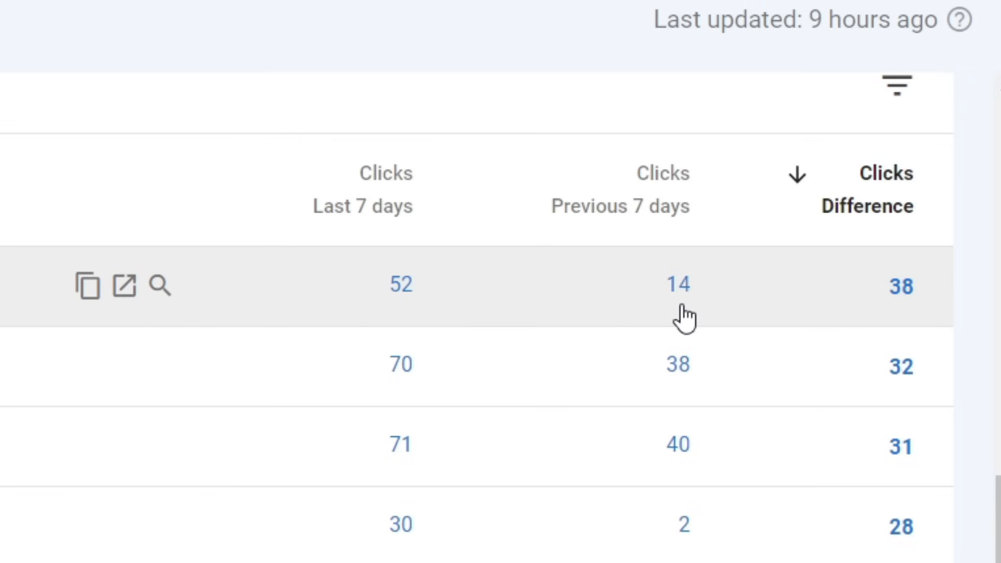
pyautogui.moveTo(509, 316)
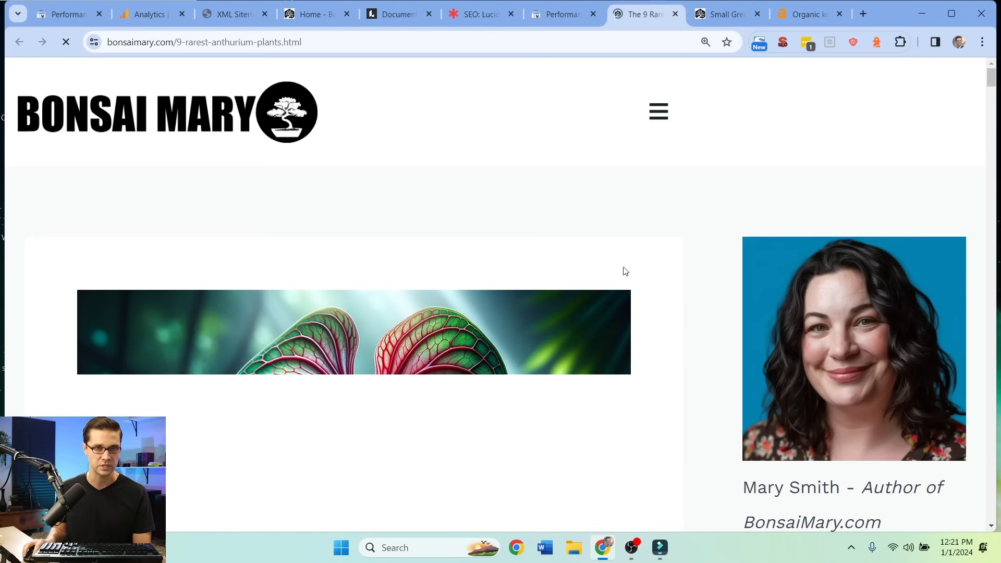
# Scroll through the 9 Rarest Anthurium Plants article
pyautogui.scroll(-3)
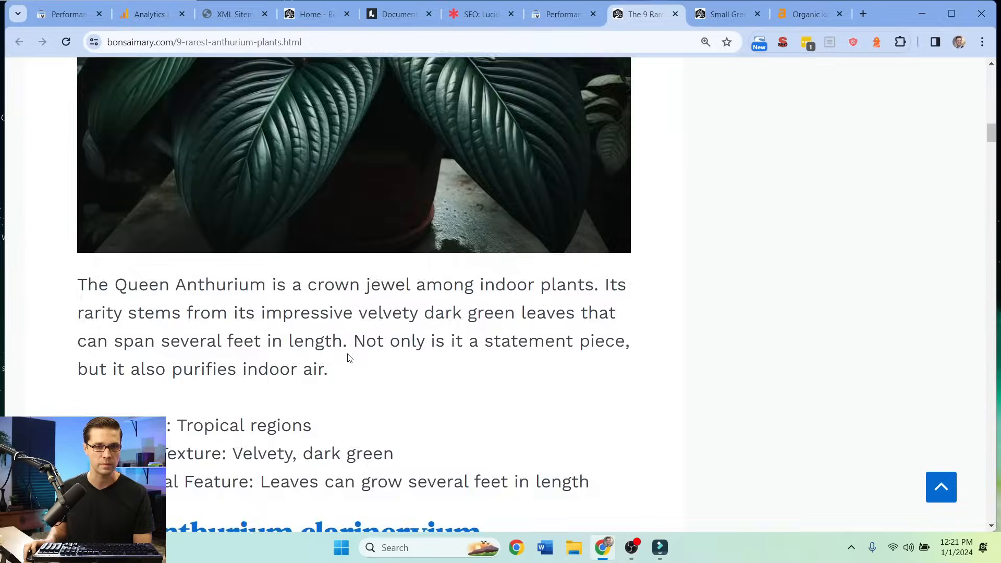
pyautogui.scroll(3)
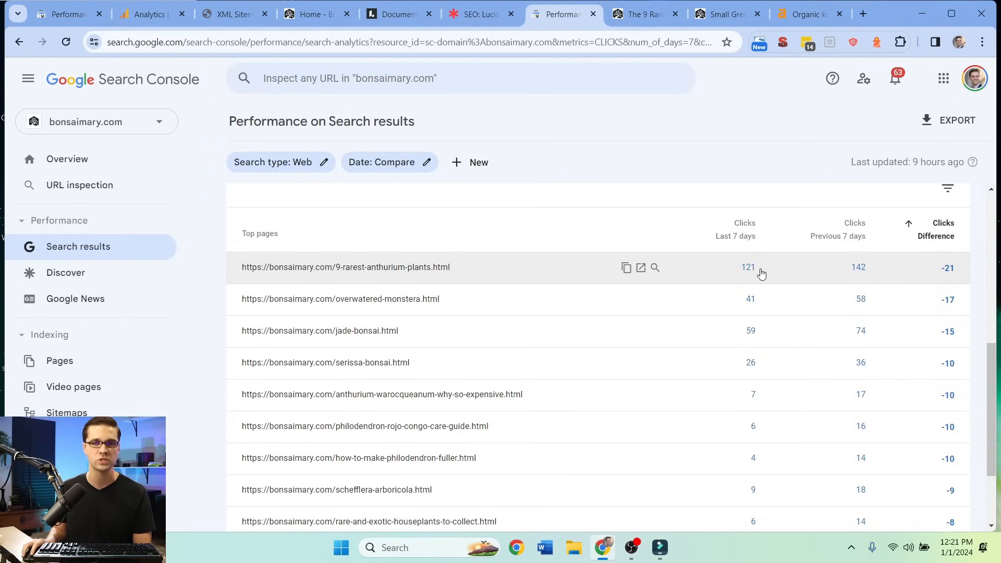
pyautogui.moveTo(807, 309)
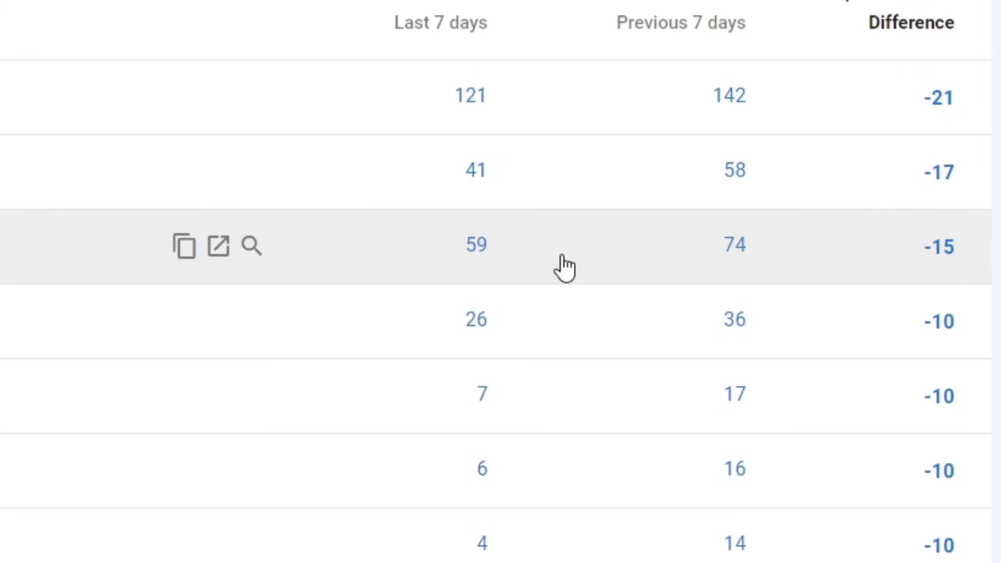
# Scroll the click-loss page list and the Anthurium Warocqueanum post to review it
pyautogui.scroll(-3)
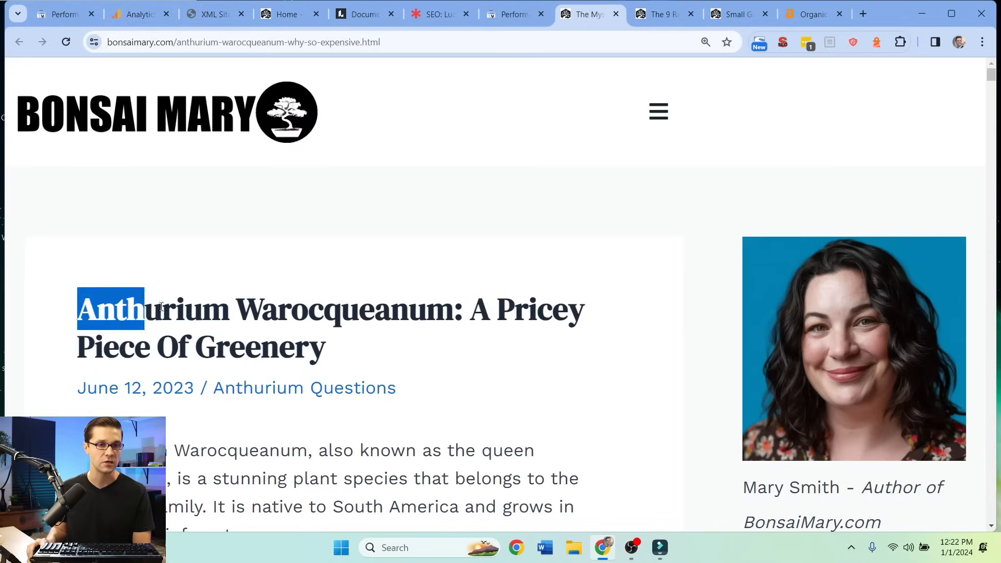
pyautogui.scroll(-3)
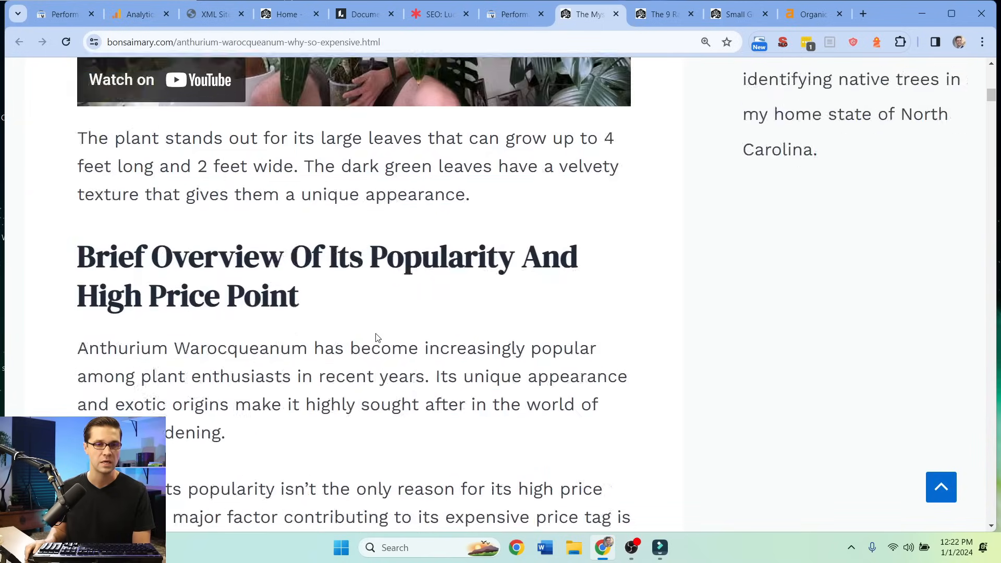
pyautogui.scroll(-3)
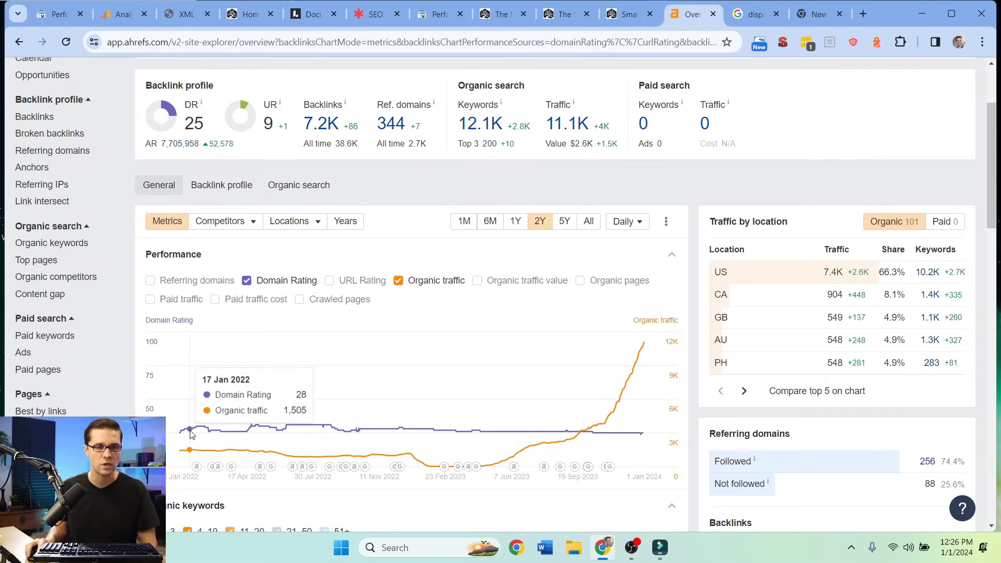
pyautogui.moveTo(519, 428)
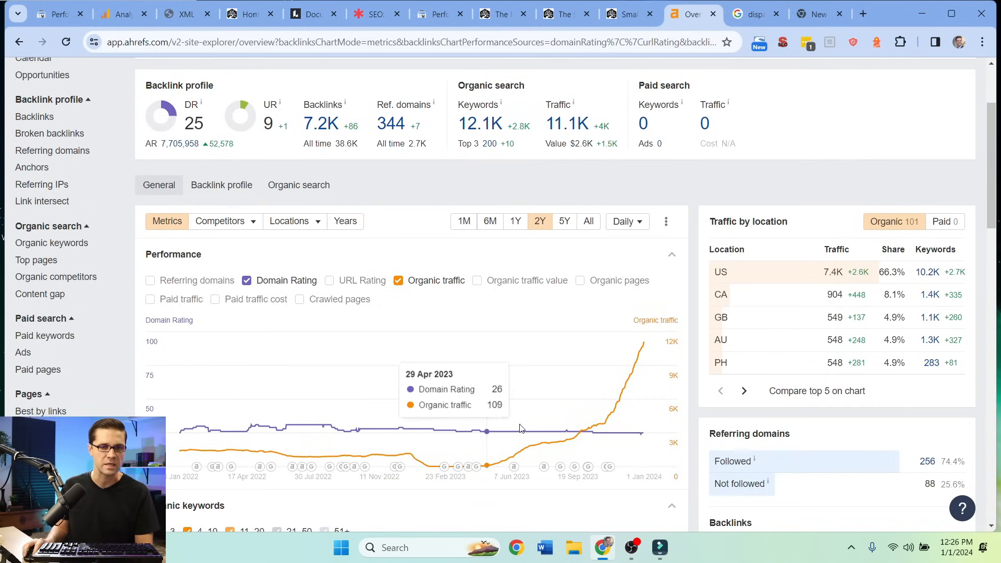
pyautogui.moveTo(623, 445)
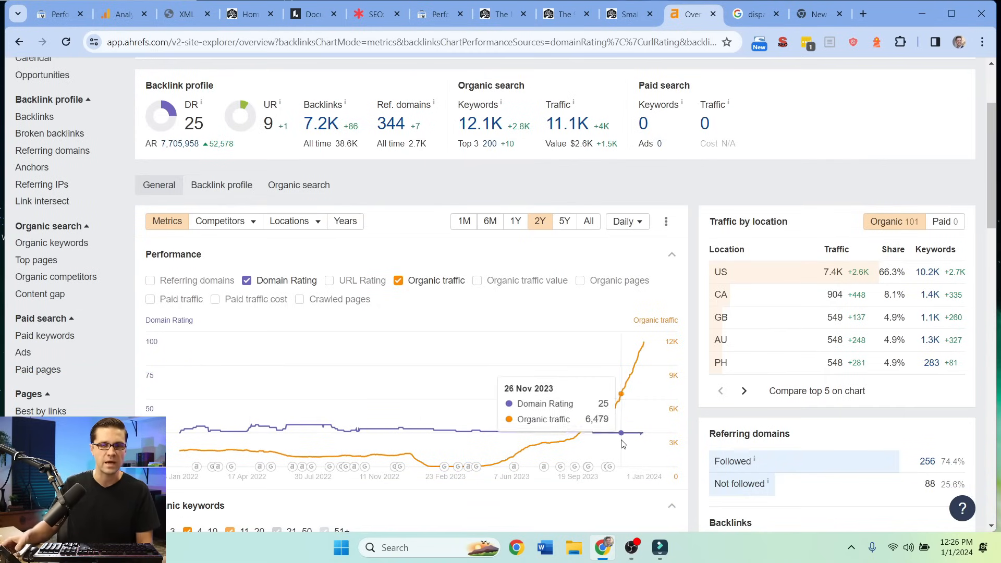
pyautogui.moveTo(627, 440)
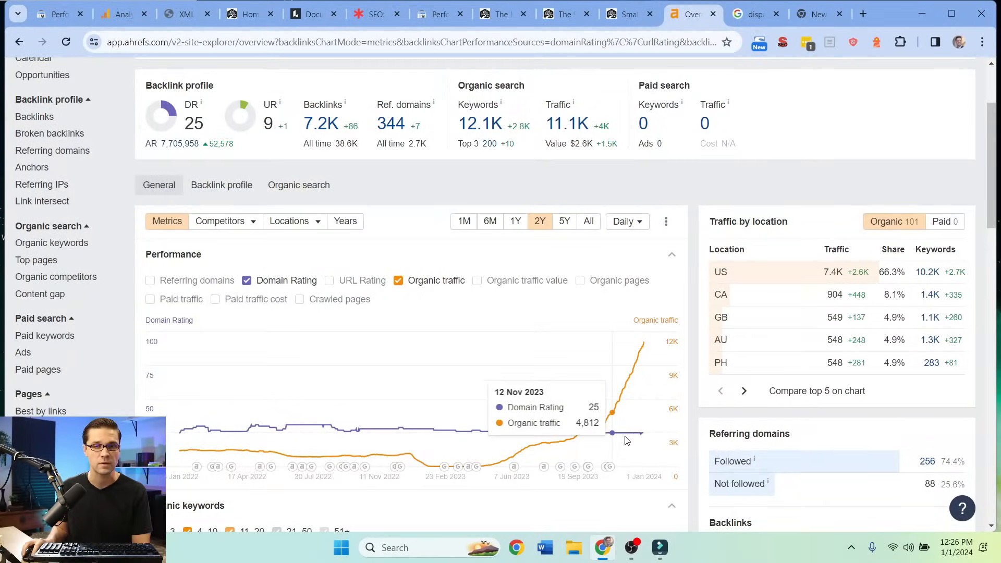
pyautogui.moveTo(651, 388)
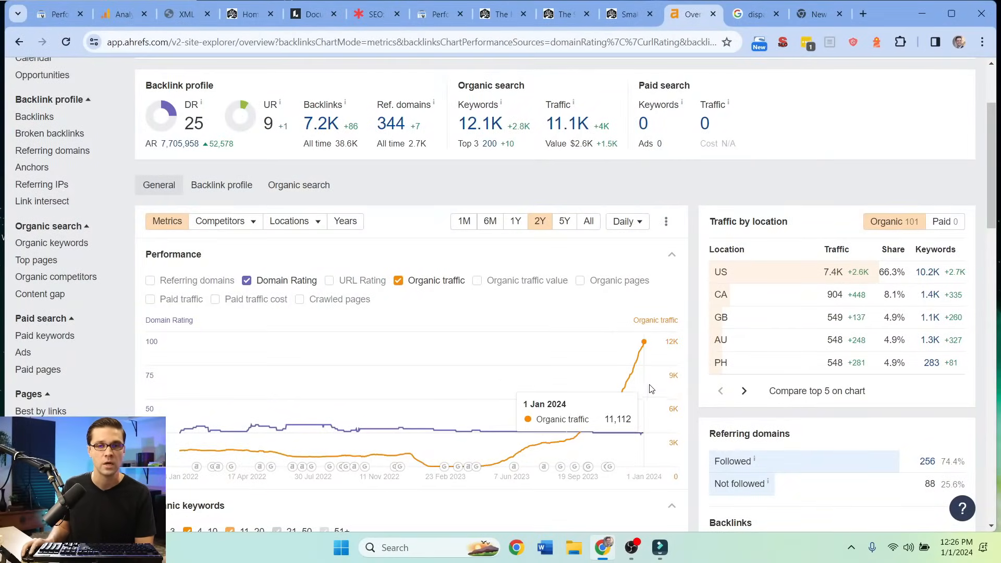
# Show bonsaimary.com's organic keywords compared with the previous month, 1 Dec 2023
pyautogui.click(52, 243)
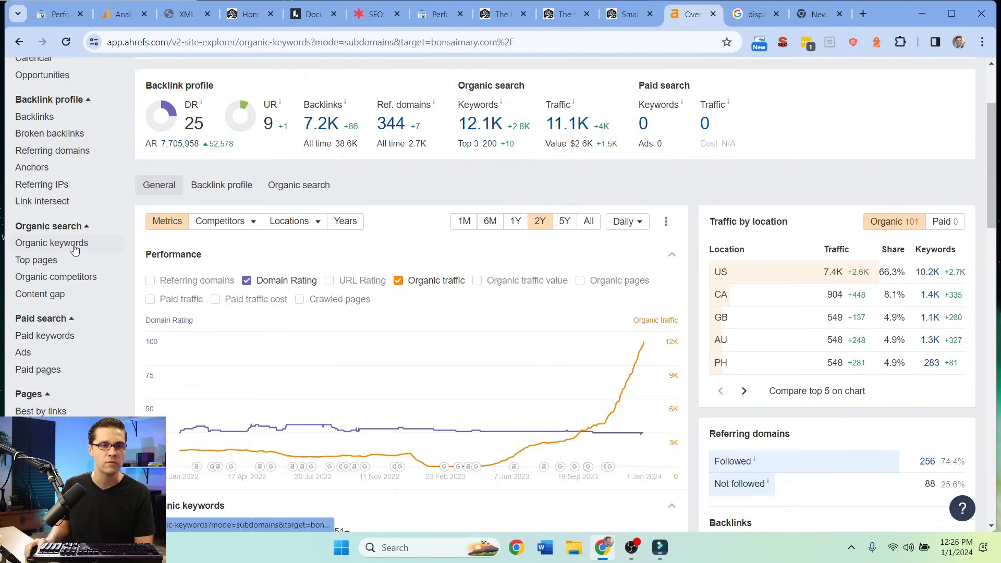
pyautogui.click(52, 243)
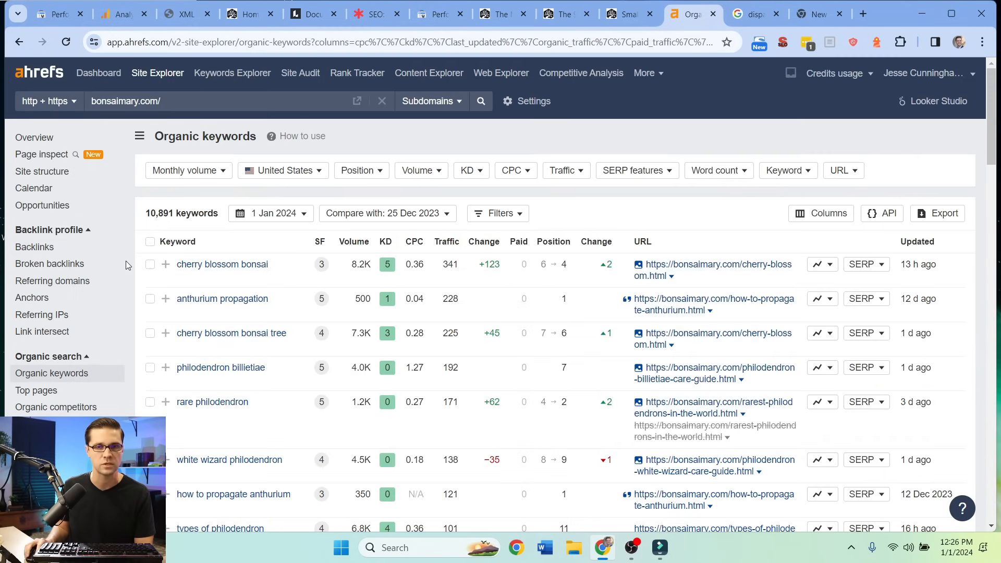
pyautogui.click(388, 213)
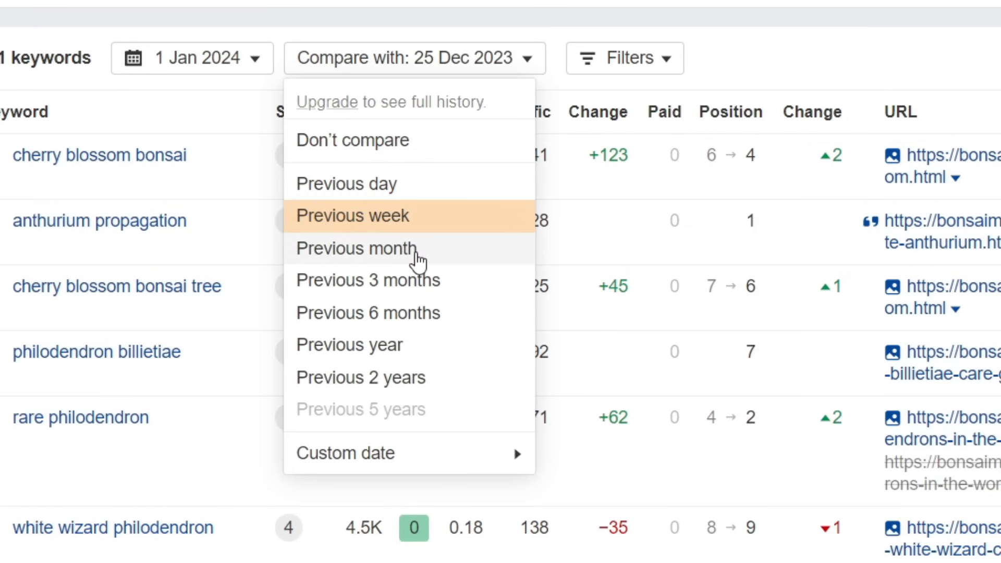
pyautogui.click(354, 249)
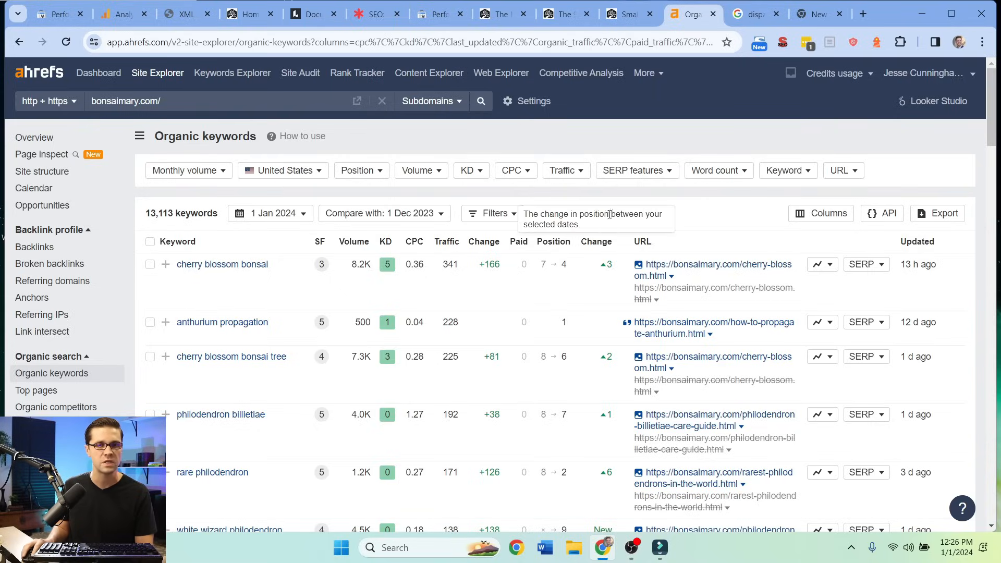
pyautogui.moveTo(571, 204)
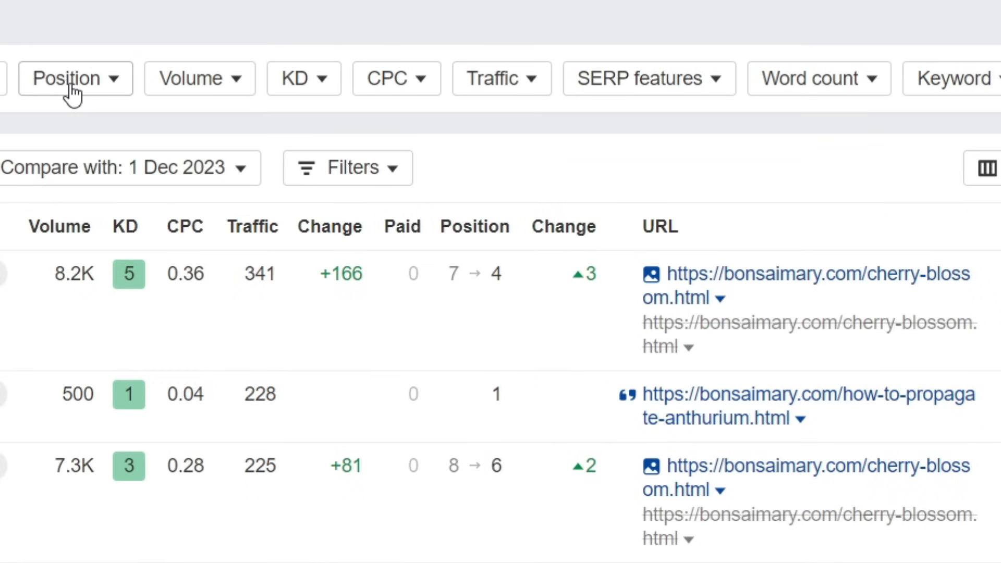
# Filter keyword positions to Lost and Declined and scroll the narrowed list
pyautogui.click(73, 79)
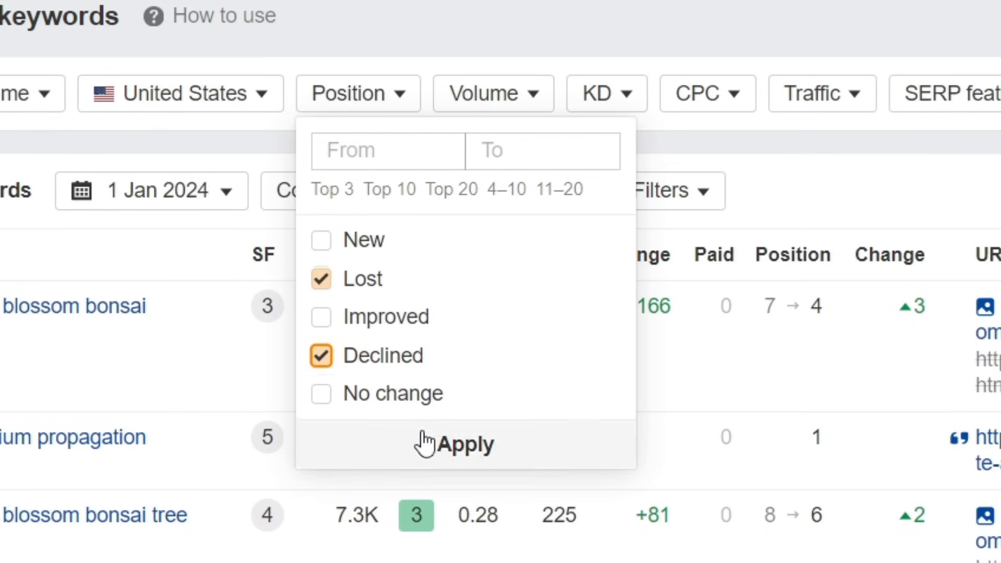
pyautogui.click(466, 445)
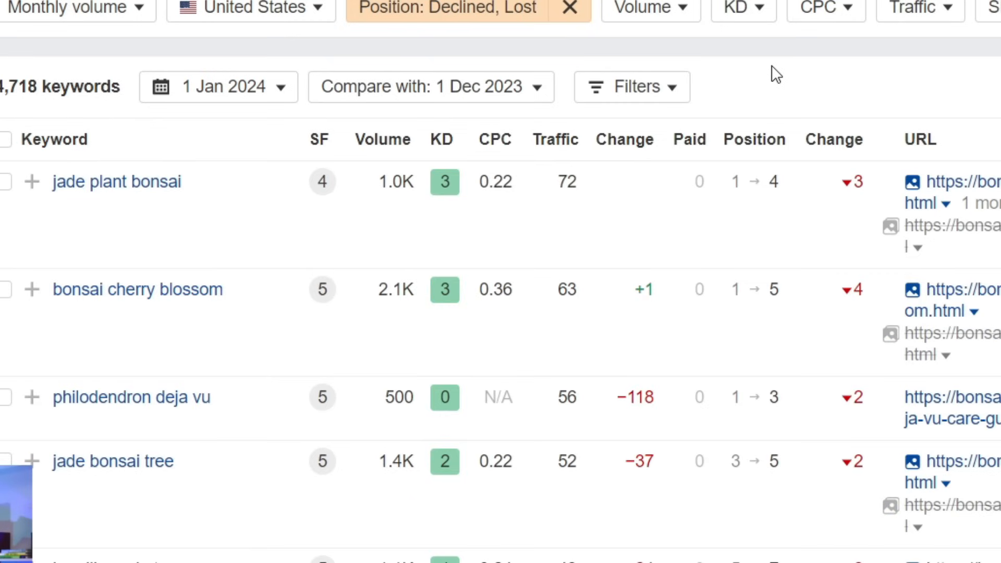
pyautogui.scroll(-3)
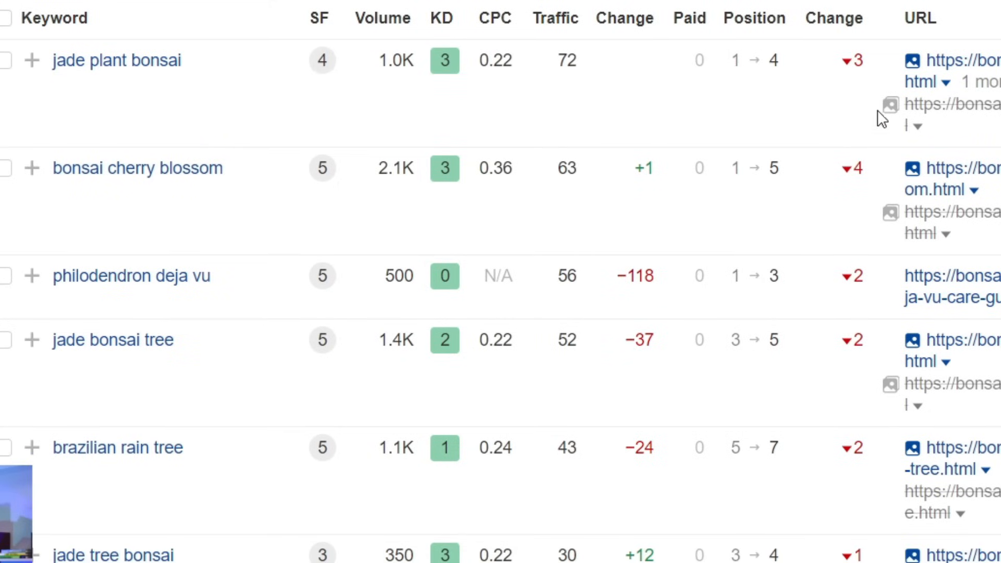
pyautogui.moveTo(854, 110)
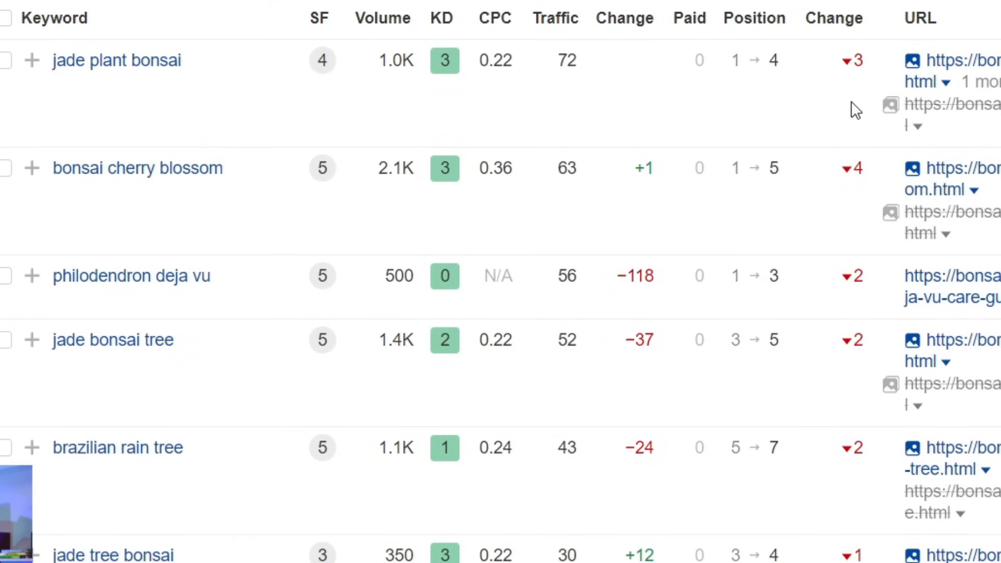
pyautogui.scroll(-3)
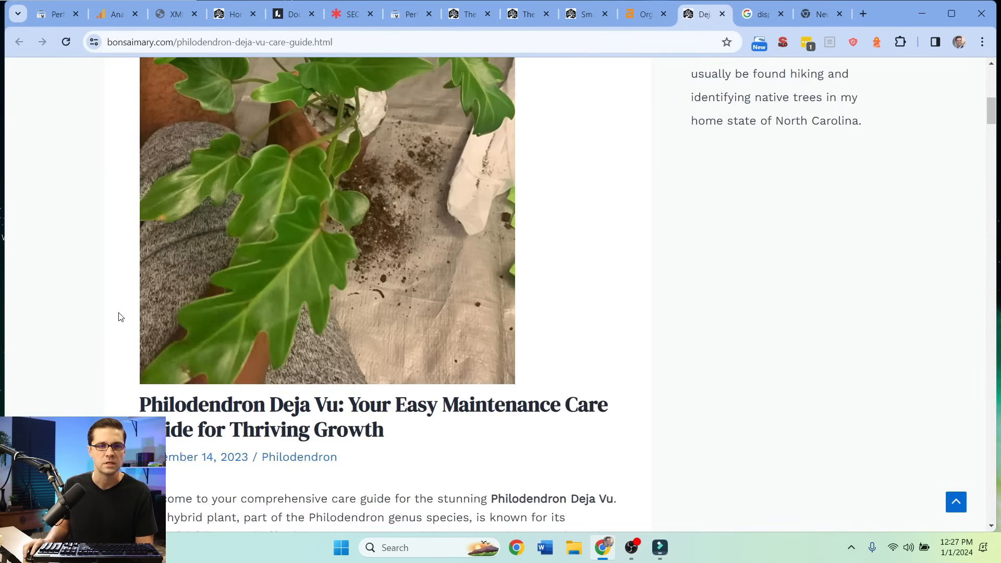
# Scroll the Philodendron Deja Vu care guide, then return to the Search Console page comparison
pyautogui.scroll(-3)
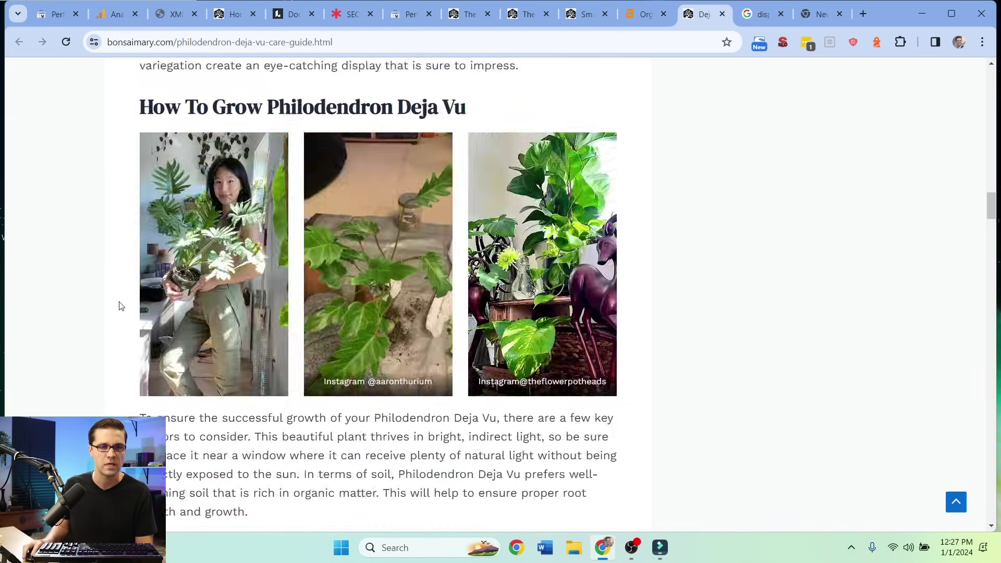
pyautogui.scroll(-3)
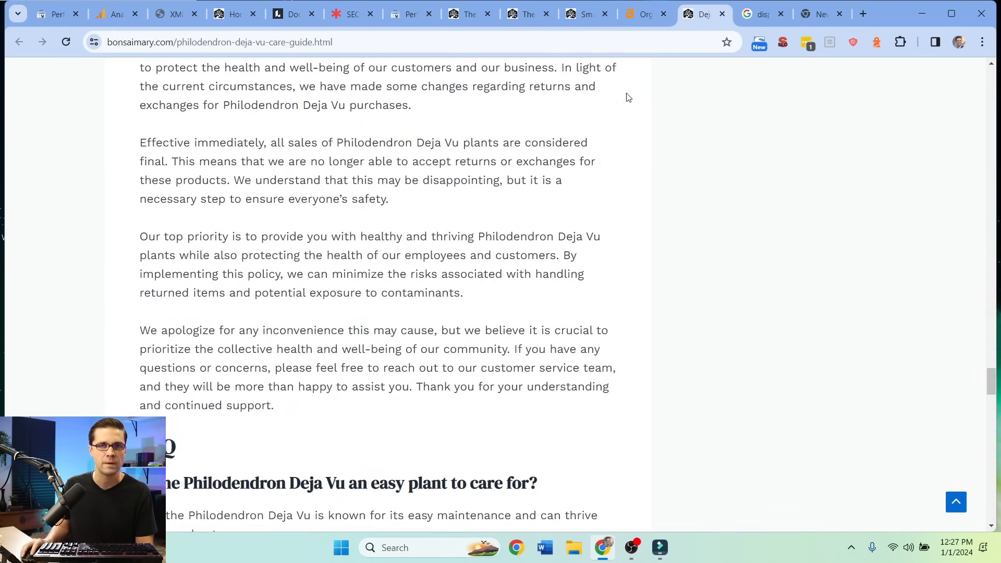
pyautogui.click(651, 14)
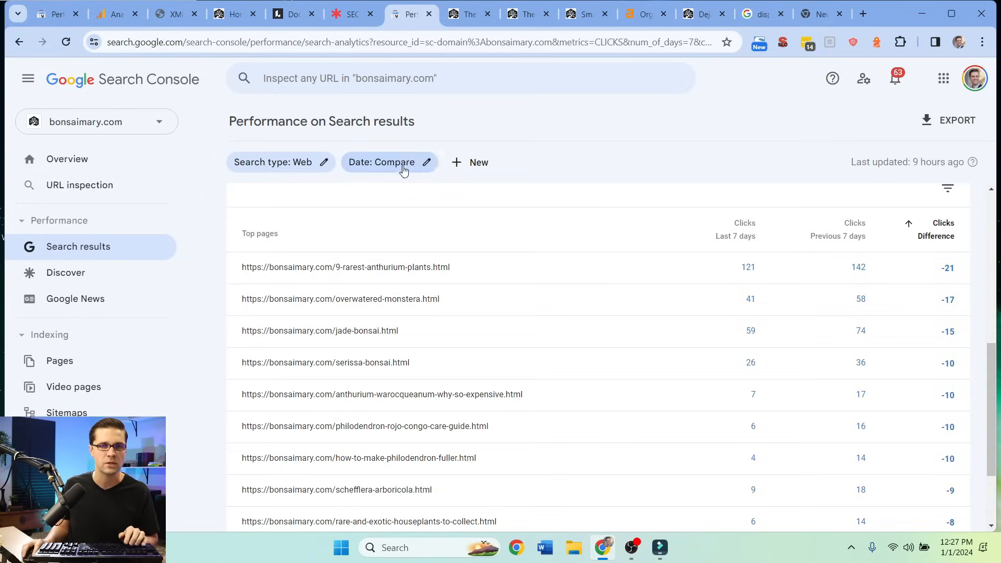
# Filter the performance report to the Deja Vu page and show its last 28 days of clicks (46)
pyautogui.click(470, 161)
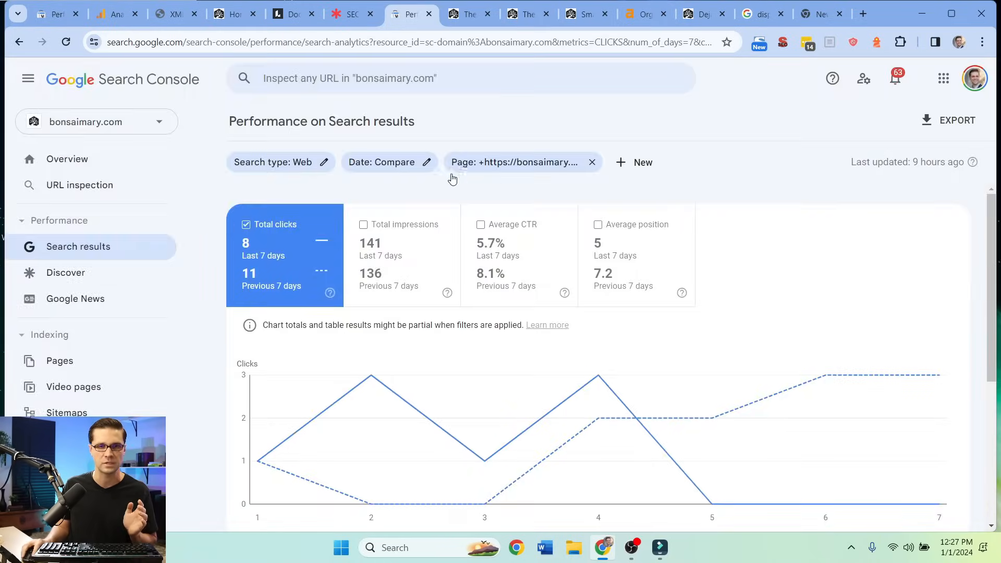
pyautogui.click(382, 162)
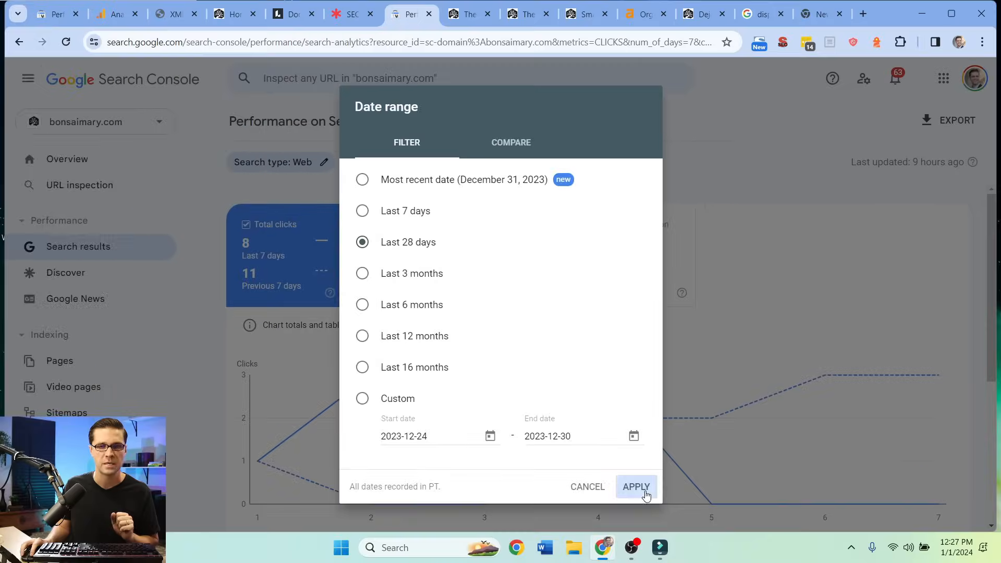
pyautogui.click(636, 487)
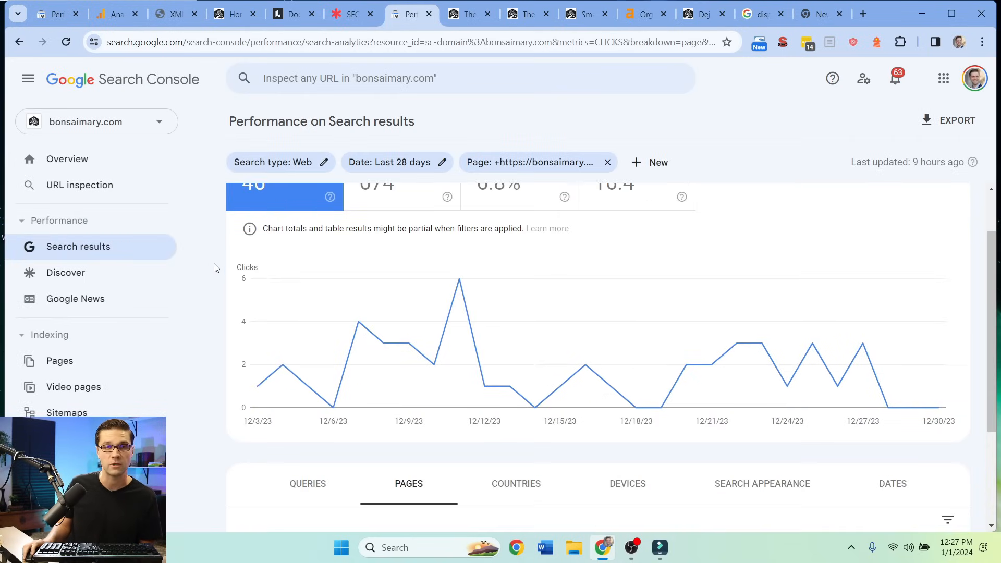
pyautogui.scroll(3)
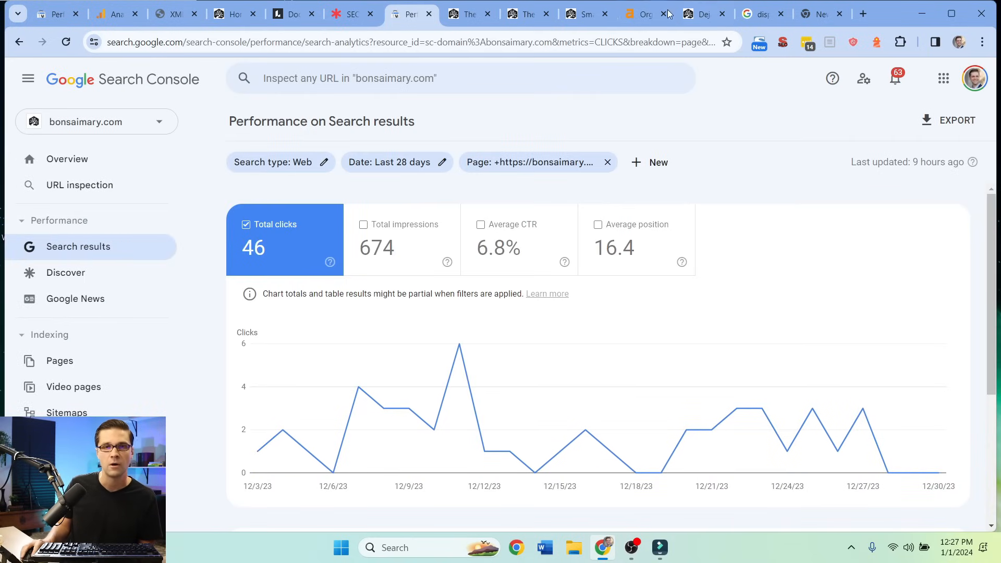
pyautogui.scroll(-3)
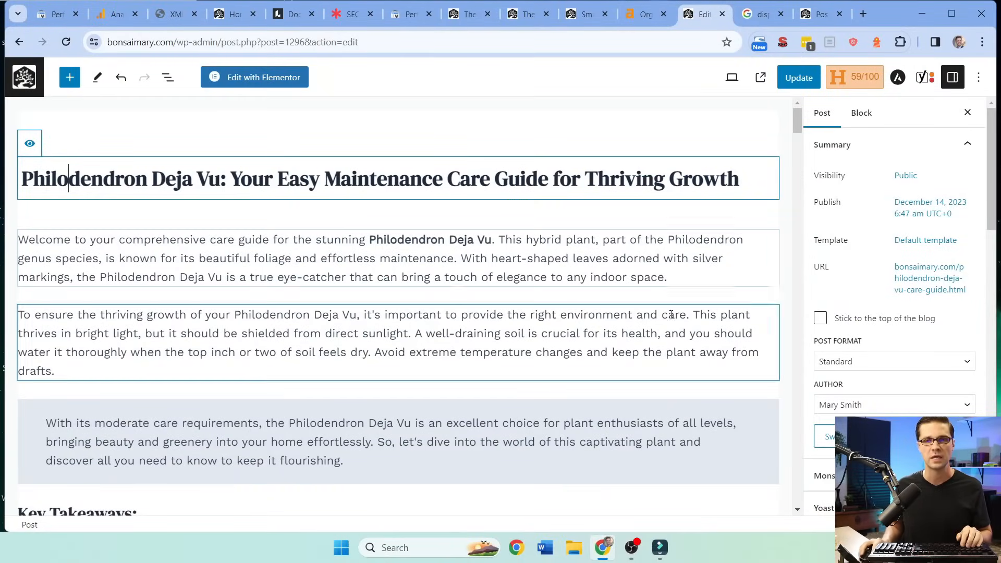
pyautogui.scroll(-3)
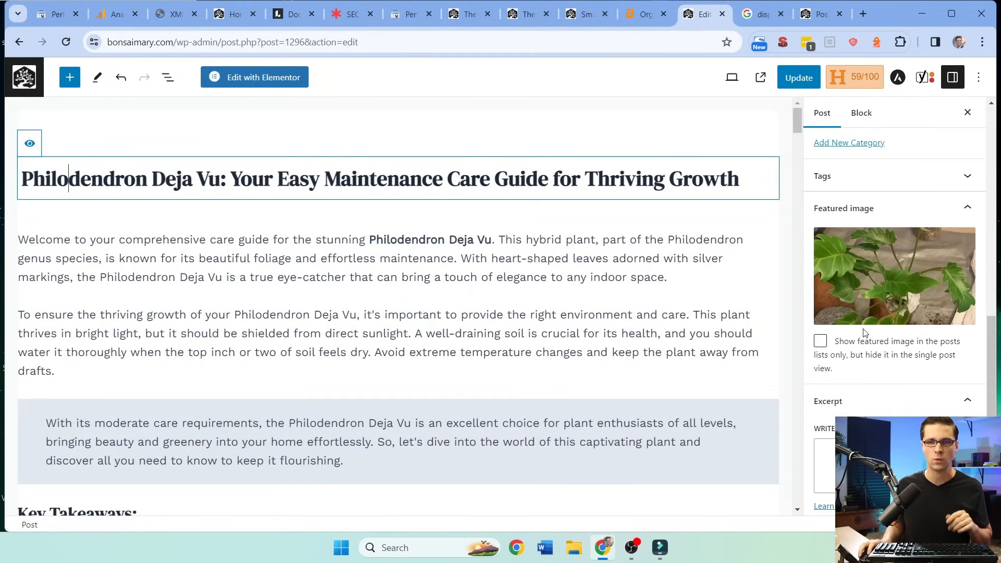
pyautogui.click(895, 276)
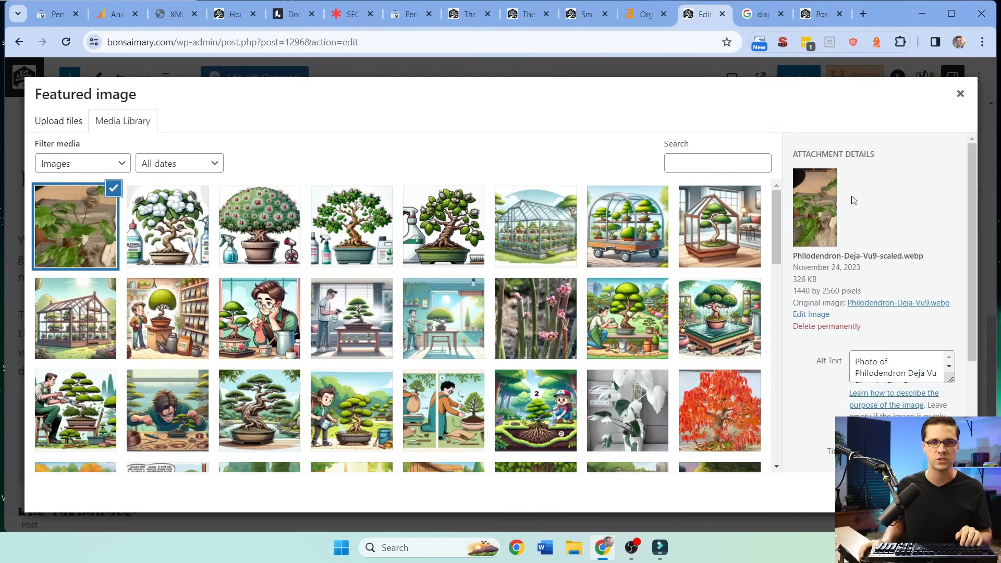
pyautogui.write('Deja Vu')
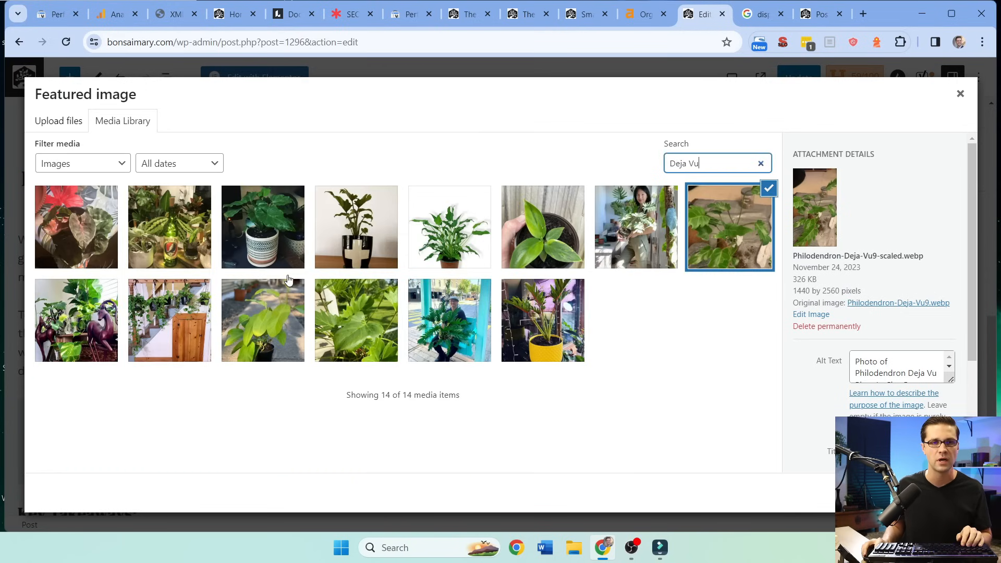
pyautogui.moveTo(457, 232)
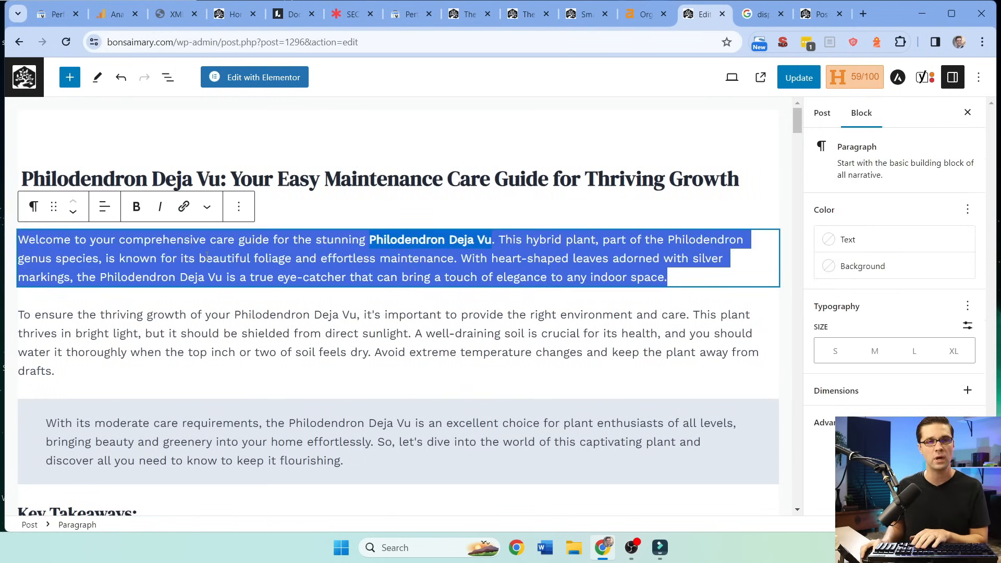
# Replace the post's opening paragraph with the new intro text
pyautogui.press('Delete')
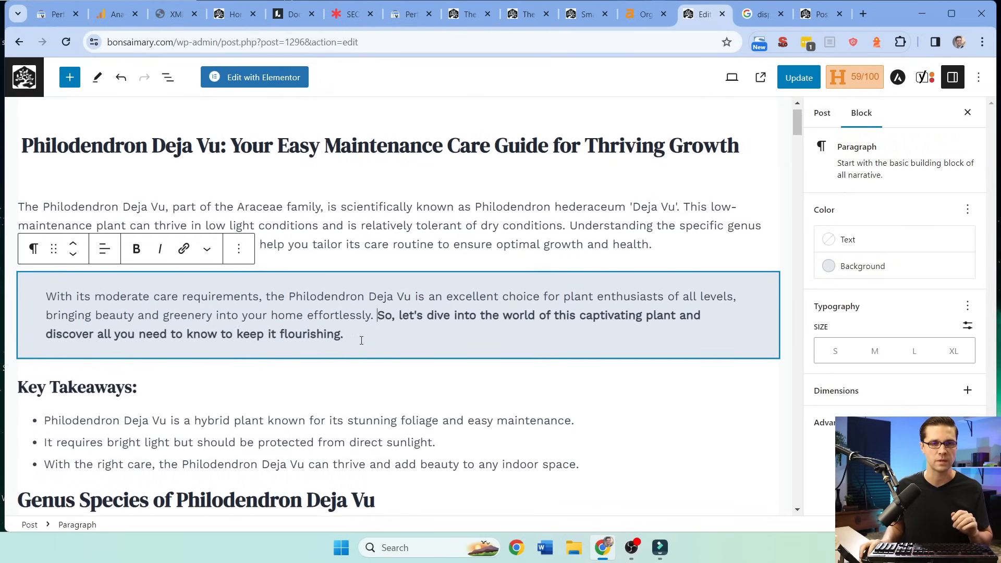
pyautogui.scroll(-3)
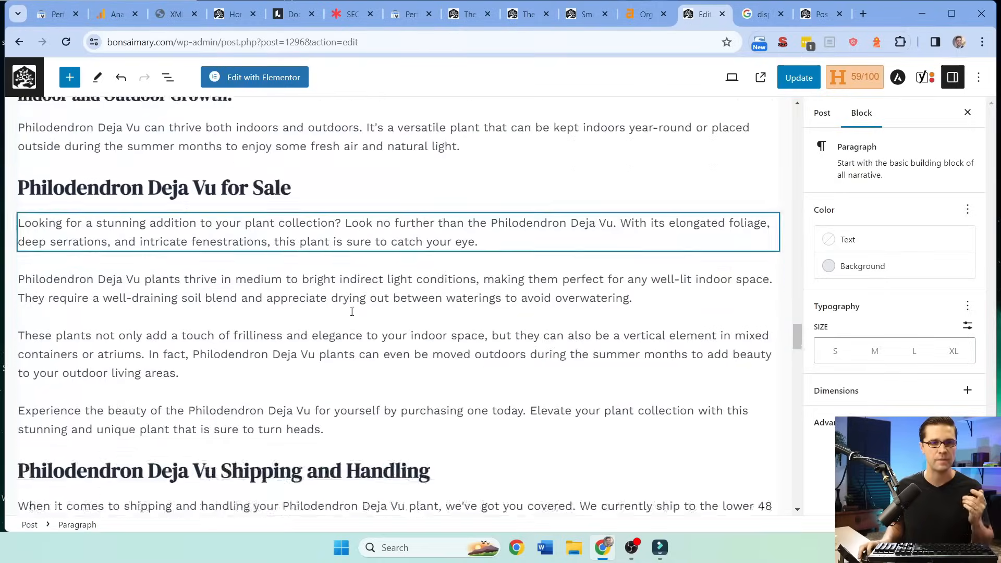
pyautogui.scroll(-3)
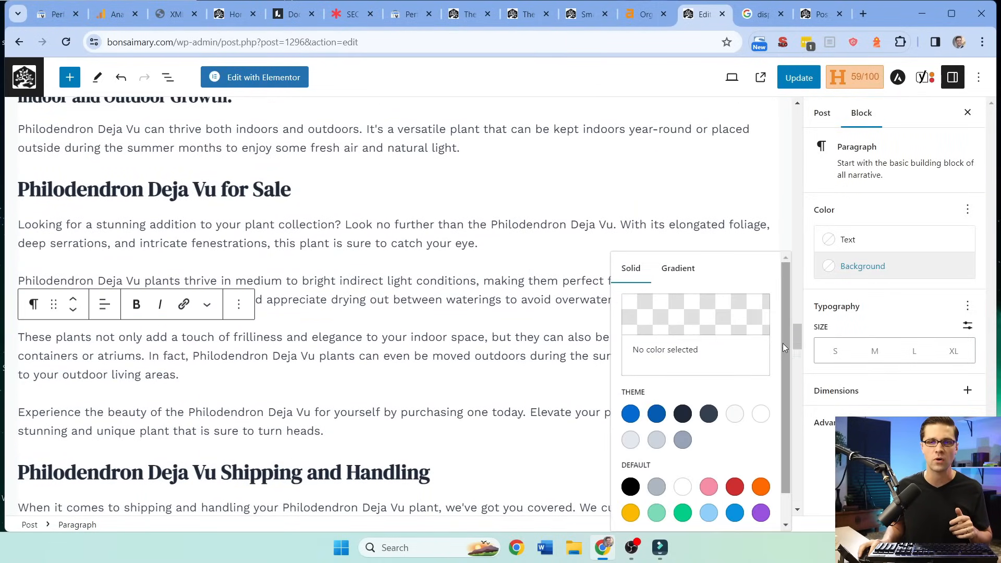
# Give the For Sale paragraph a light background, update the post and view it live
pyautogui.click(799, 77)
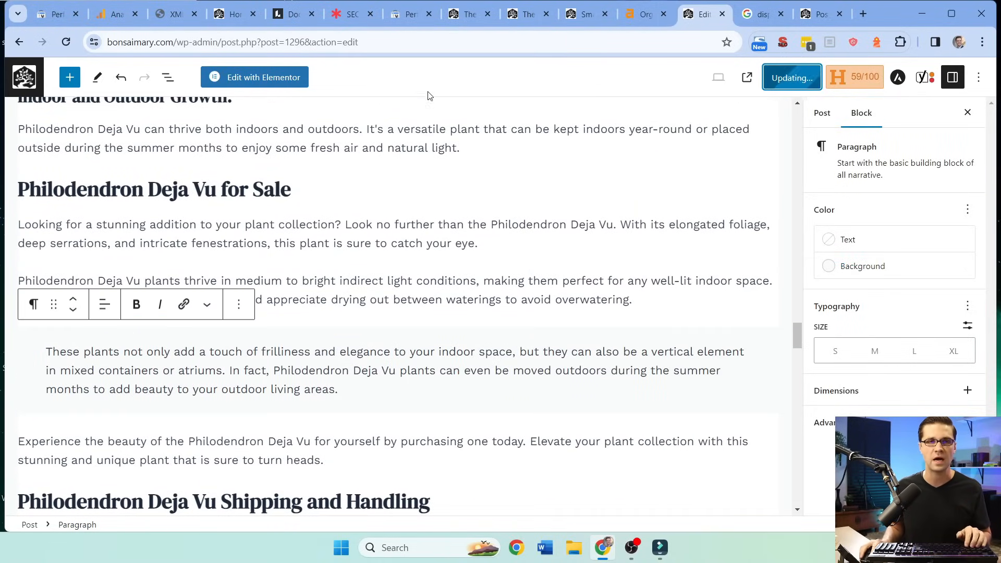
pyautogui.click(793, 77)
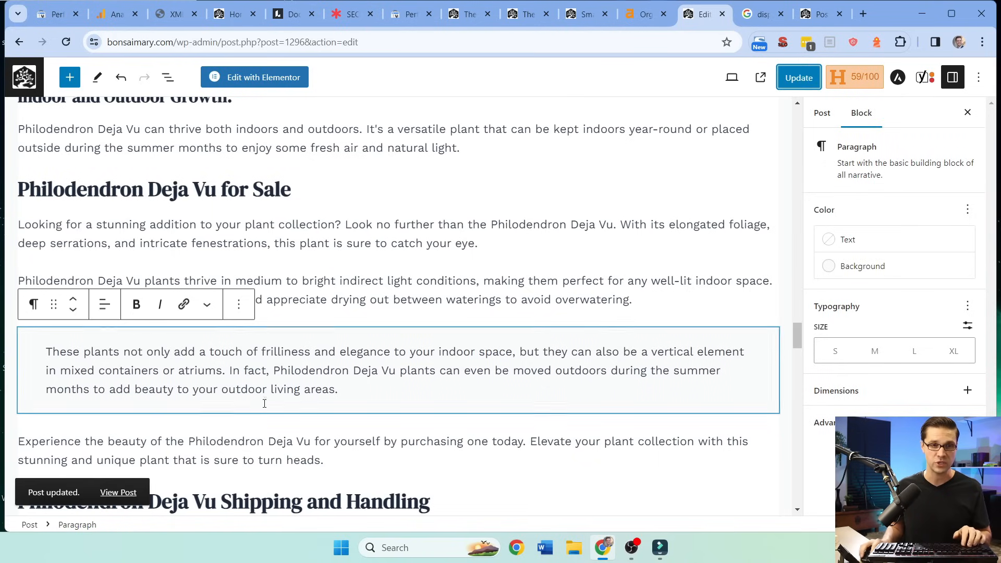
pyautogui.click(119, 493)
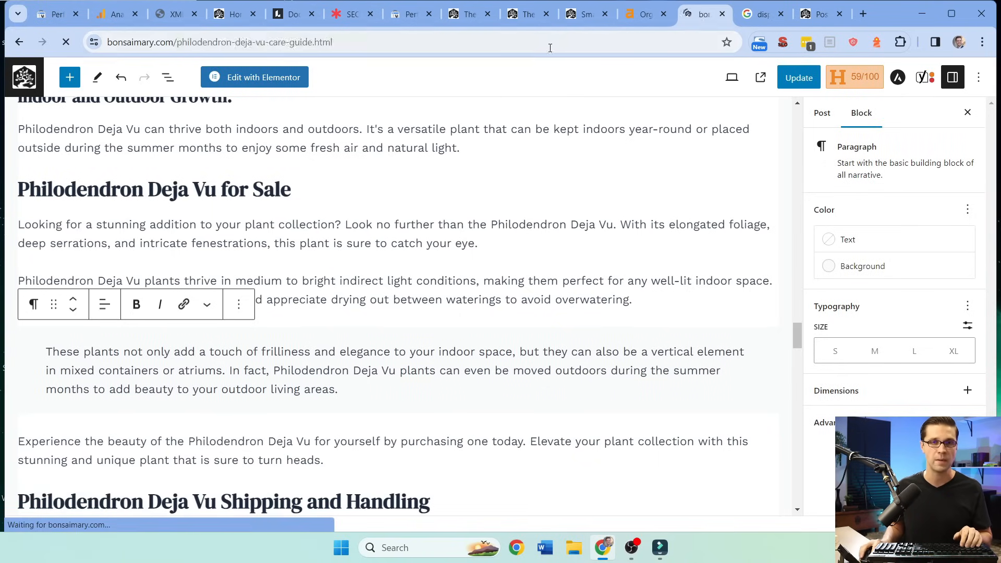
# Inspect the Deja Vu care guide URL and request indexing so Google recrawls it
pyautogui.click(406, 14)
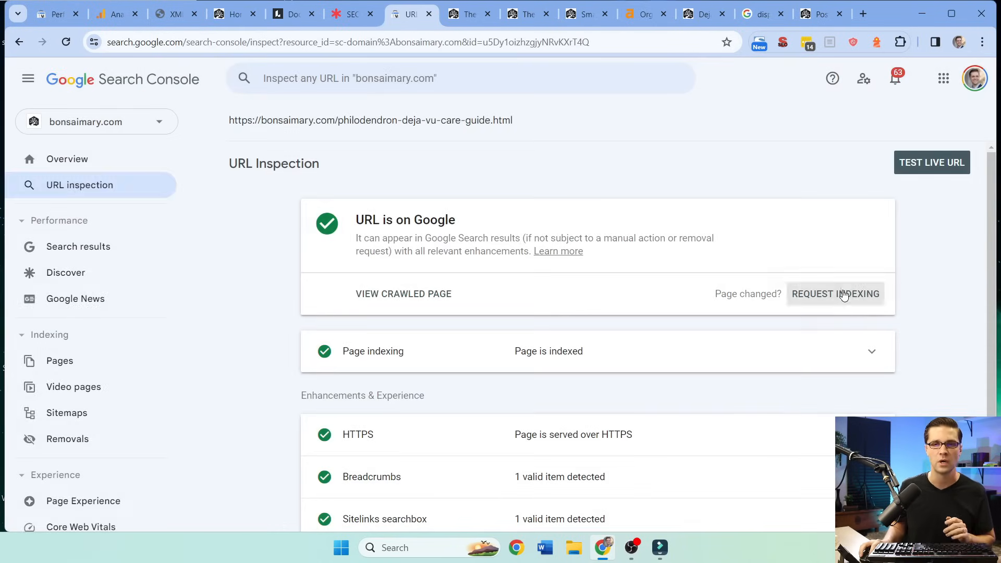
pyautogui.click(932, 162)
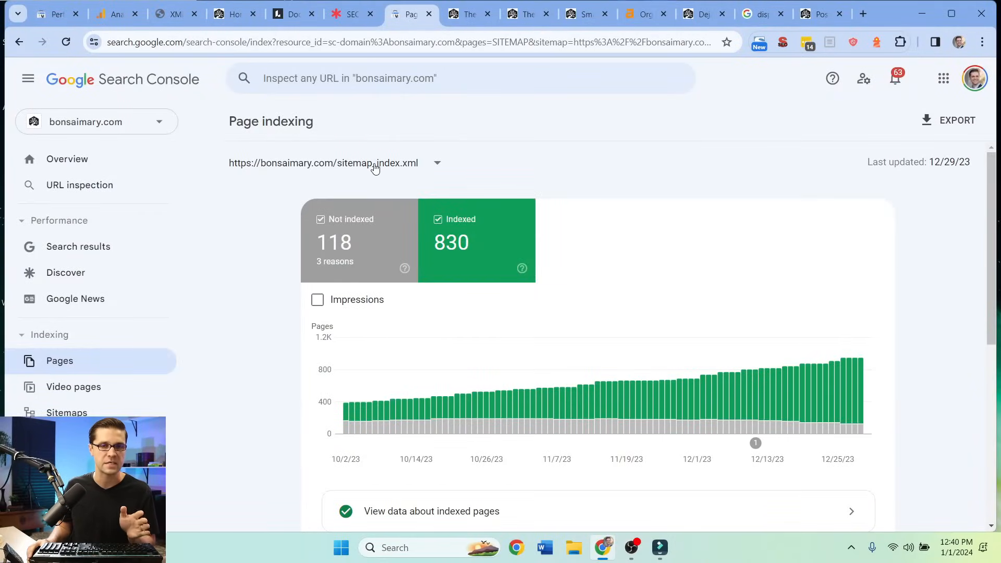
# Compare the sitemap's 830 indexed / 118 not indexed pages with all known pages, then move to the Proactive SEO board
pyautogui.click(437, 162)
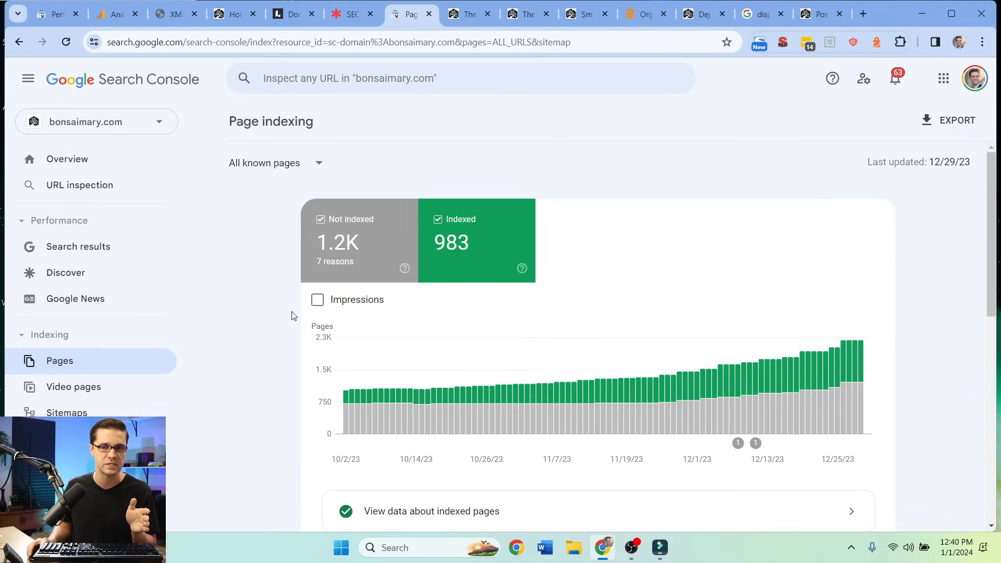
pyautogui.click(275, 162)
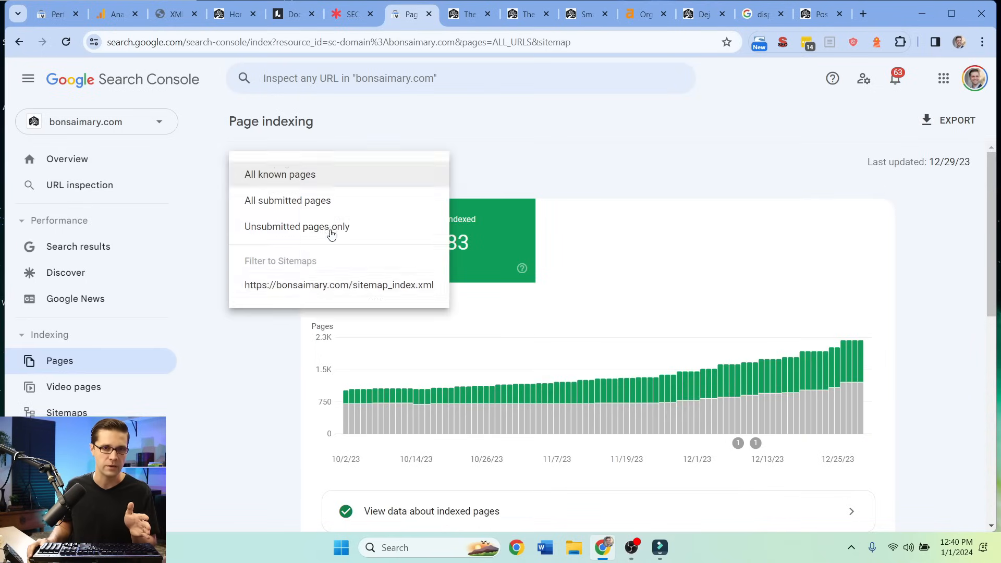
pyautogui.click(339, 285)
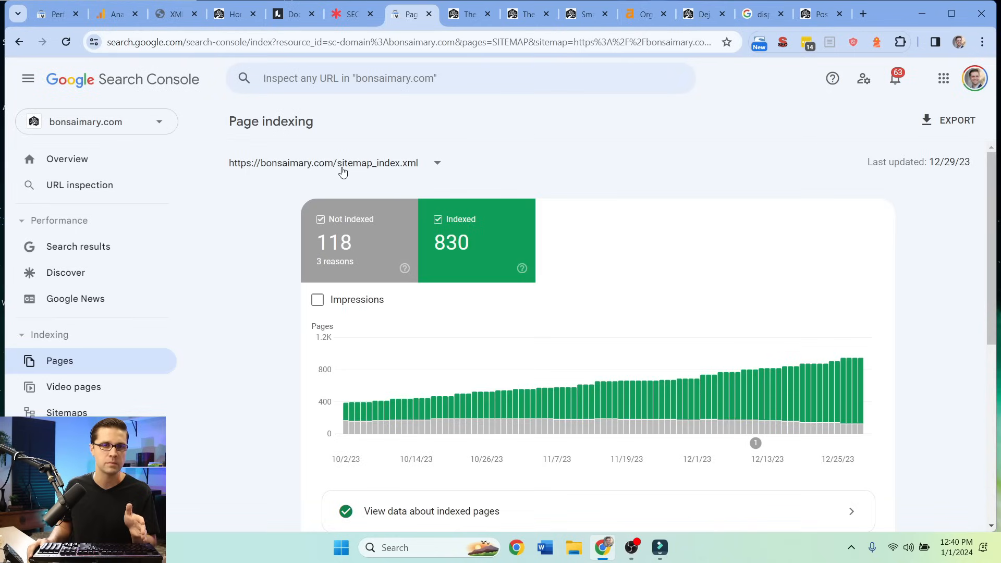
pyautogui.scroll(-3)
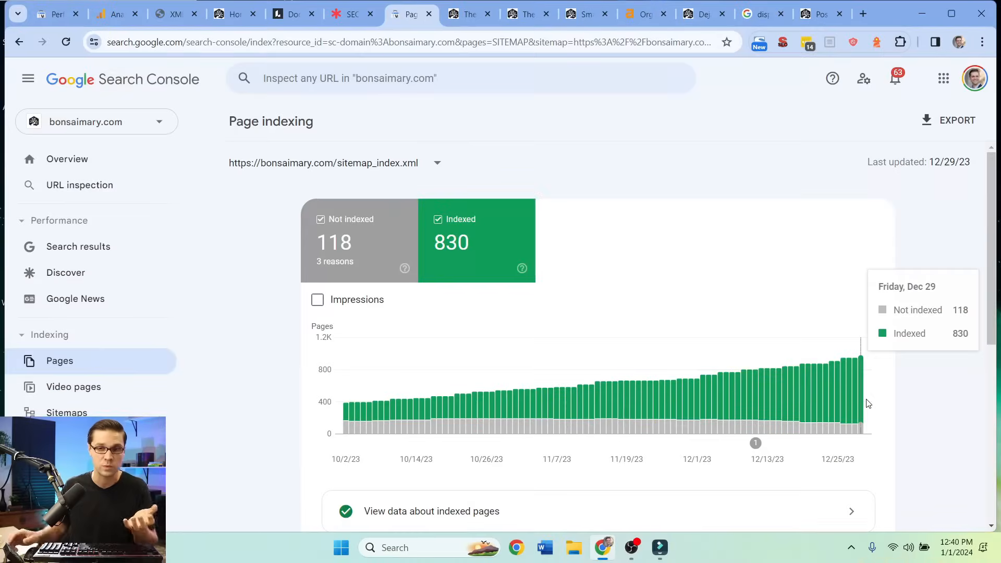
pyautogui.moveTo(869, 378)
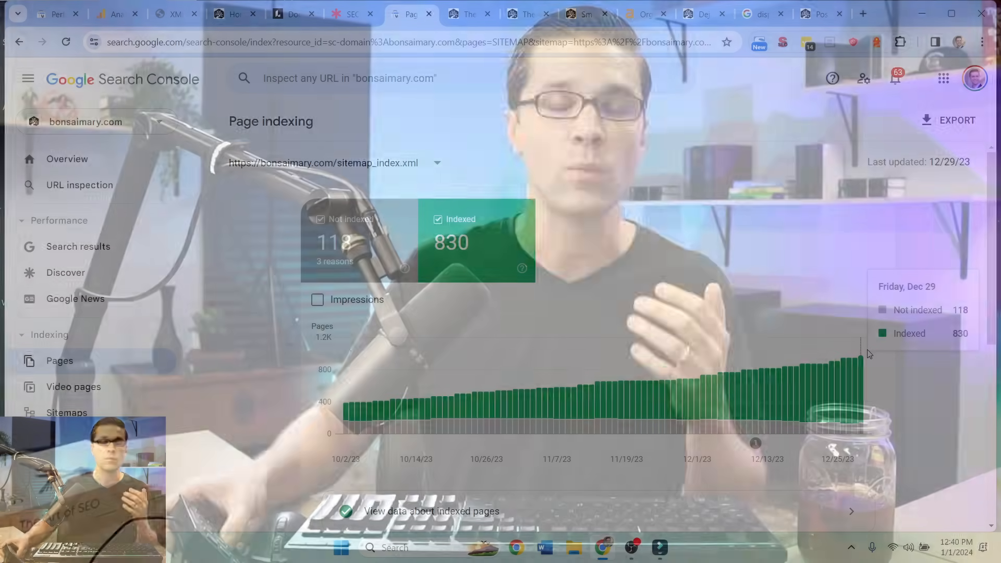
pyautogui.click(350, 14)
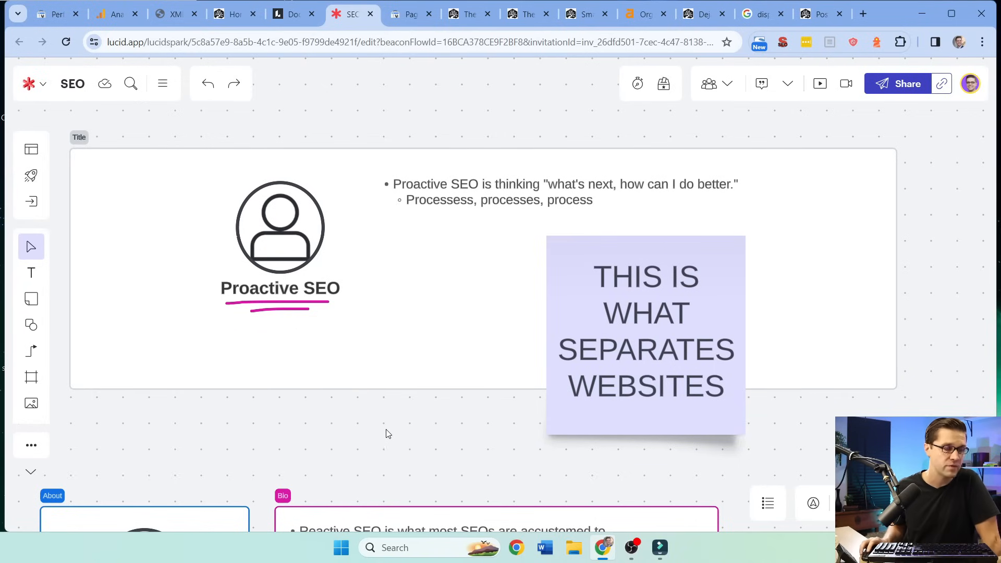
# Review the Proactive SEO bullet notes, then bring up the post-sitemap.xml listing 779 URLs
pyautogui.click(646, 334)
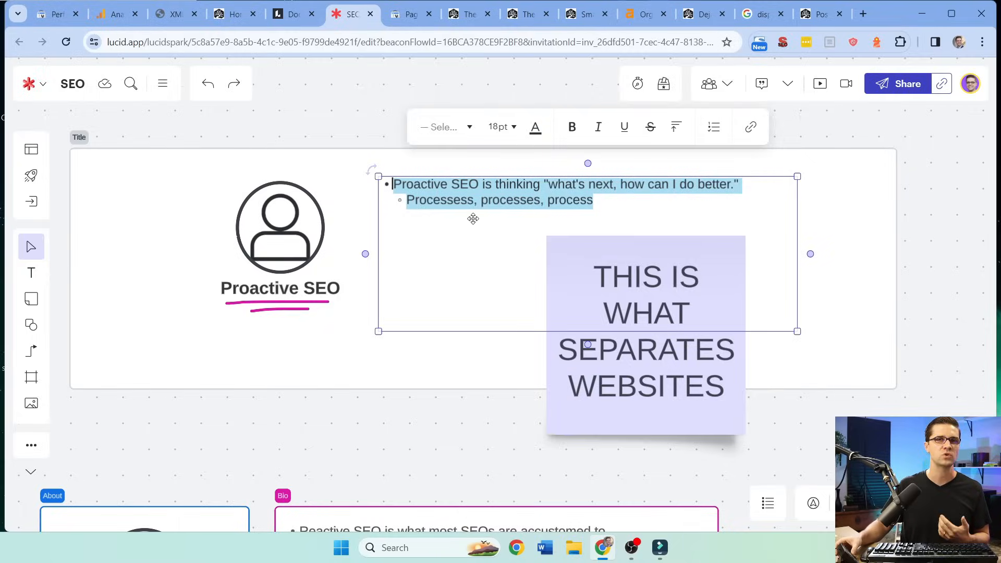
pyautogui.click(175, 14)
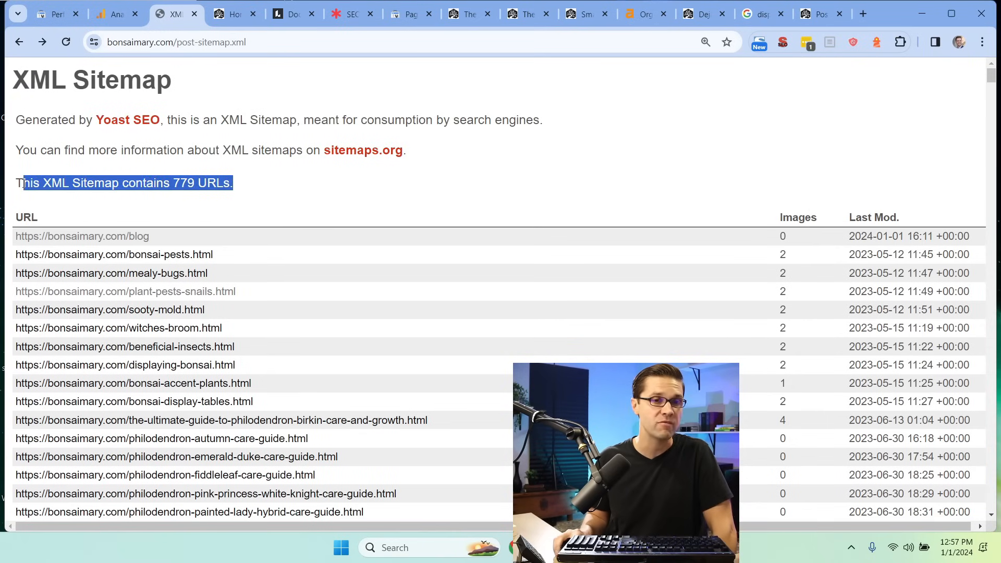
# Find sooty-mold.html in the post sitemap and open the Sooty Mold care guide
pyautogui.scroll(-3)
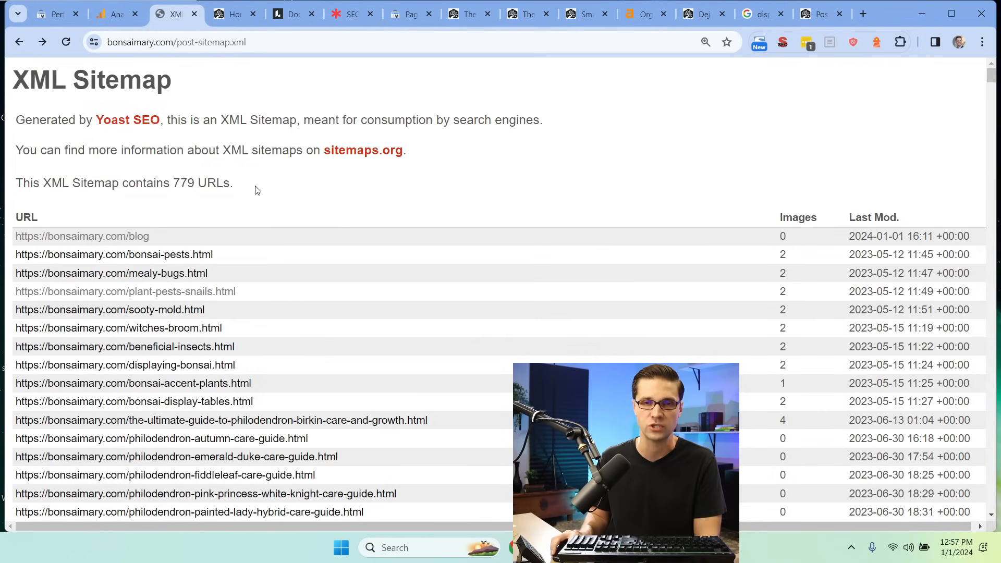
pyautogui.scroll(-3)
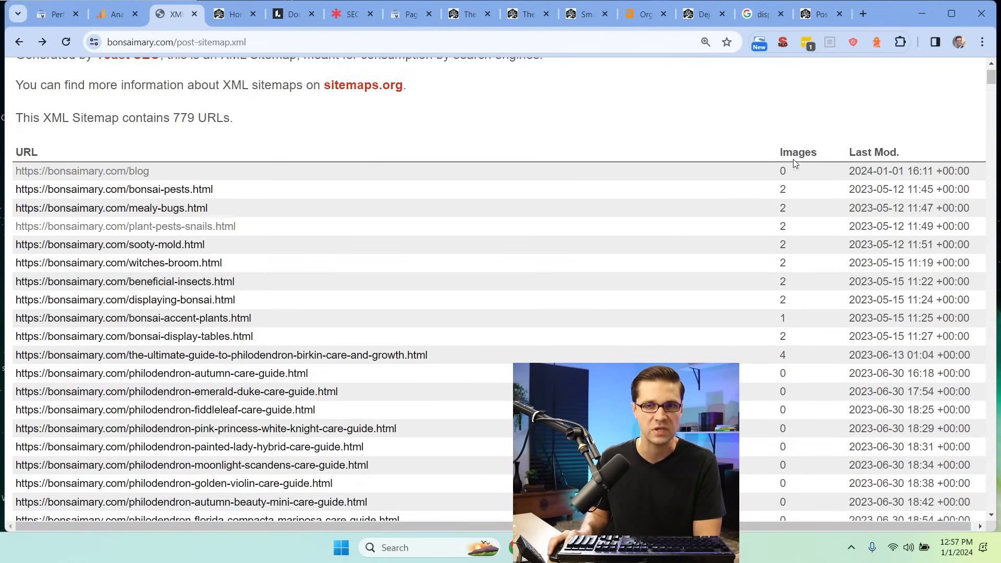
pyautogui.moveTo(872, 276)
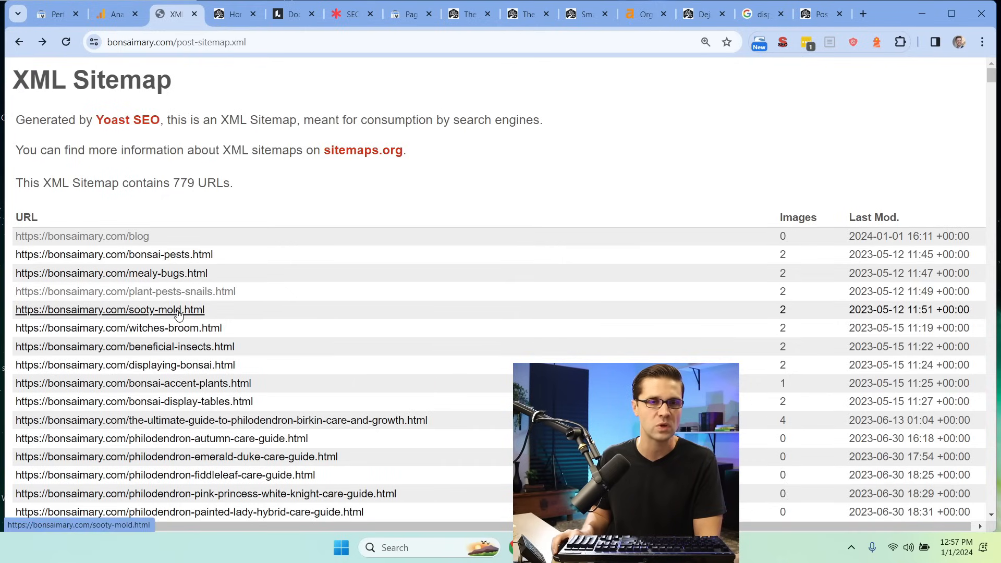
pyautogui.click(111, 309)
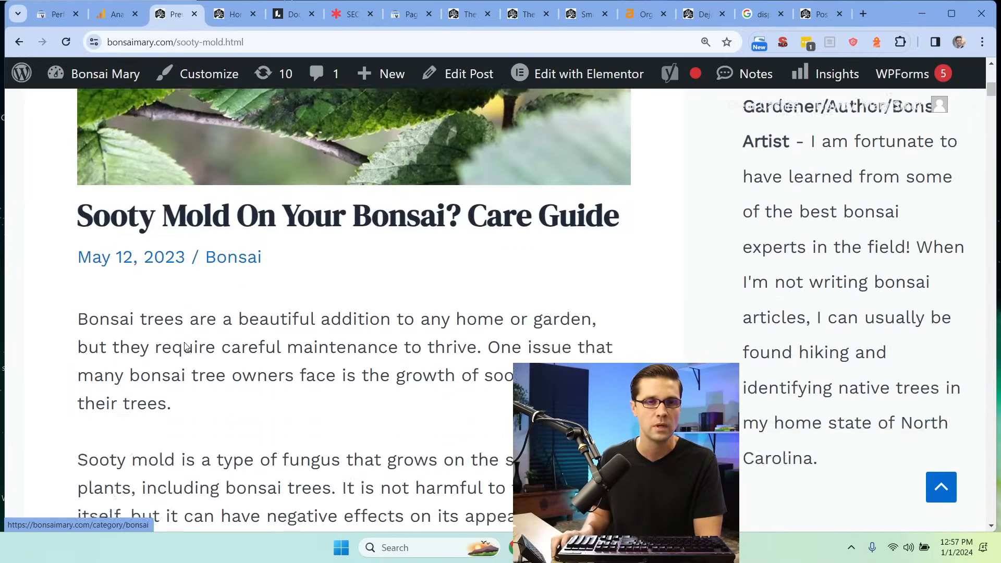
# Skim the Sooty Mold article and go back to the post sitemap list
pyautogui.scroll(-3)
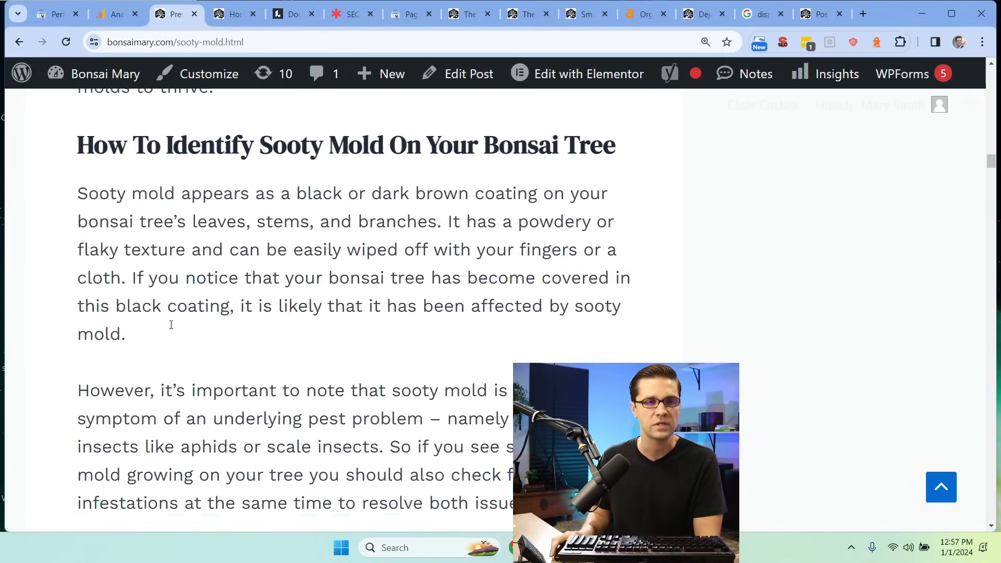
pyautogui.scroll(-3)
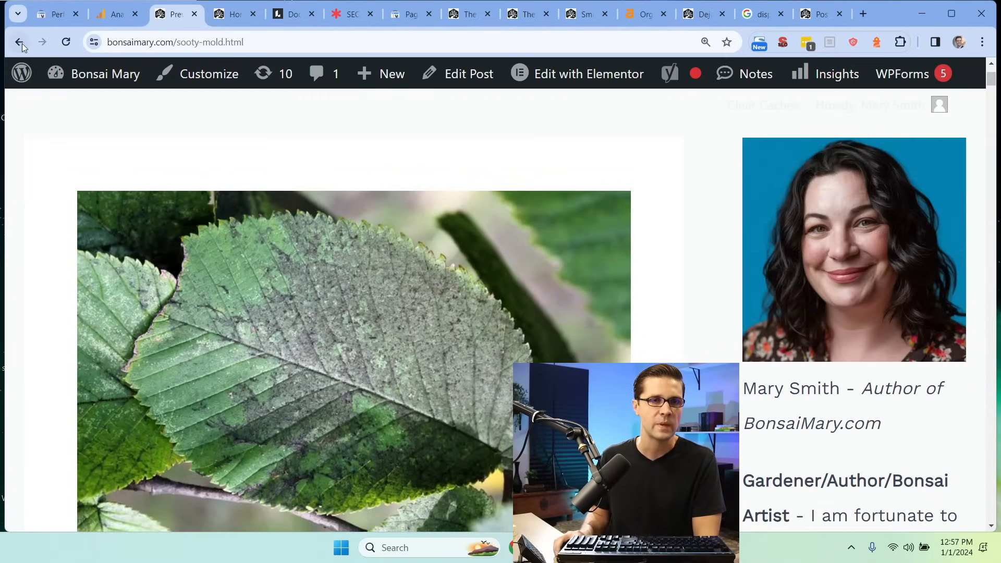
pyautogui.click(18, 42)
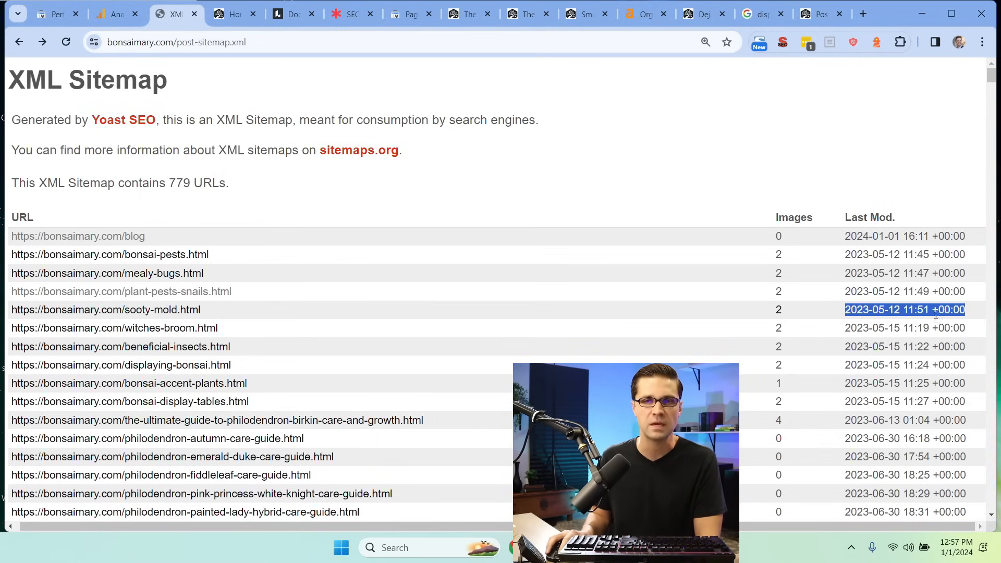
# Browse the sitemap list and clear the highlighted rows
pyautogui.scroll(-3)
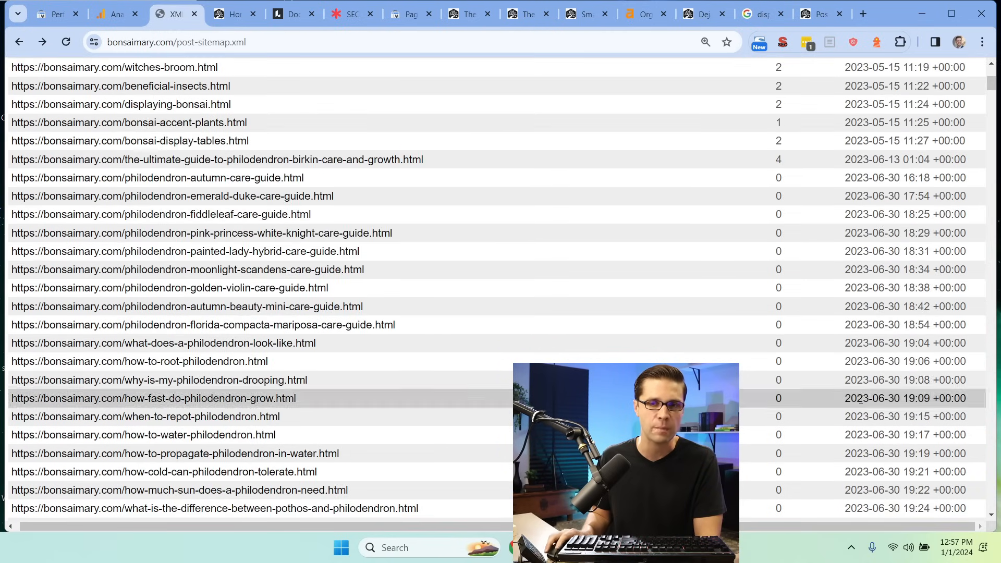
pyautogui.scroll(3)
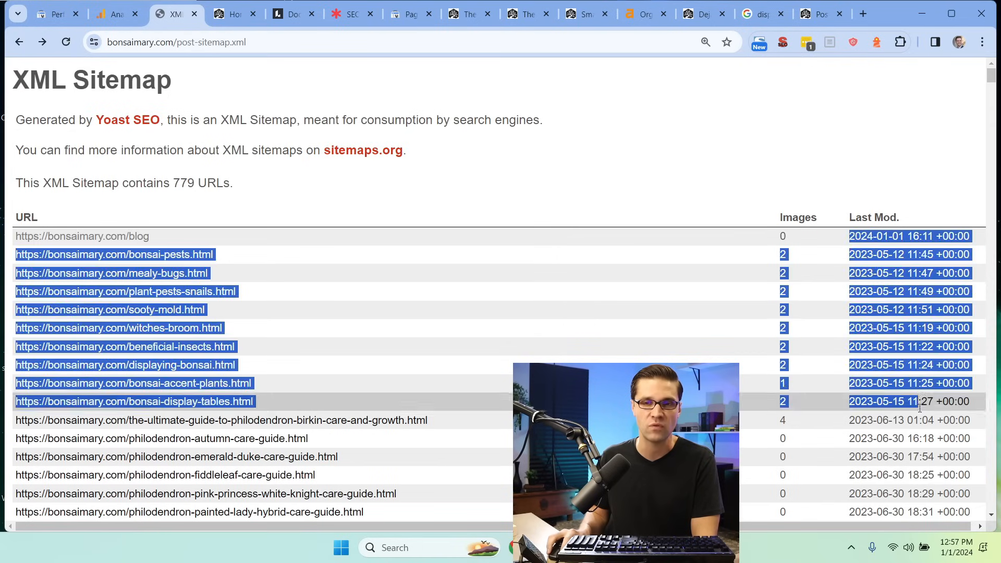
pyautogui.click(865, 383)
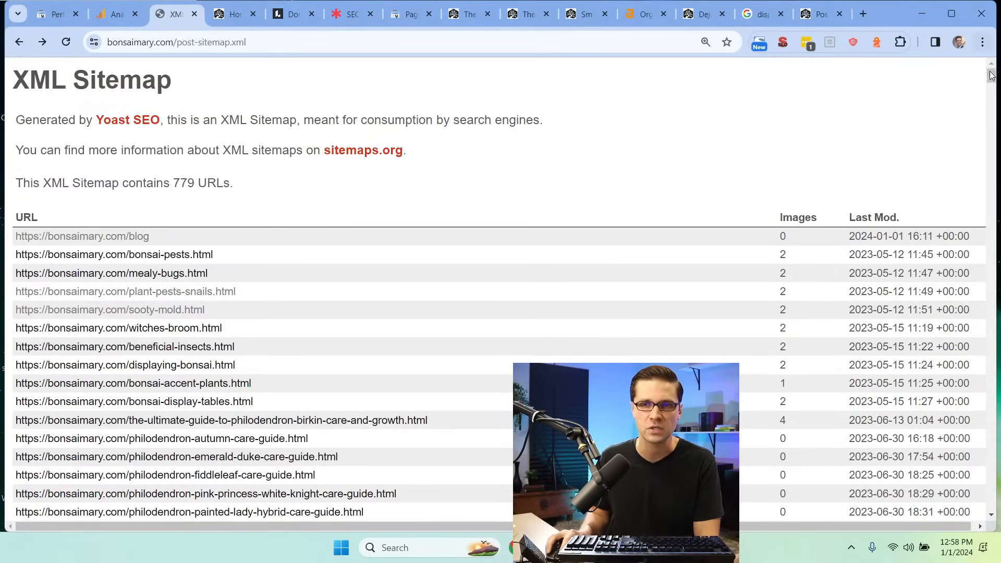
# Open the how-cold-can-philodendron-tolerate.html post from the sitemap
pyautogui.scroll(-3)
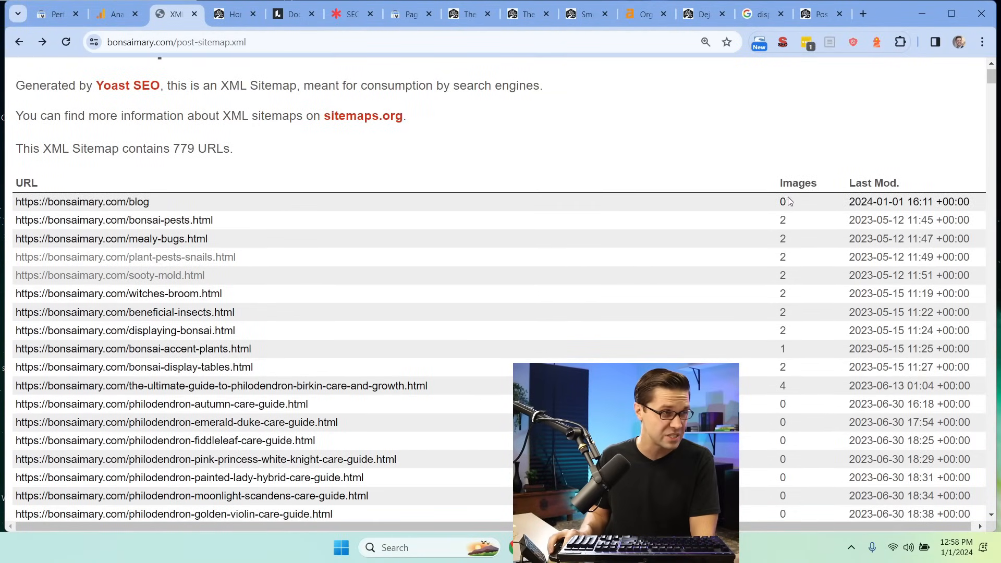
pyautogui.scroll(-3)
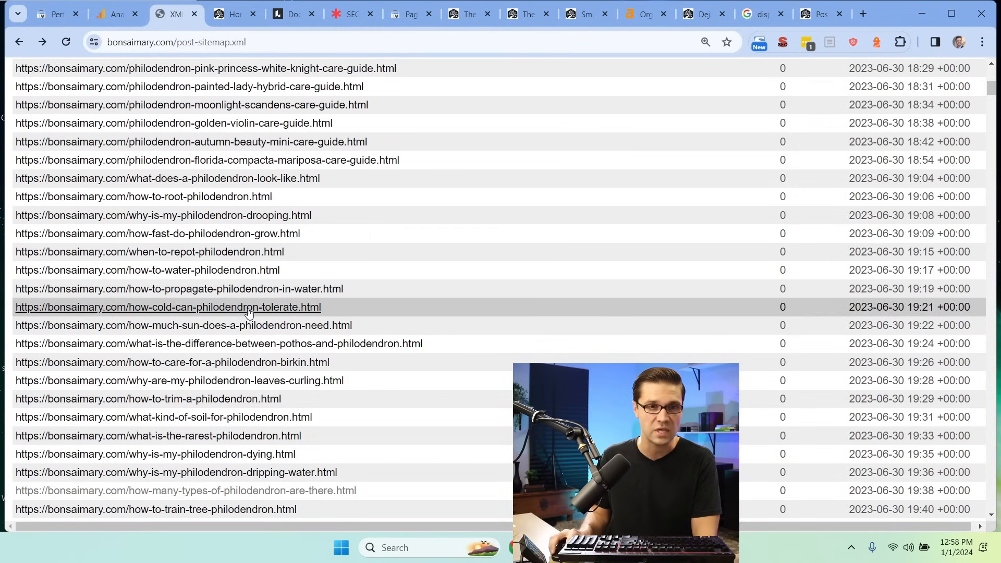
pyautogui.click(168, 307)
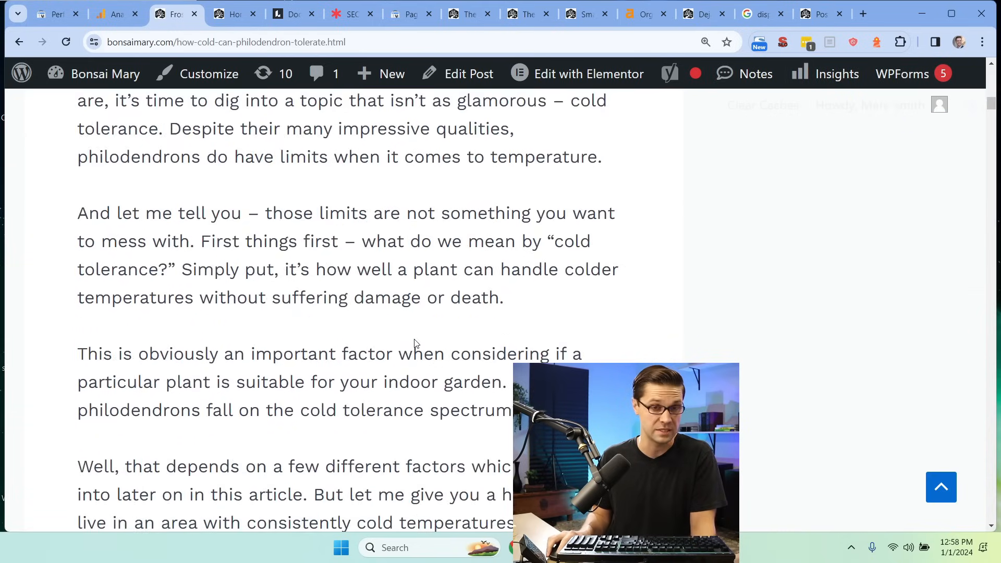
# Read the philodendron cold tolerance post, then return to the sitemap list and browse further down
pyautogui.scroll(-3)
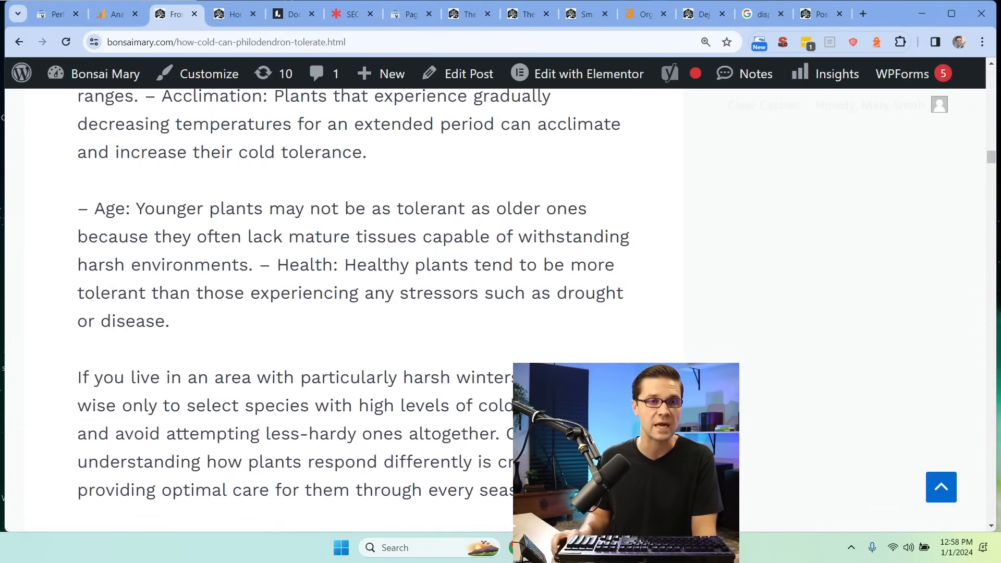
pyautogui.click(21, 73)
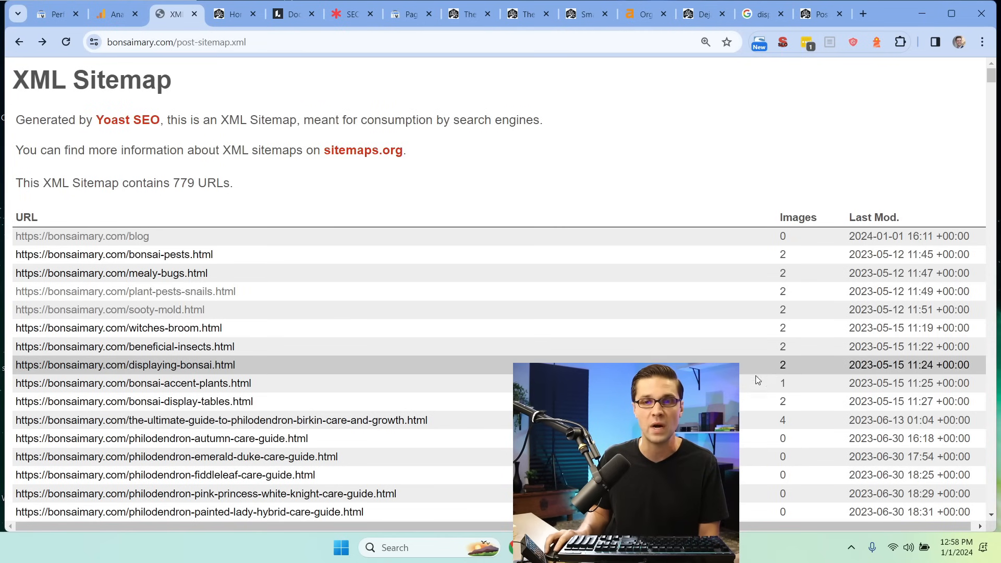
pyautogui.scroll(-3)
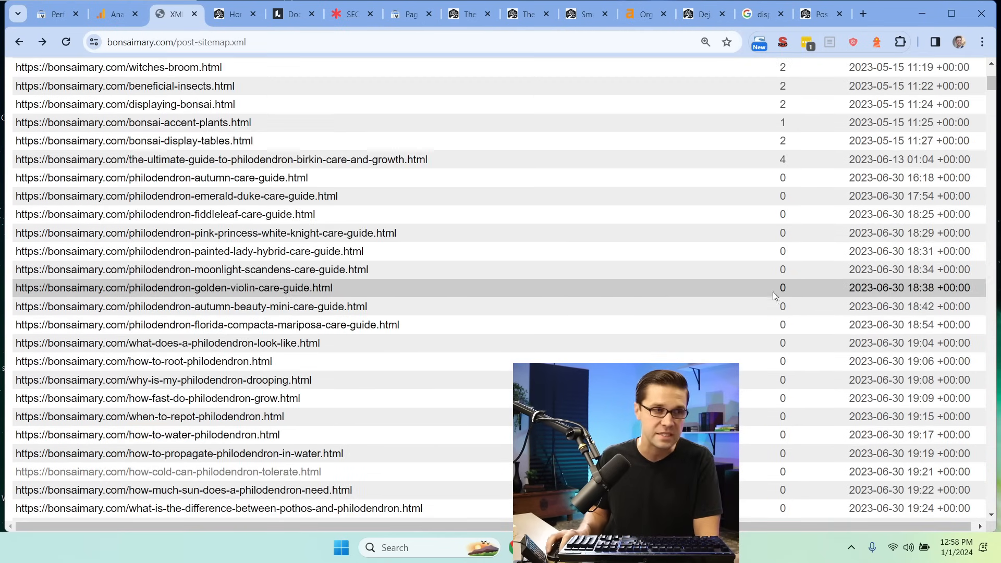
pyautogui.scroll(-3)
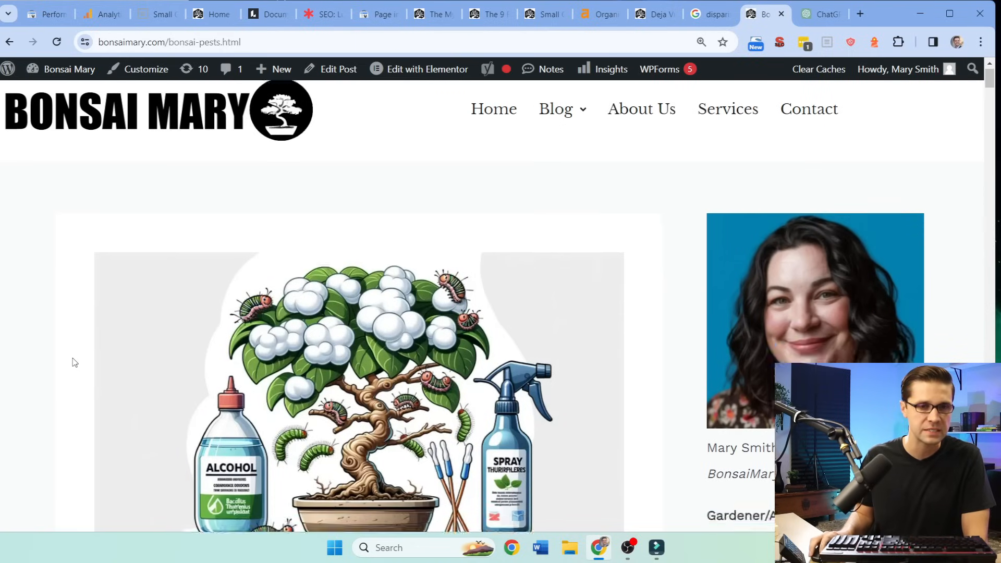
# Scroll through the Bonsai Pests post past the cartoon images for the common pests, aphids and spider mites sections
pyautogui.scroll(-3)
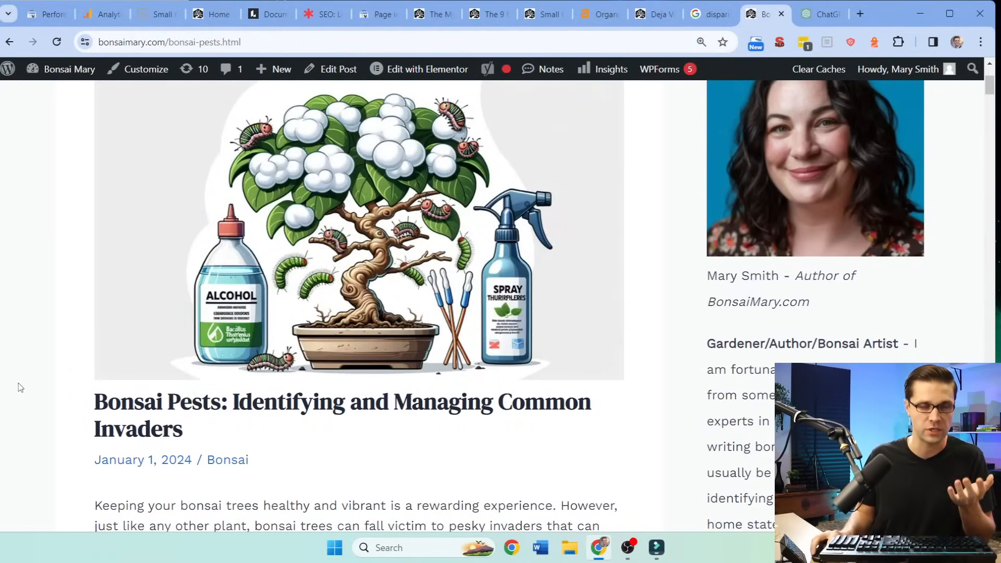
pyautogui.moveTo(84, 377)
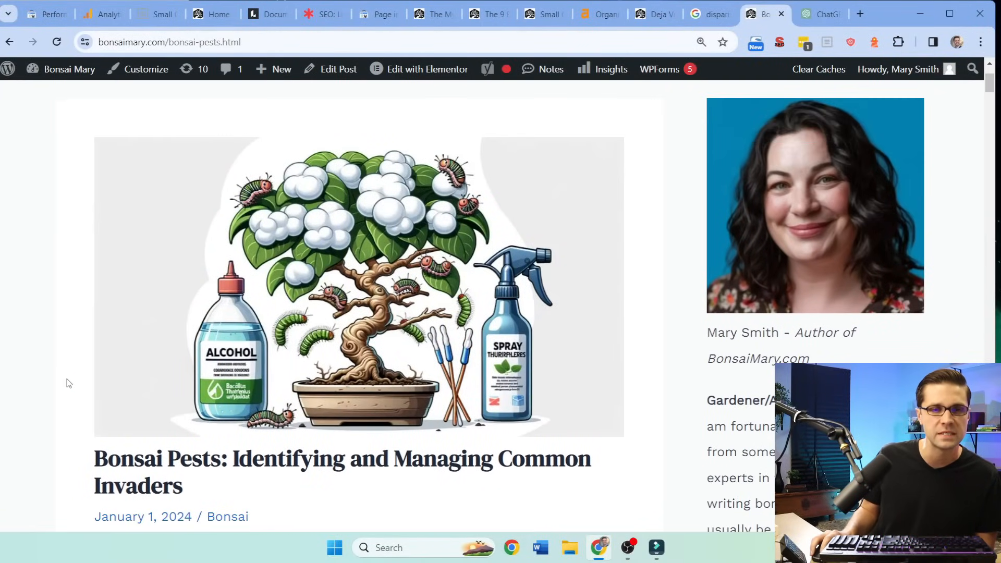
pyautogui.scroll(-3)
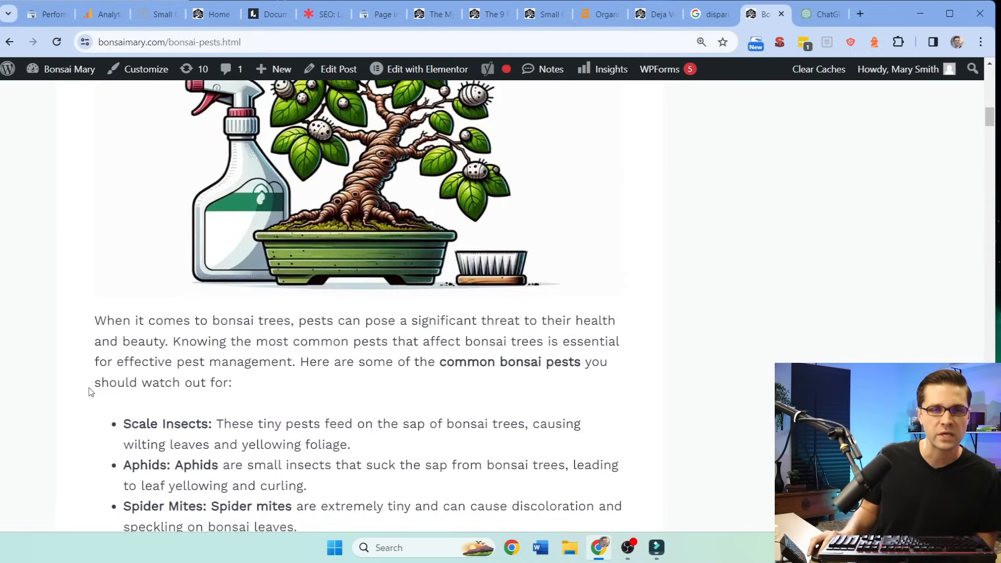
pyautogui.scroll(-3)
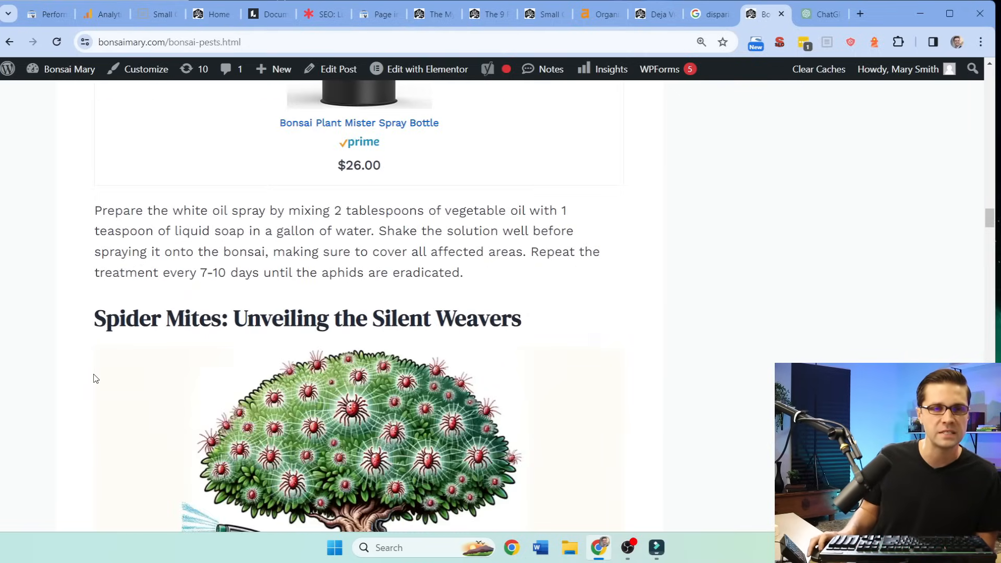
pyautogui.scroll(-3)
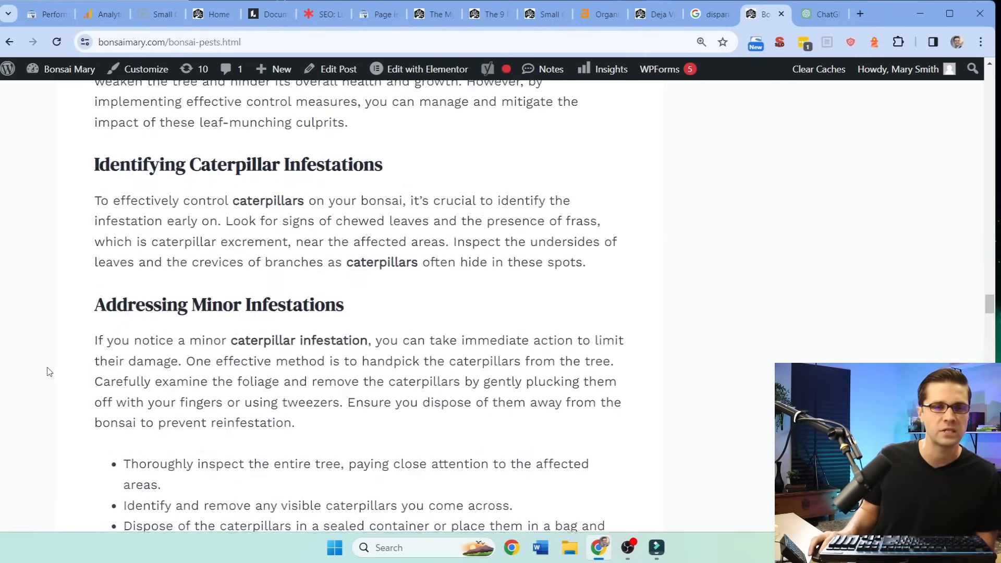
pyautogui.scroll(-3)
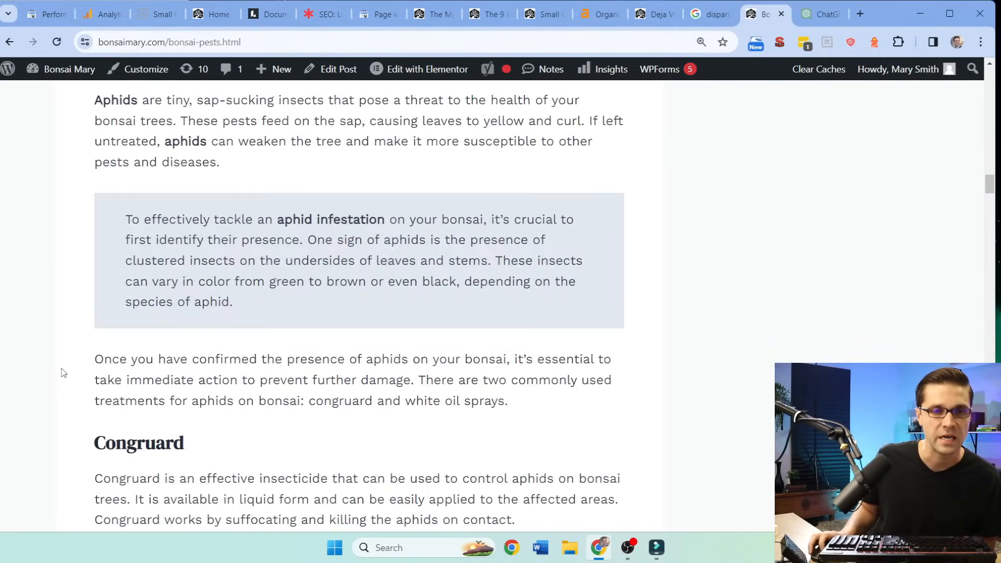
pyautogui.scroll(3)
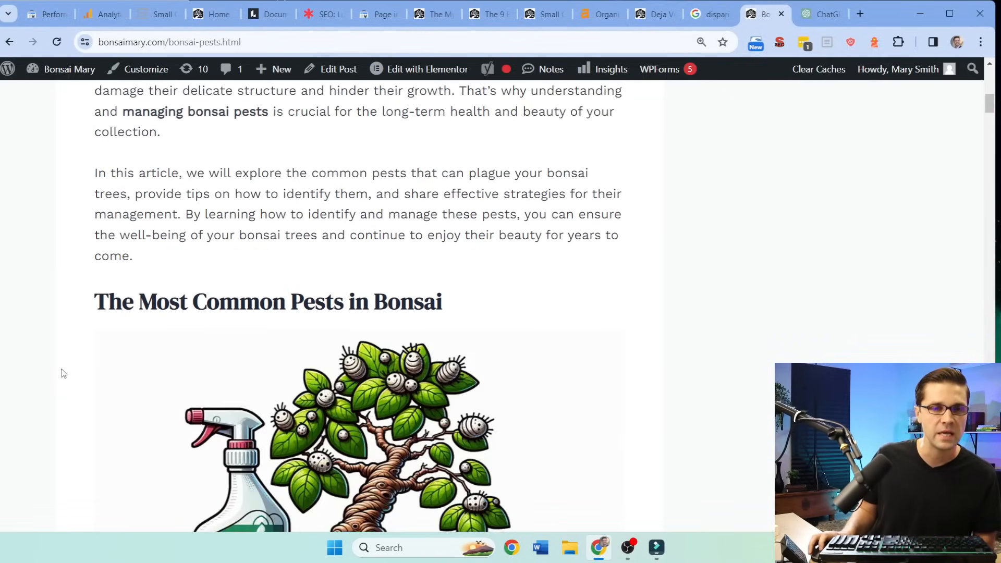
pyautogui.scroll(3)
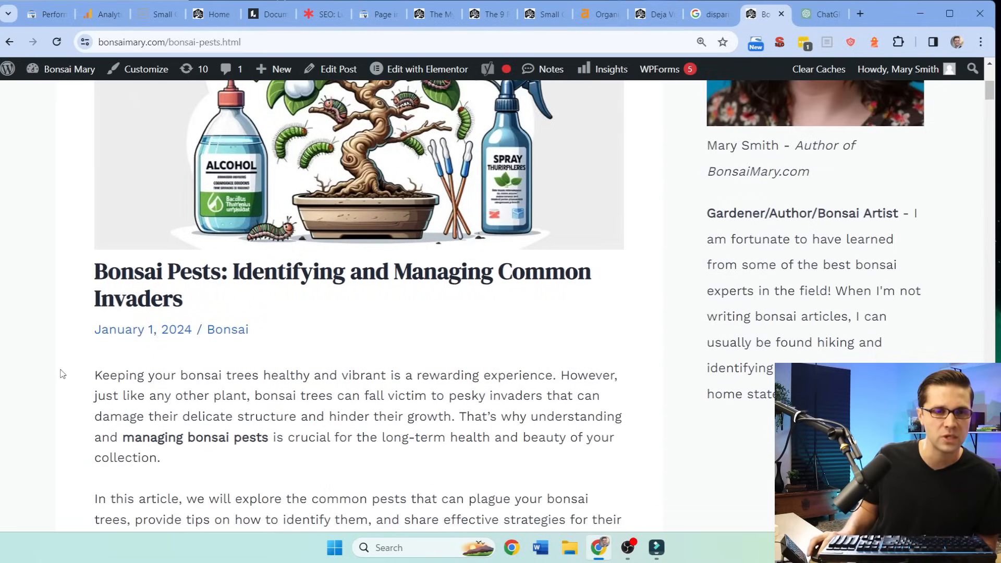
pyautogui.scroll(-3)
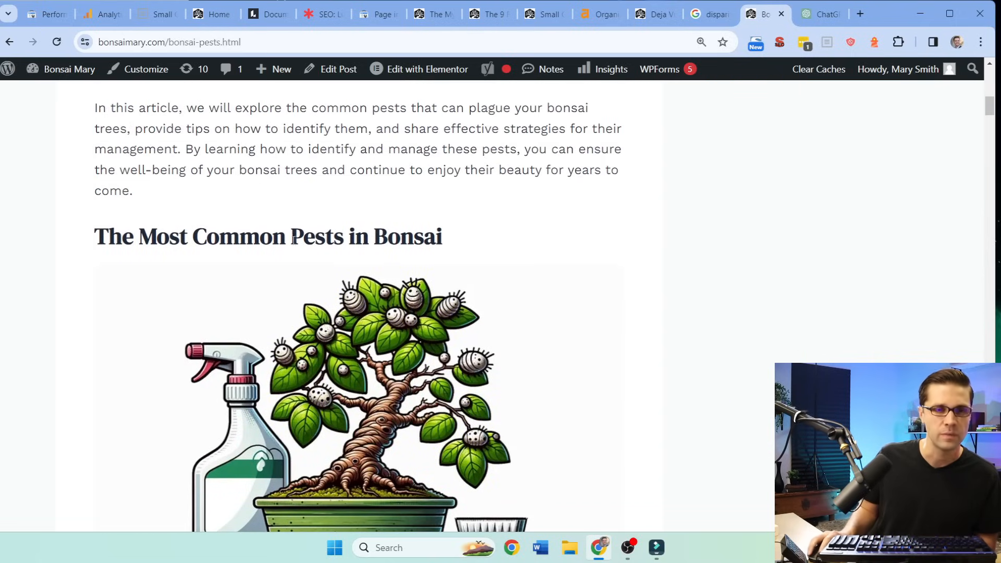
pyautogui.scroll(-3)
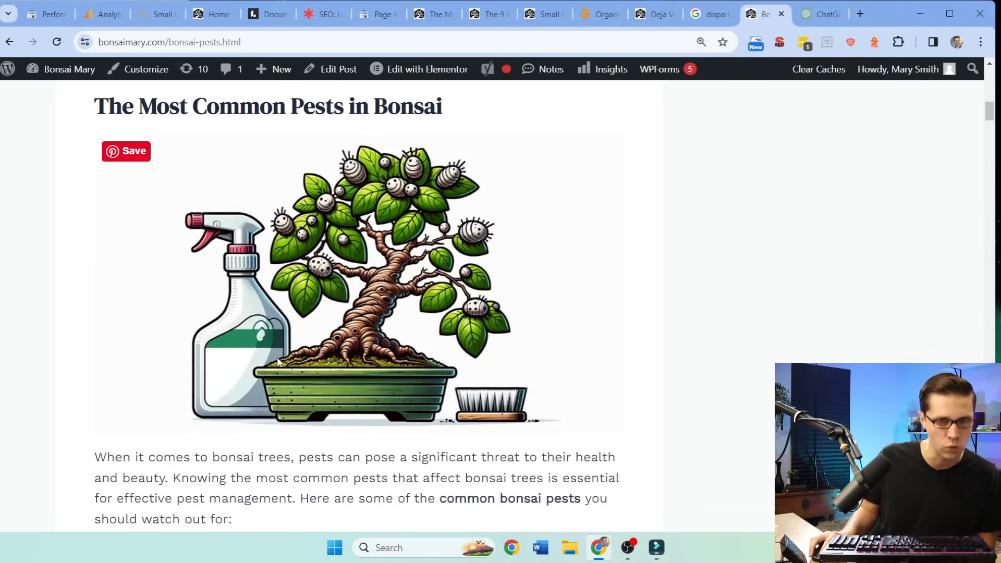
pyautogui.scroll(-3)
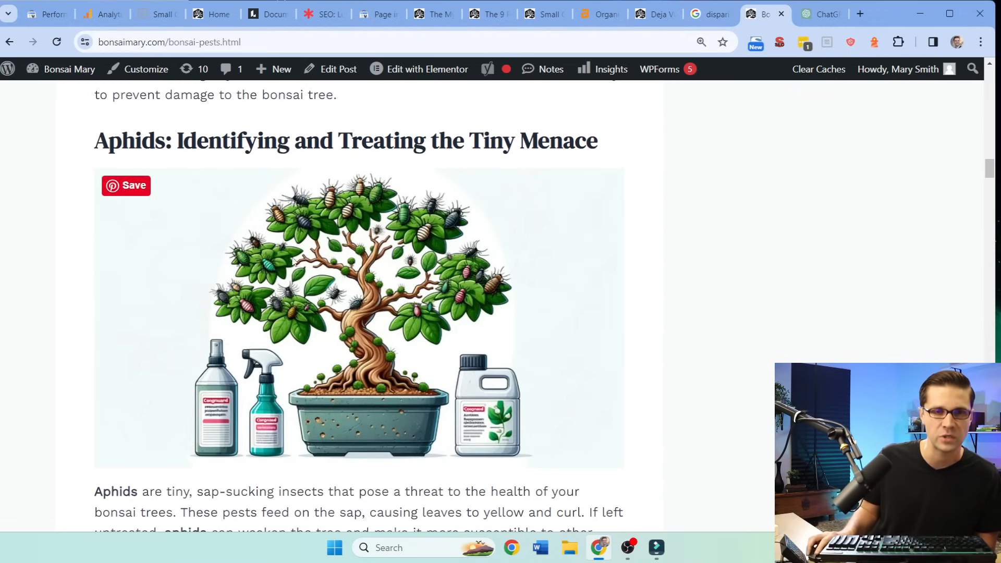
pyautogui.scroll(-3)
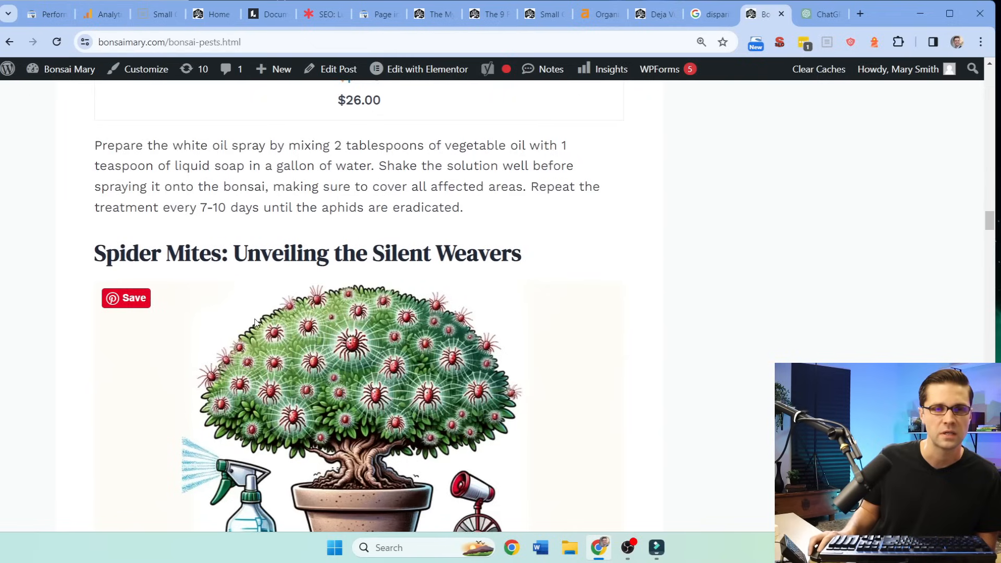
pyautogui.scroll(-3)
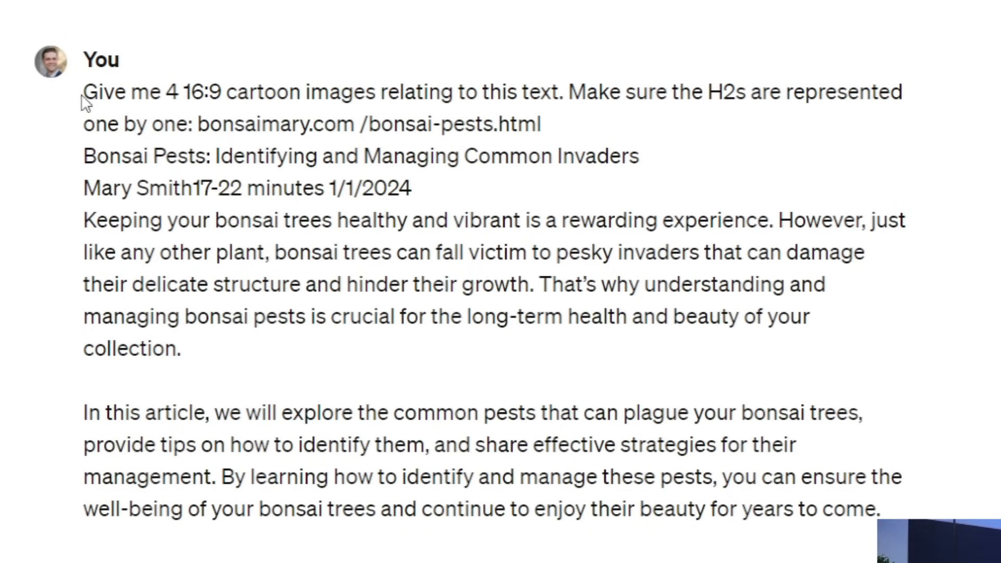
# Highlight the image-request wording in the prompt, then scroll to ChatGPT's reply describing the four pest images
pyautogui.moveTo(84, 92); pyautogui.dragTo(268, 92)
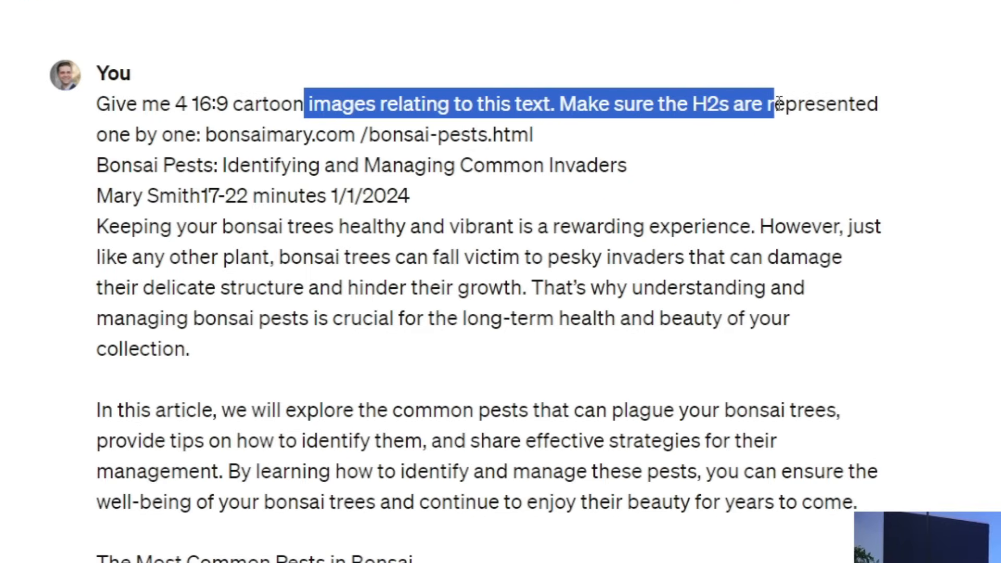
pyautogui.click(166, 313)
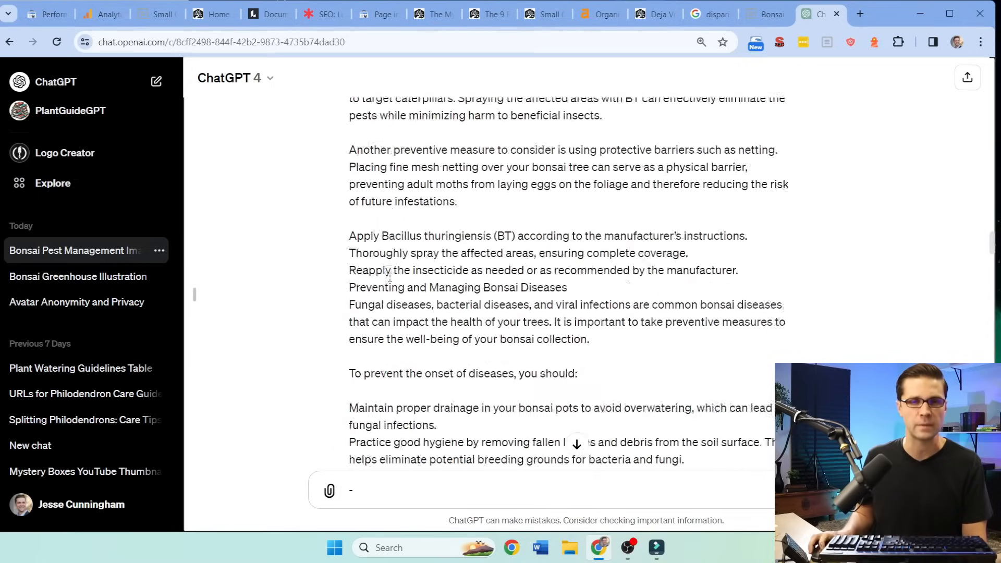
pyautogui.scroll(-3)
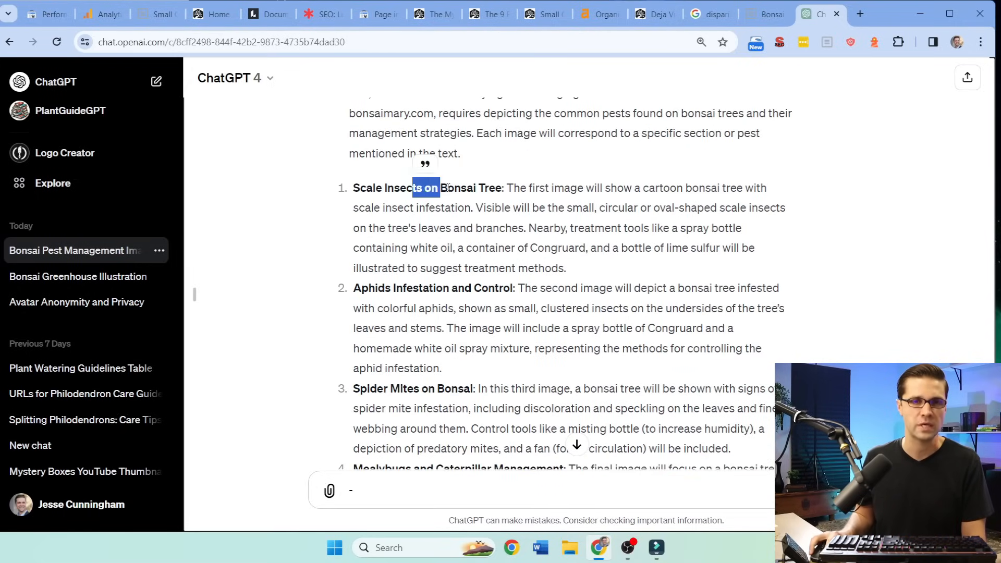
pyautogui.scroll(-3)
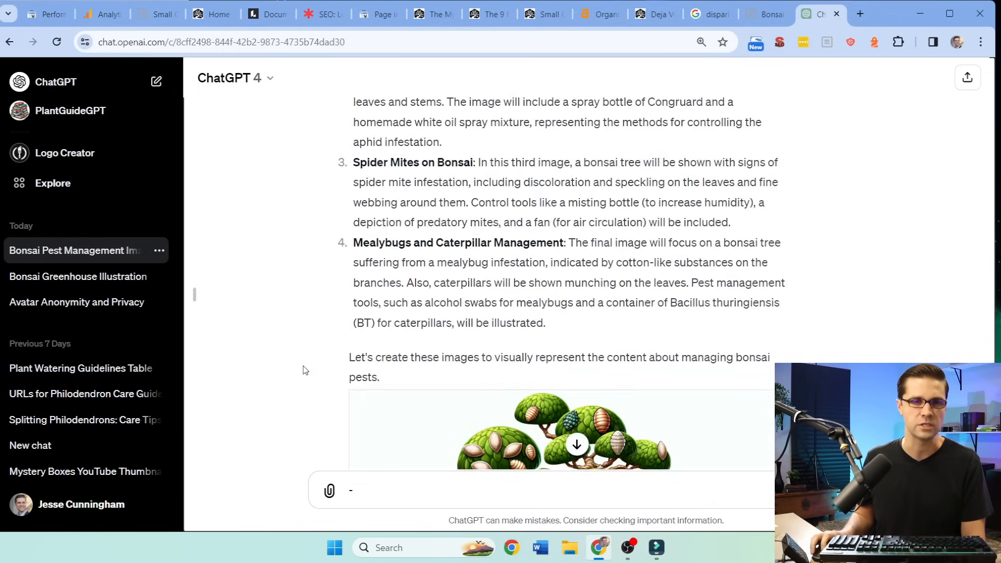
pyautogui.scroll(-3)
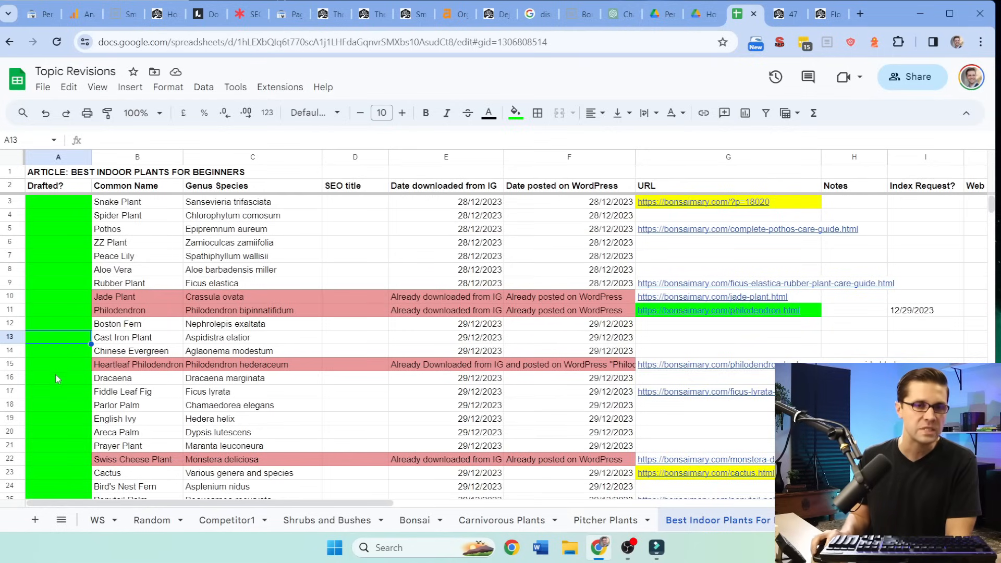
# Point out the green Drafted? status column in the Best Indoor Plants tracker
pyautogui.scroll(-3)
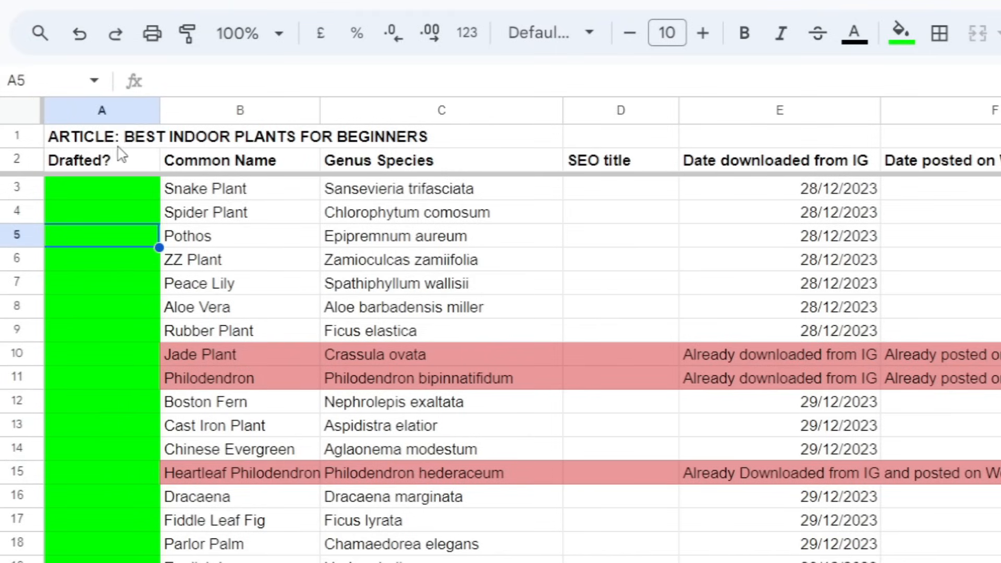
pyautogui.click(99, 306)
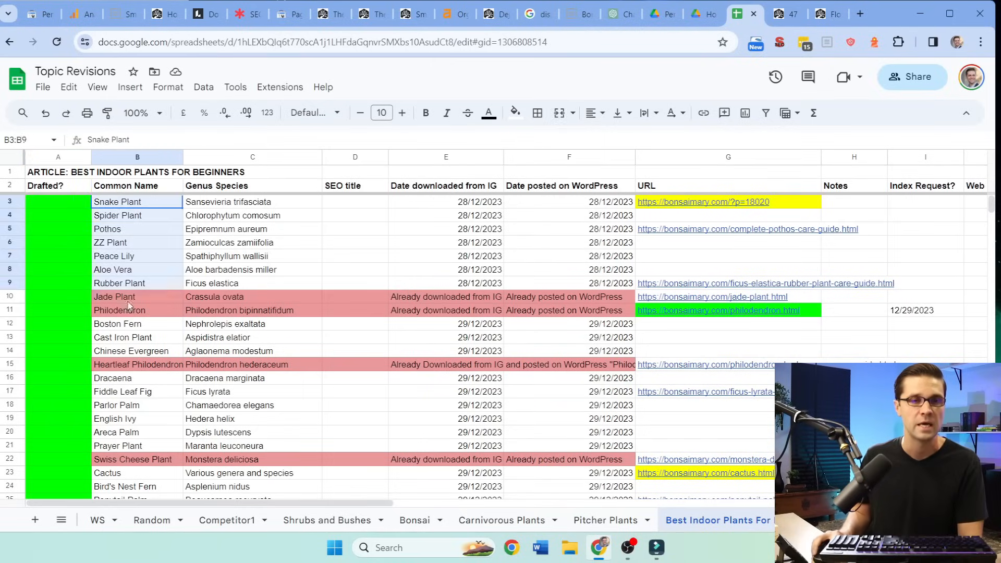
pyautogui.scroll(-3)
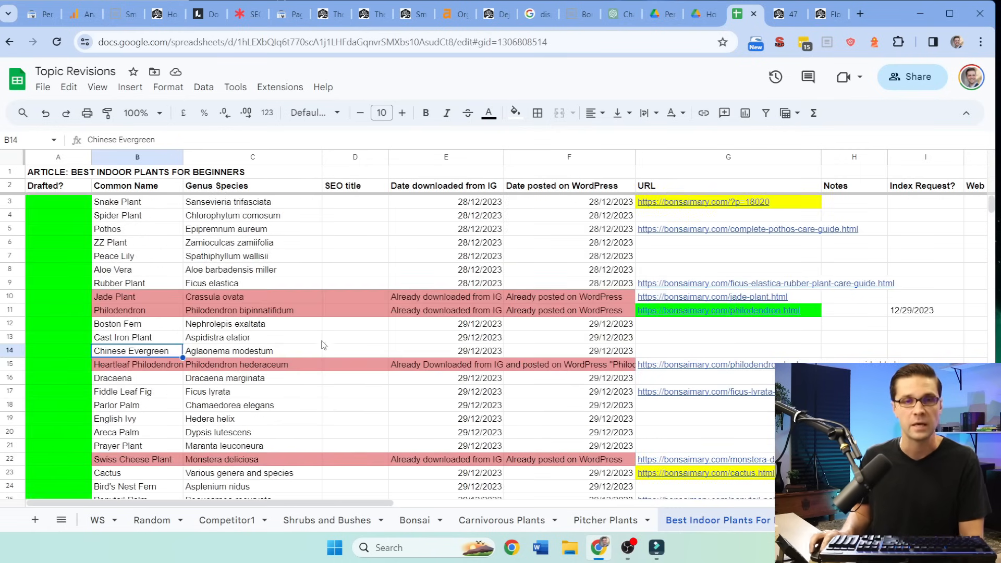
# Pick out the Chinese Evergreen row, the empty SEO title column, and select URL column G
pyautogui.click(252, 256)
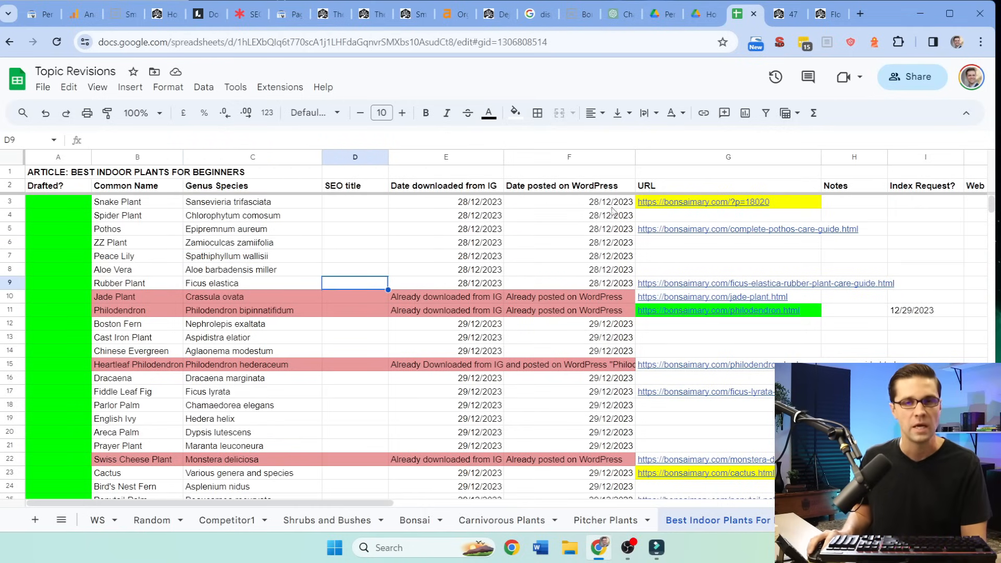
pyautogui.click(728, 157)
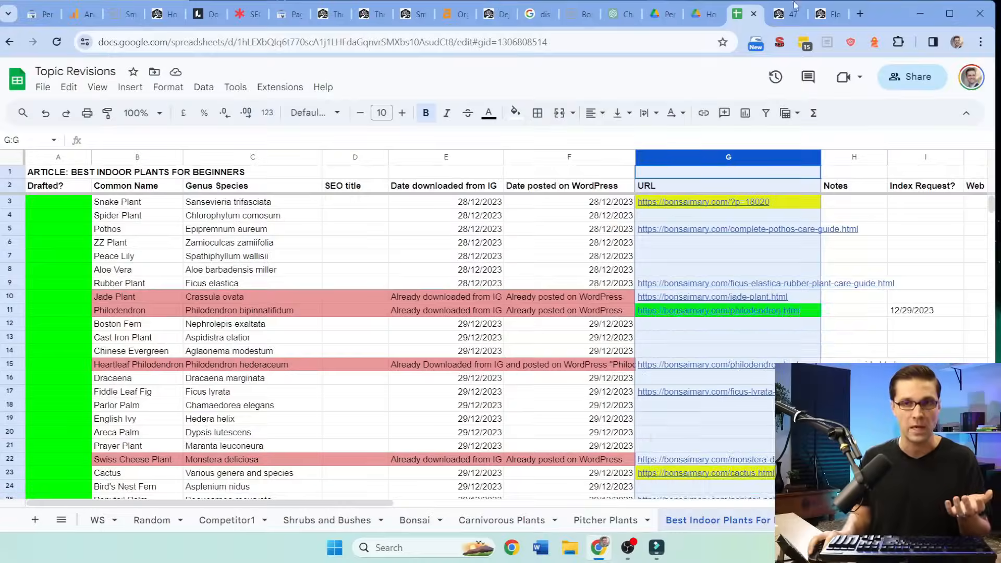
pyautogui.click(787, 15)
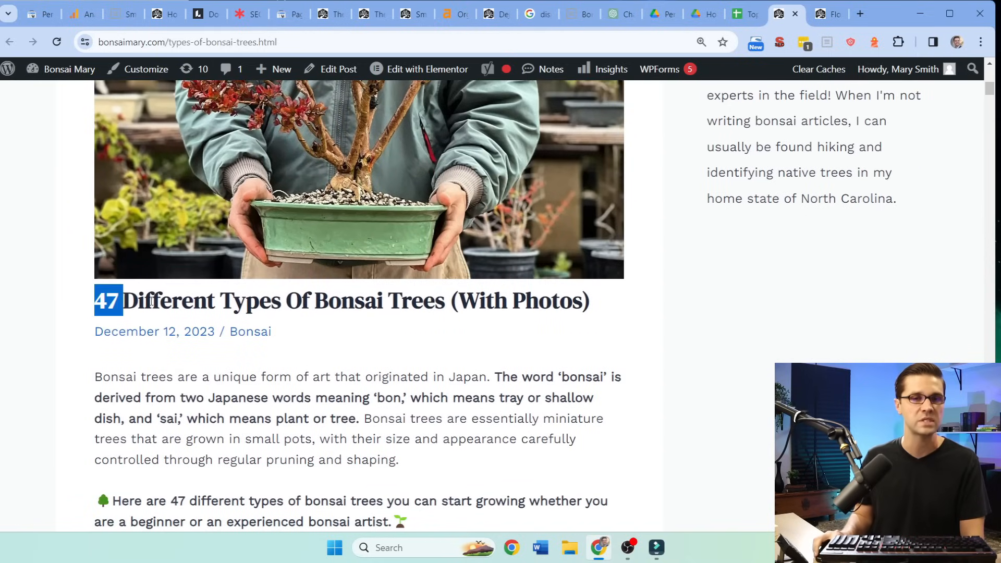
# Scroll into the species sections and highlight the Juniper Bonsai description paragraph
pyautogui.scroll(-3)
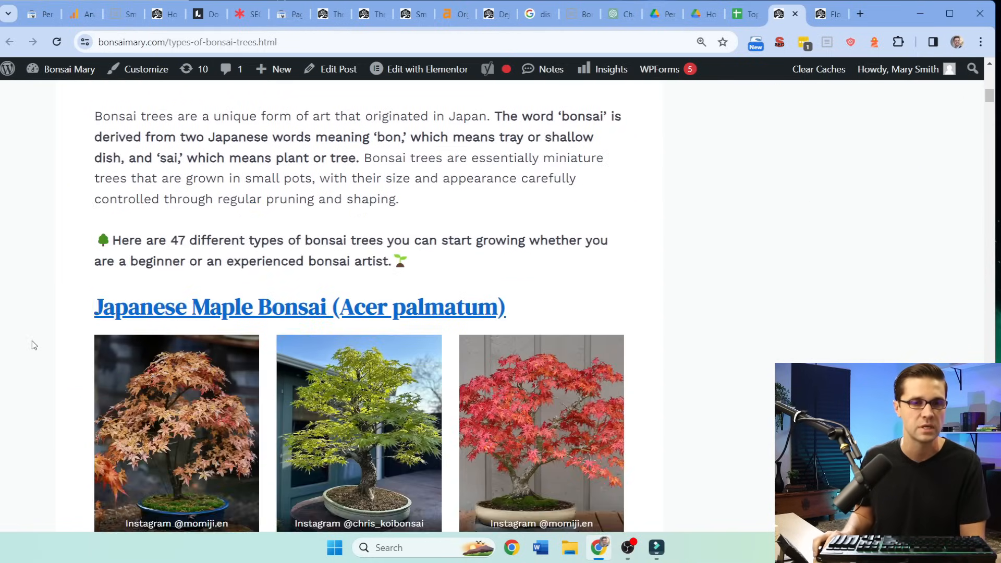
pyautogui.scroll(-3)
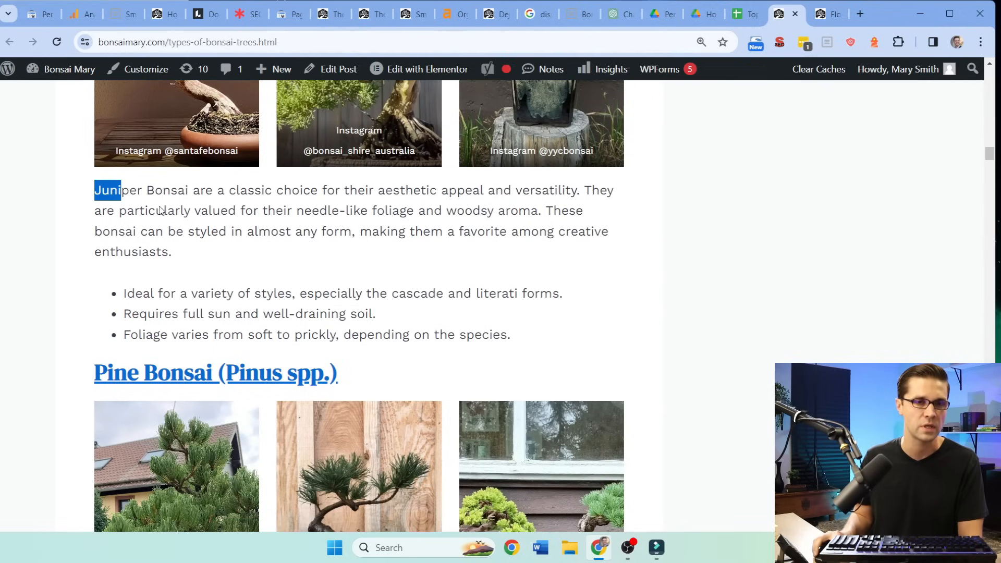
pyautogui.moveTo(95, 190); pyautogui.dragTo(170, 251)
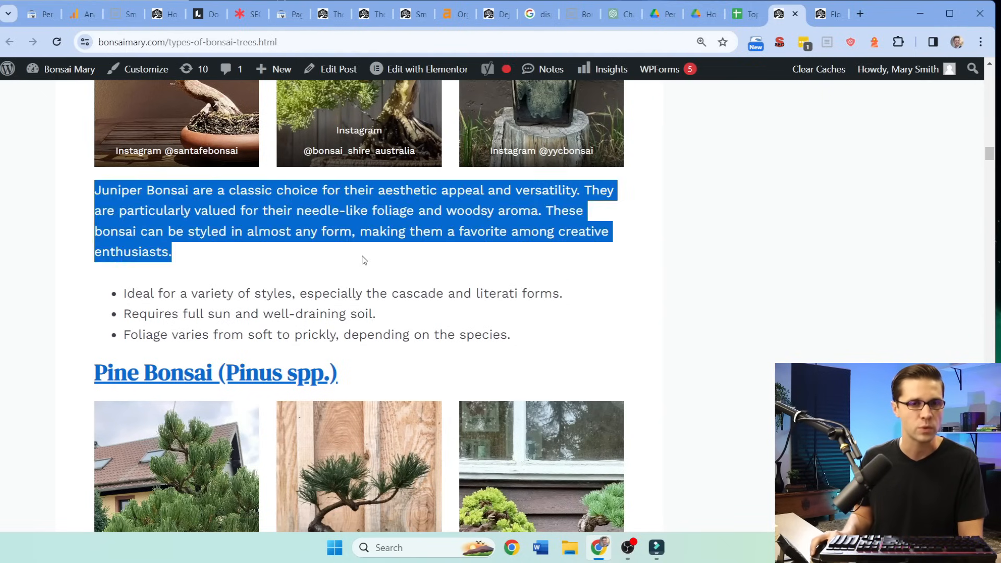
# Scroll further down the 47 types list and open the Japanese White Pine Bonsai article link
pyautogui.scroll(-3)
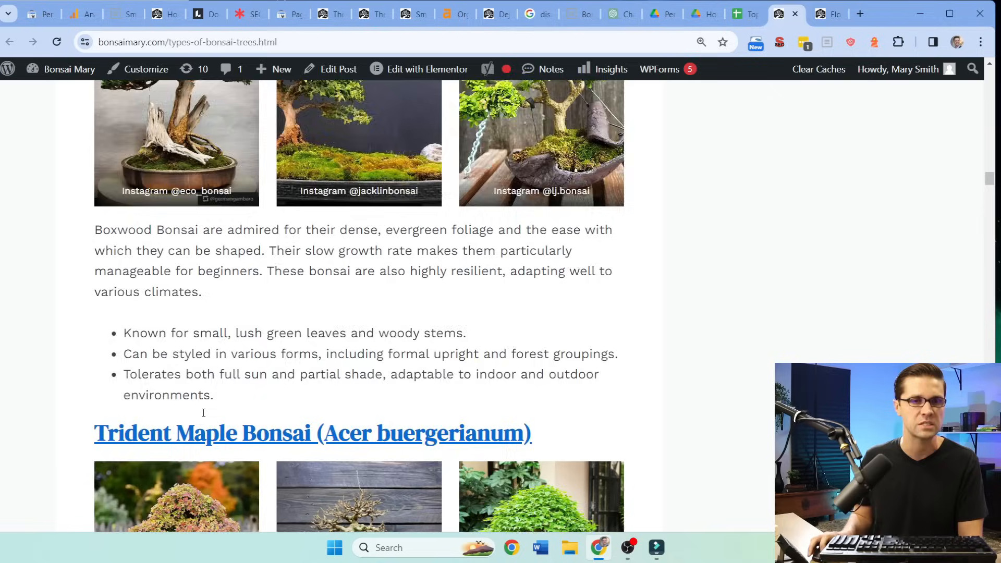
pyautogui.scroll(-3)
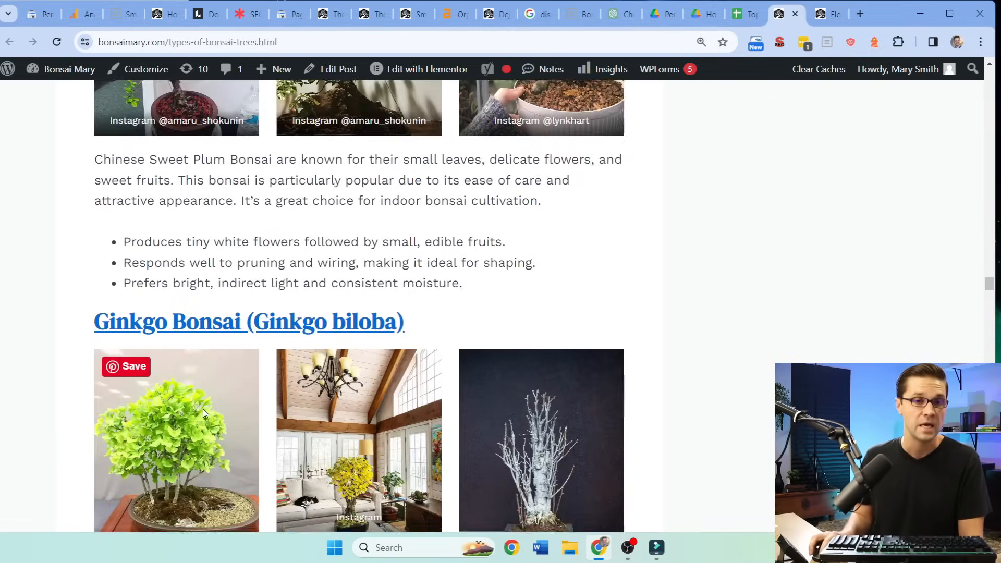
pyautogui.scroll(-3)
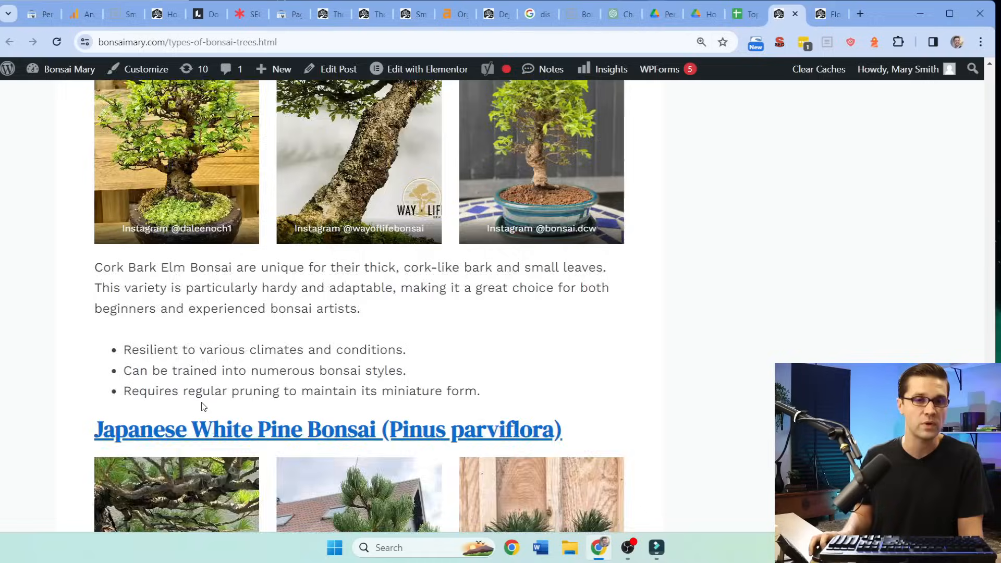
pyautogui.scroll(-3)
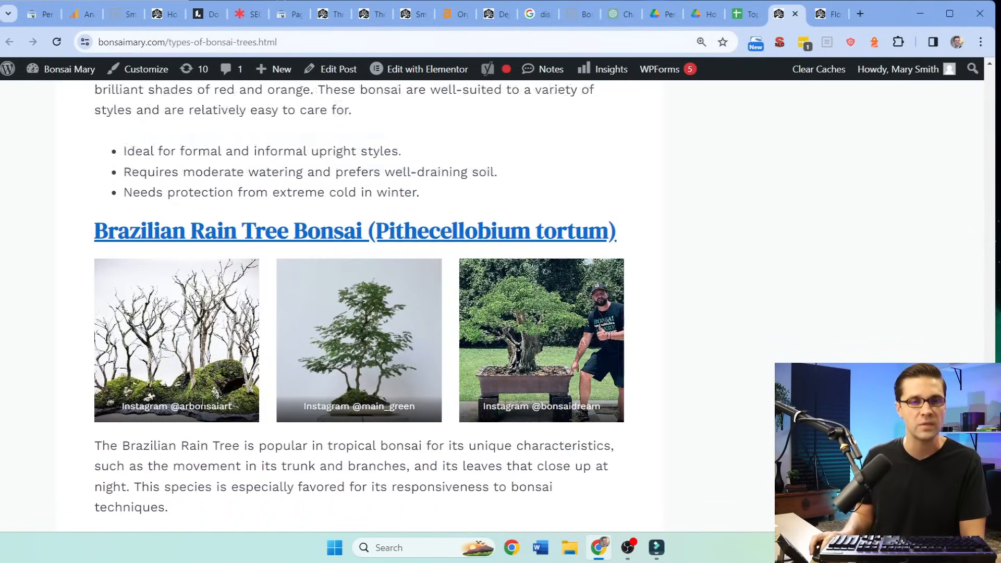
pyautogui.scroll(-3)
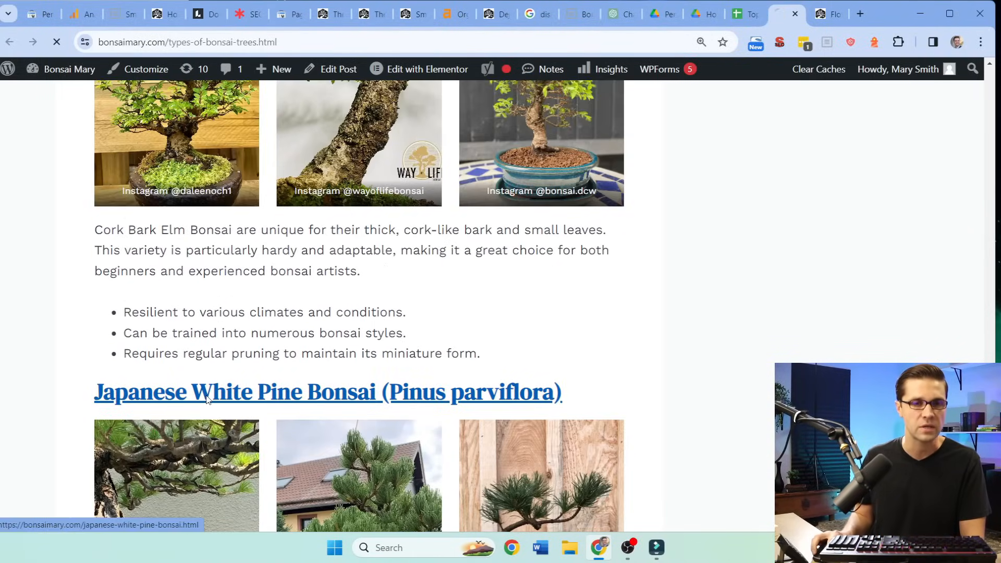
pyautogui.click(232, 392)
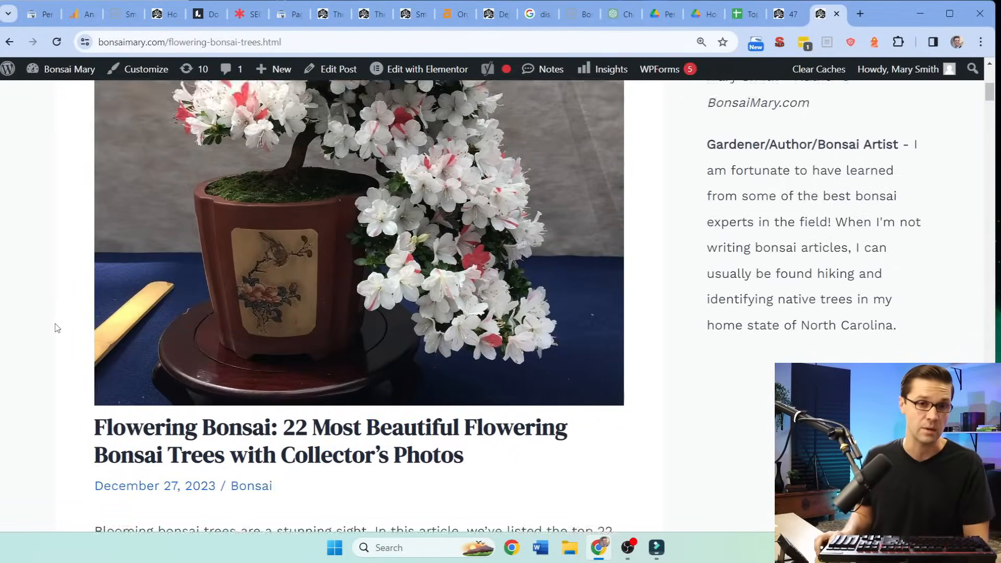
# Scroll the Flowering Bonsai listicle down to the Satsuki Azalea Bonsai section, highlighting a line on the way
pyautogui.scroll(-3)
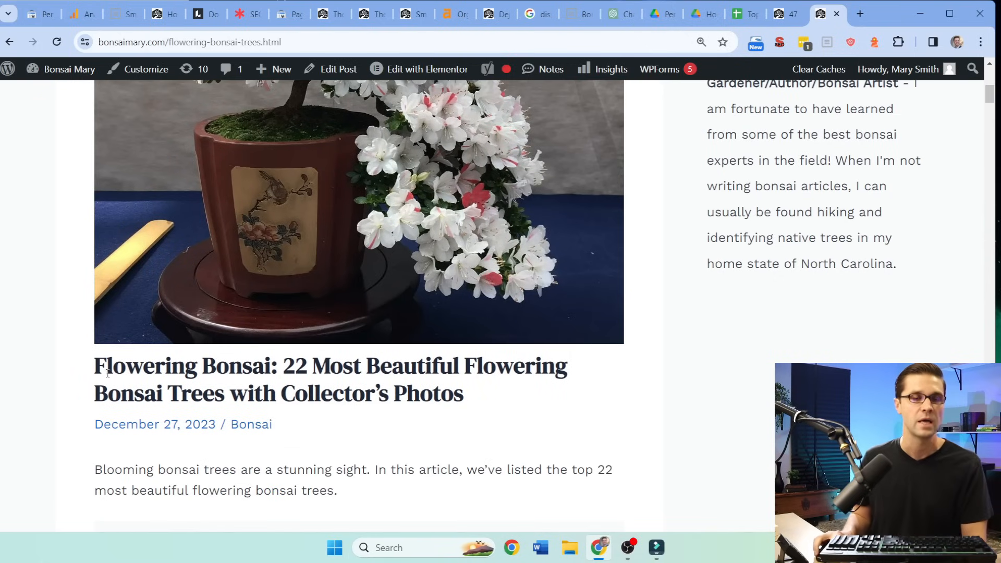
pyautogui.moveTo(95, 366); pyautogui.dragTo(281, 366)
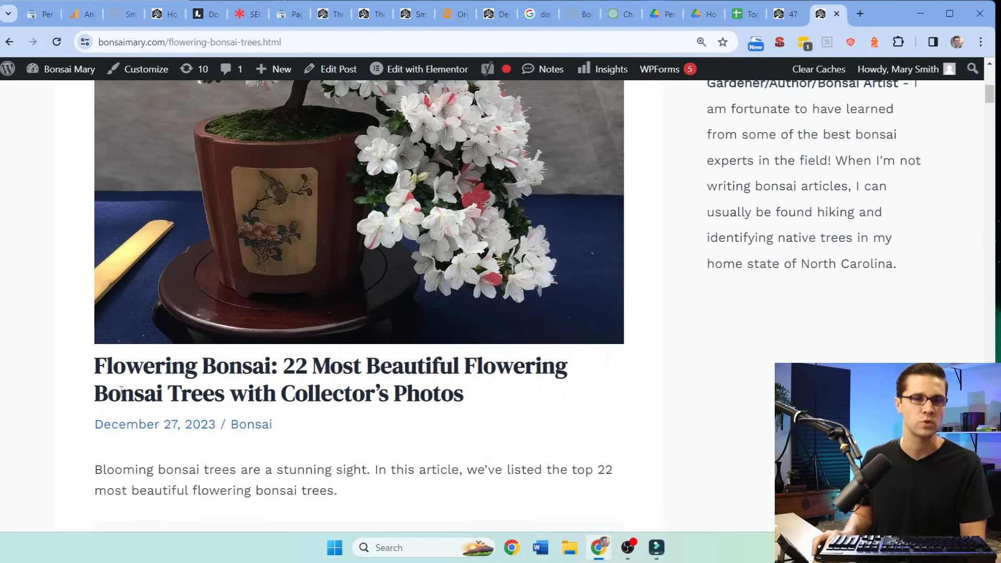
pyautogui.scroll(-3)
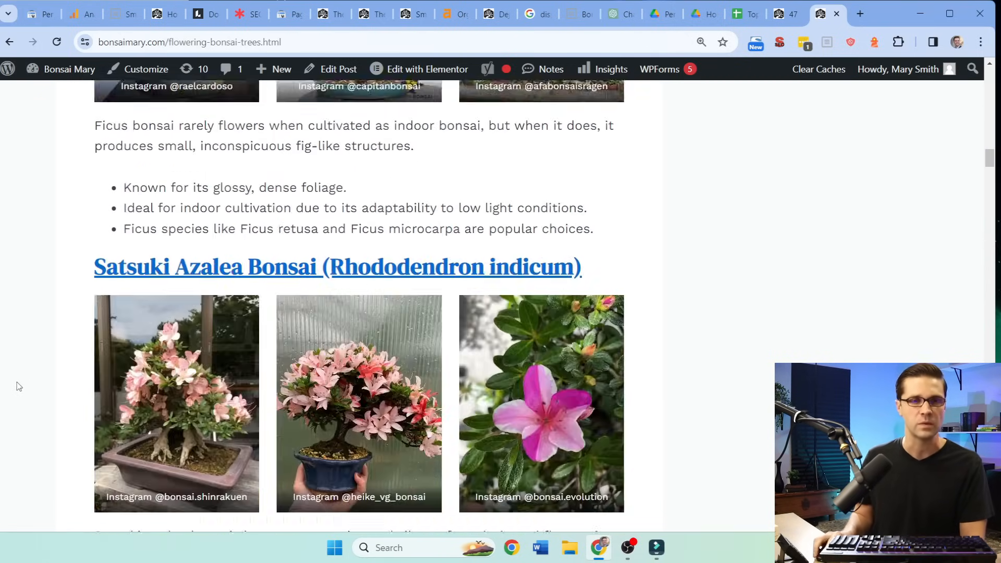
pyautogui.scroll(-3)
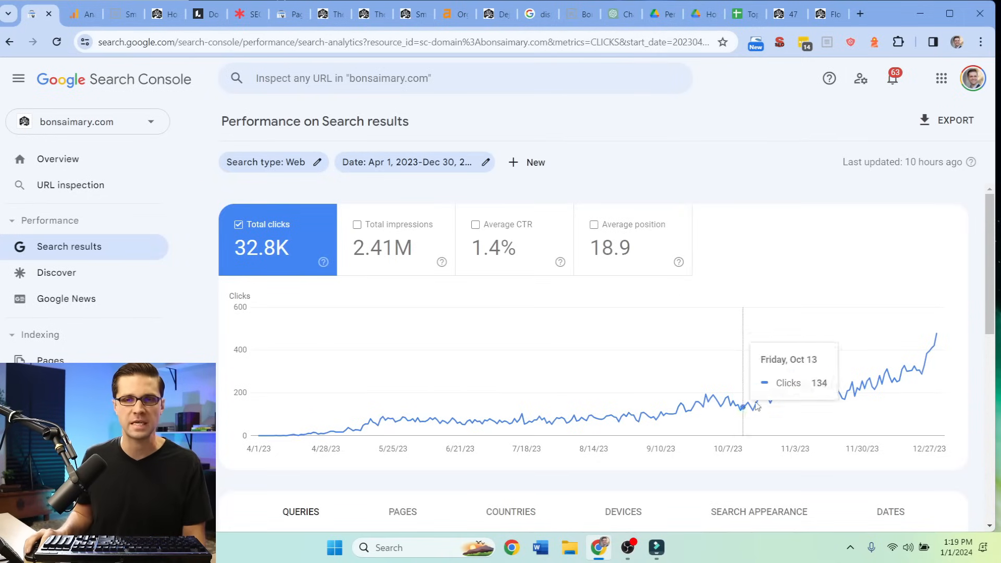
pyautogui.moveTo(940, 349)
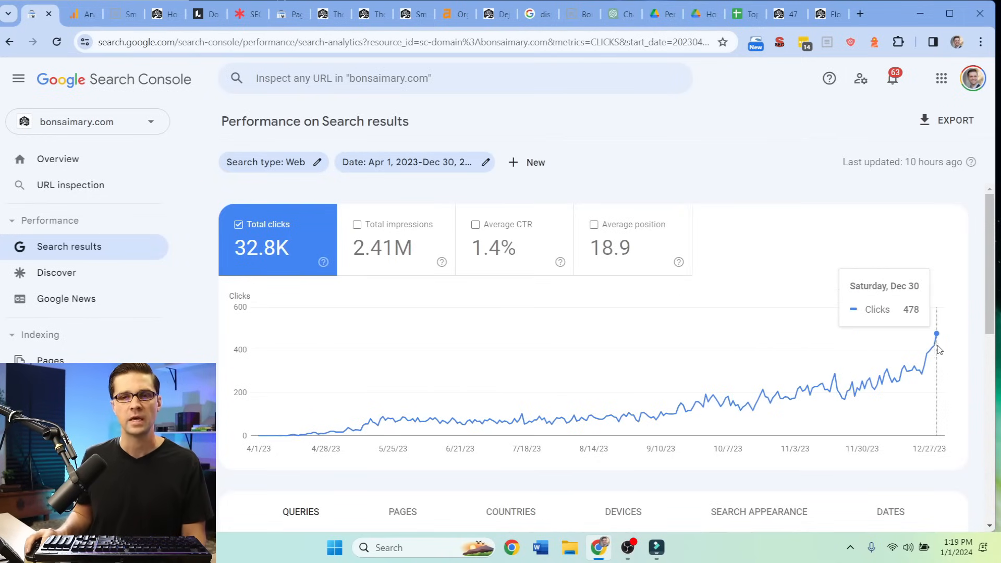